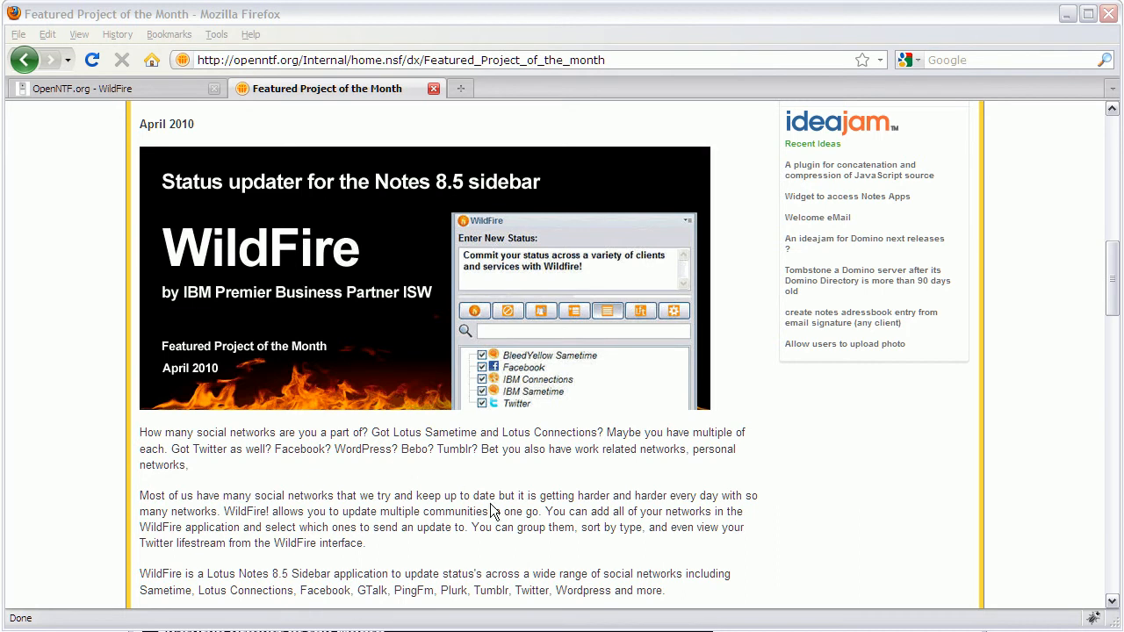
mouse_move(611, 472)
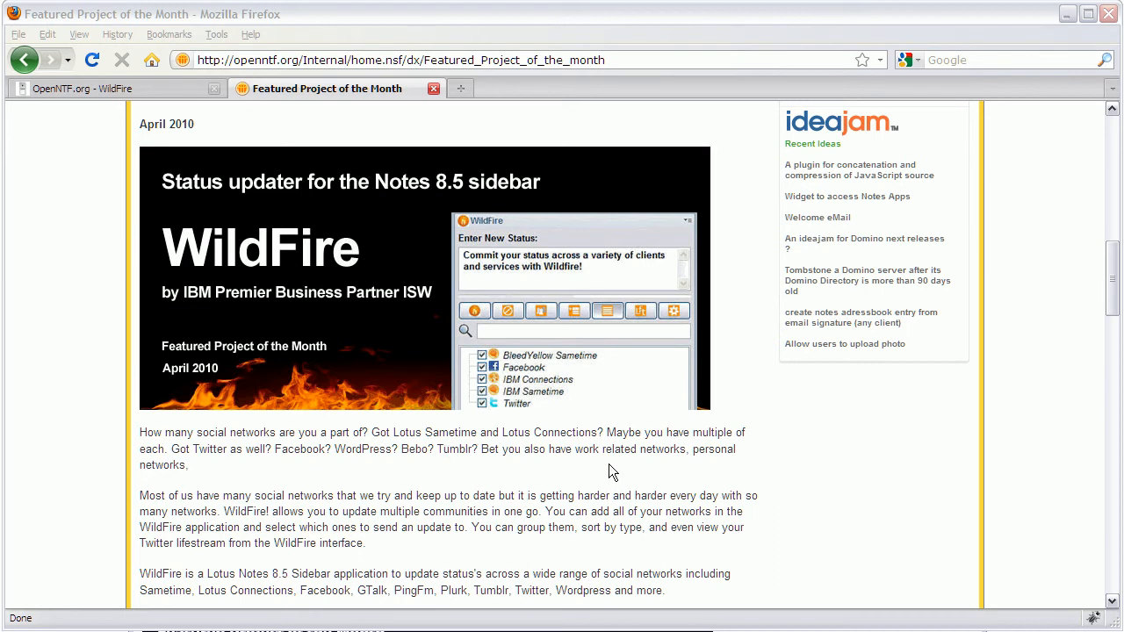
mouse_move(394, 480)
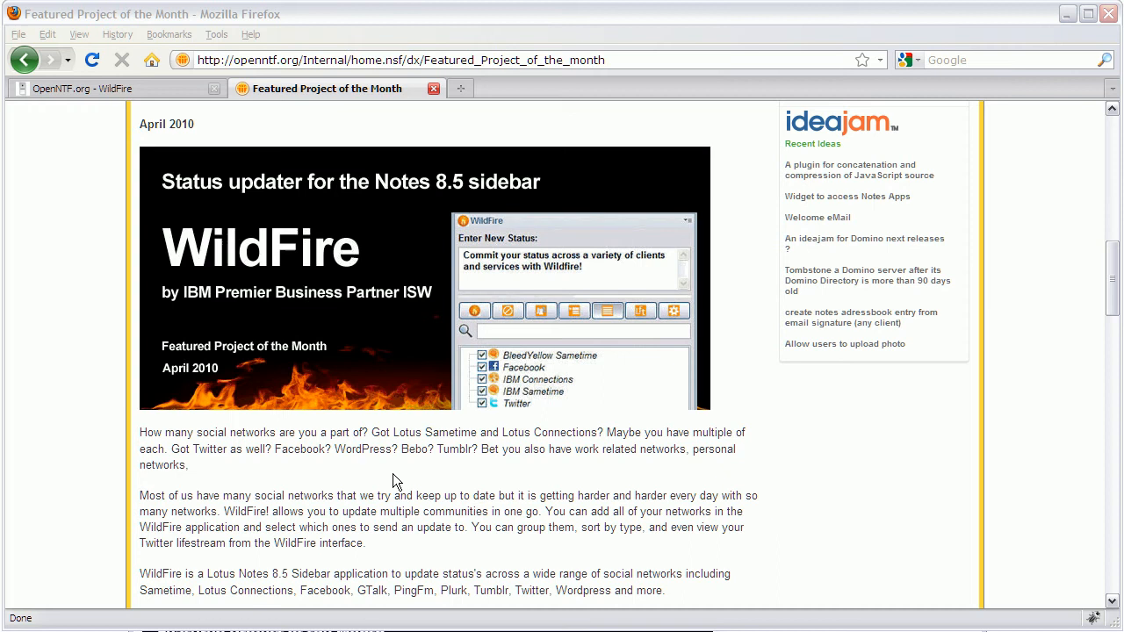
mouse_move(421, 448)
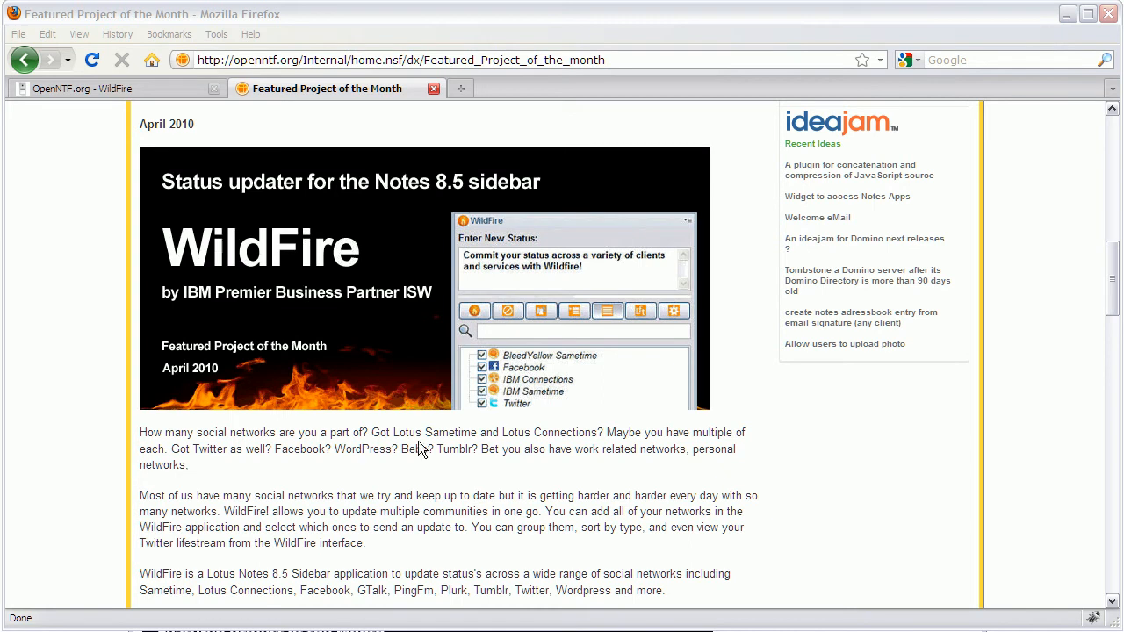
mouse_move(83, 92)
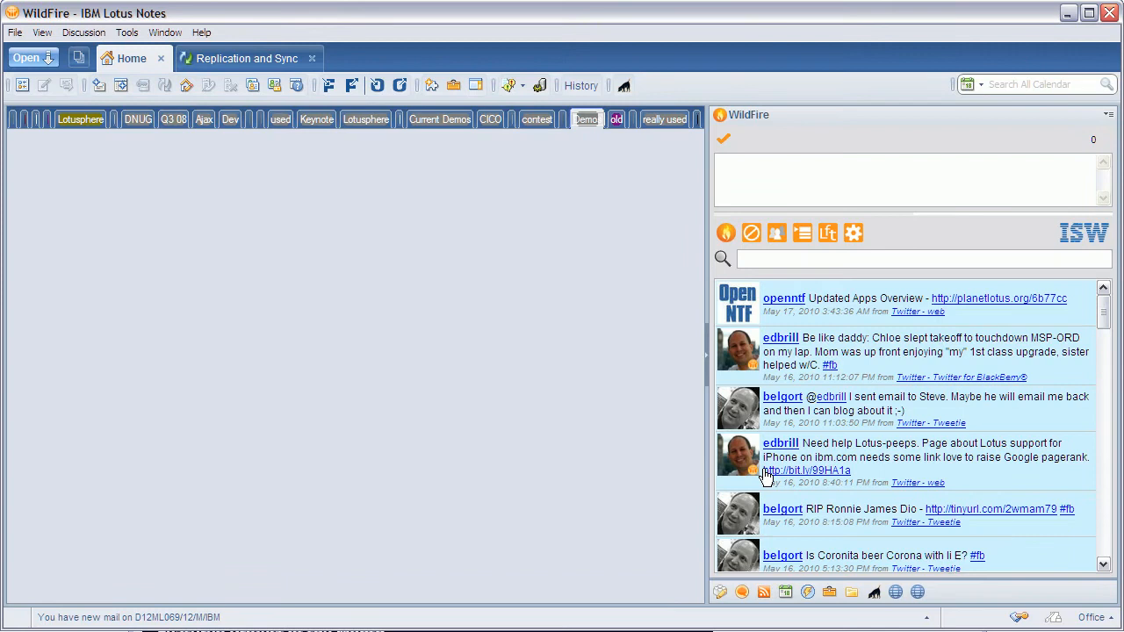
mouse_move(891, 141)
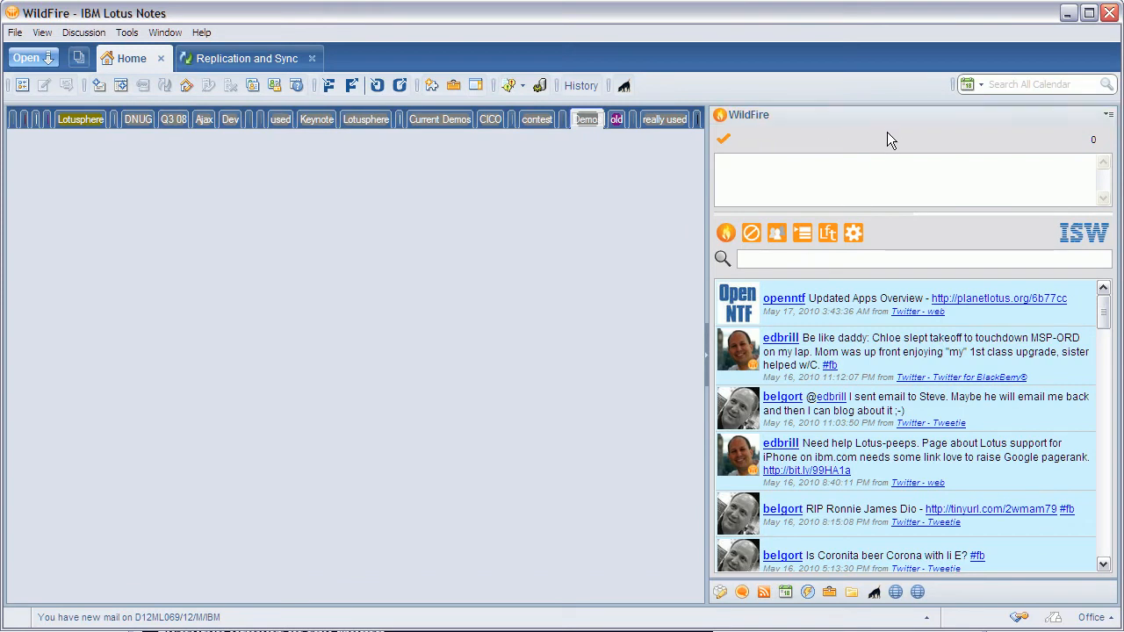
mouse_move(1096, 369)
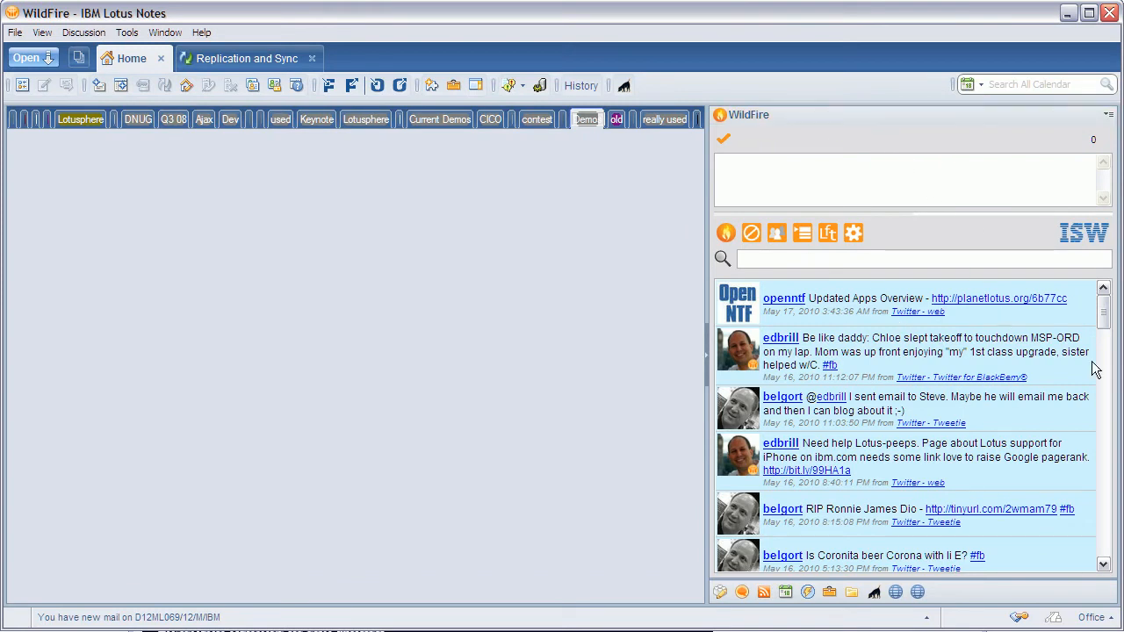
Scroll the WildFire feed and show the account settings listing the Bleedyellow and OpenNTF Twitter accounts.
scroll("down", 3)
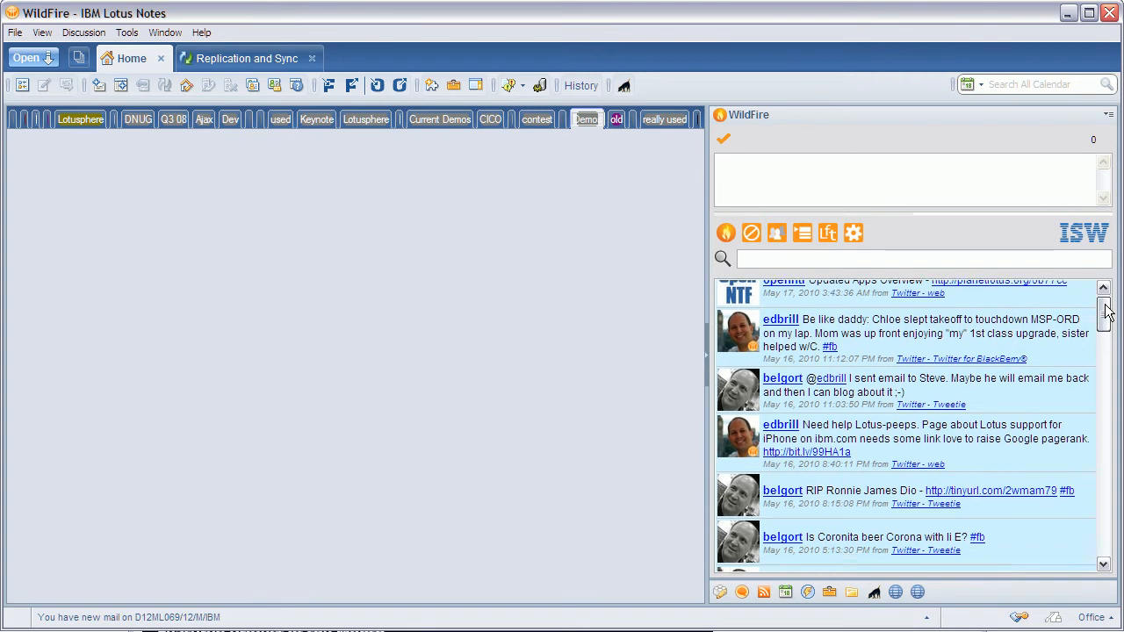
scroll("down", 3)
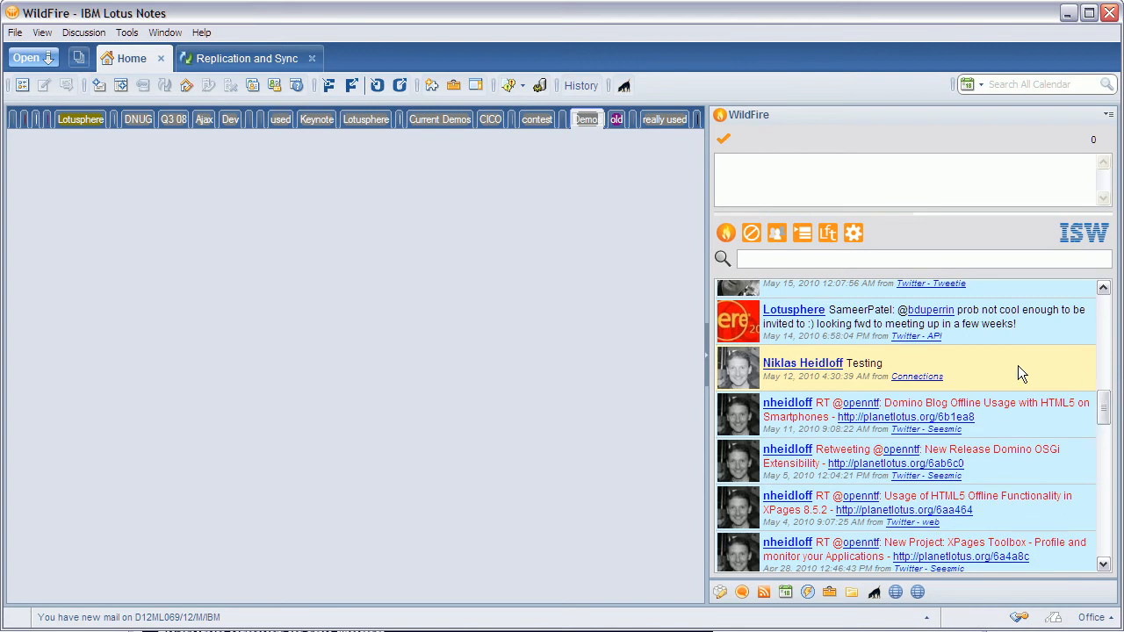
left_click(801, 232)
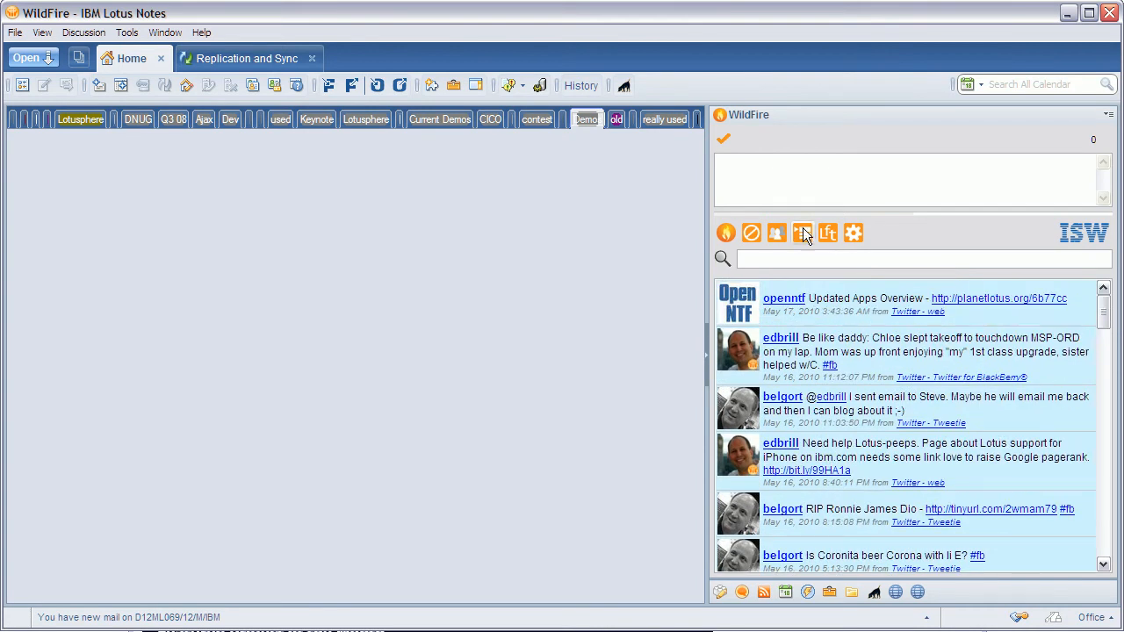
left_click(802, 232)
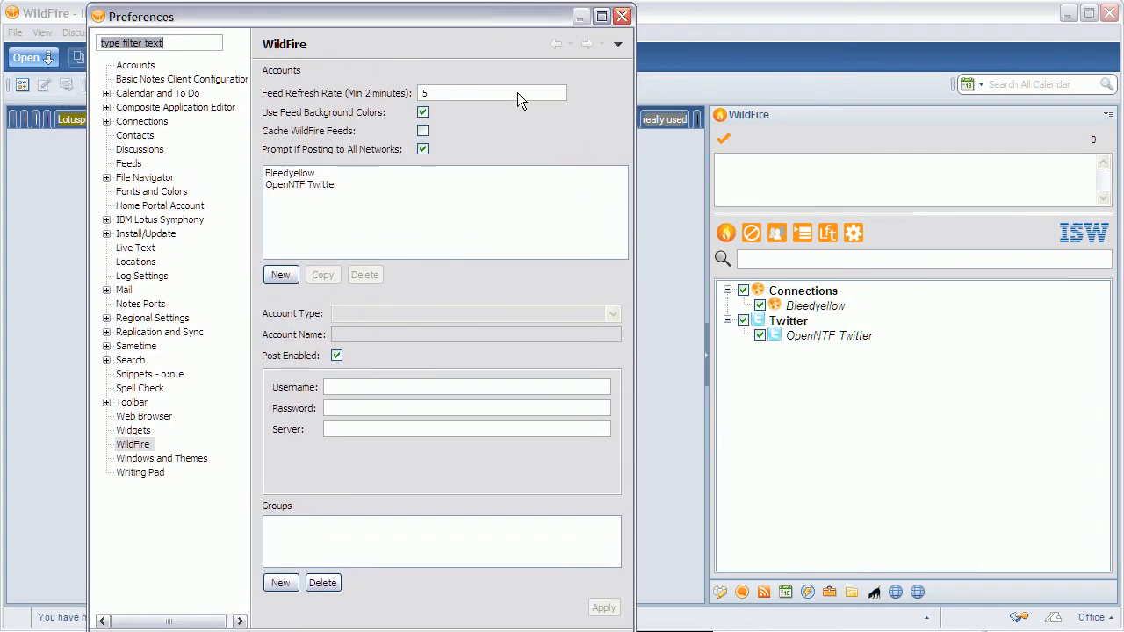
Review the Bleedyellow Connections account fields in WildFire Preferences, then close the preferences with OK.
left_click(290, 173)
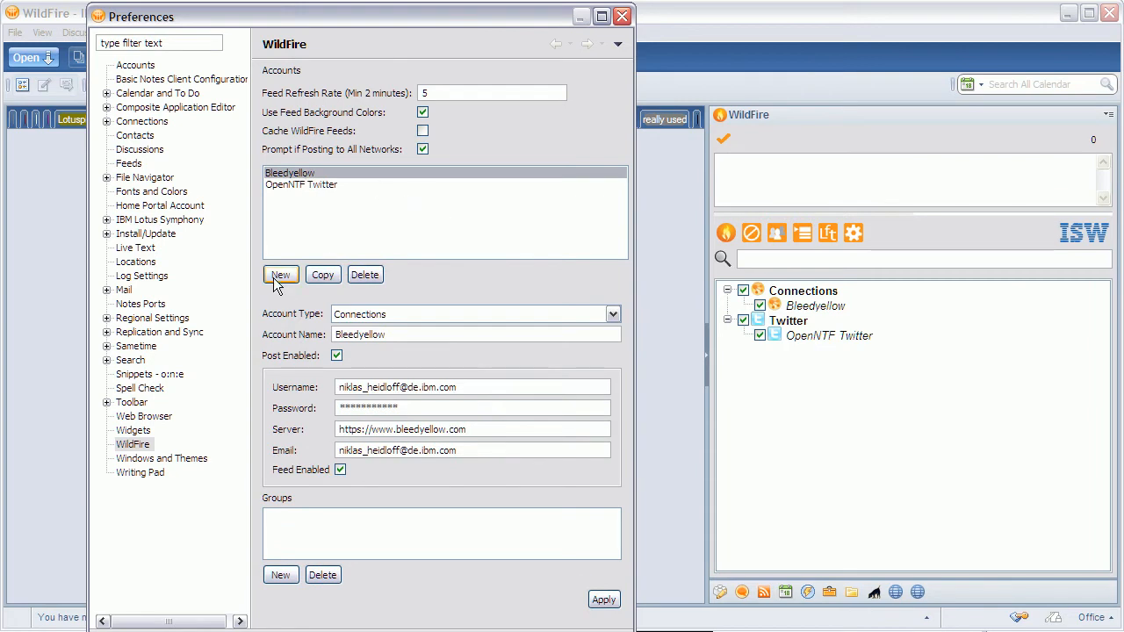
left_click(280, 274)
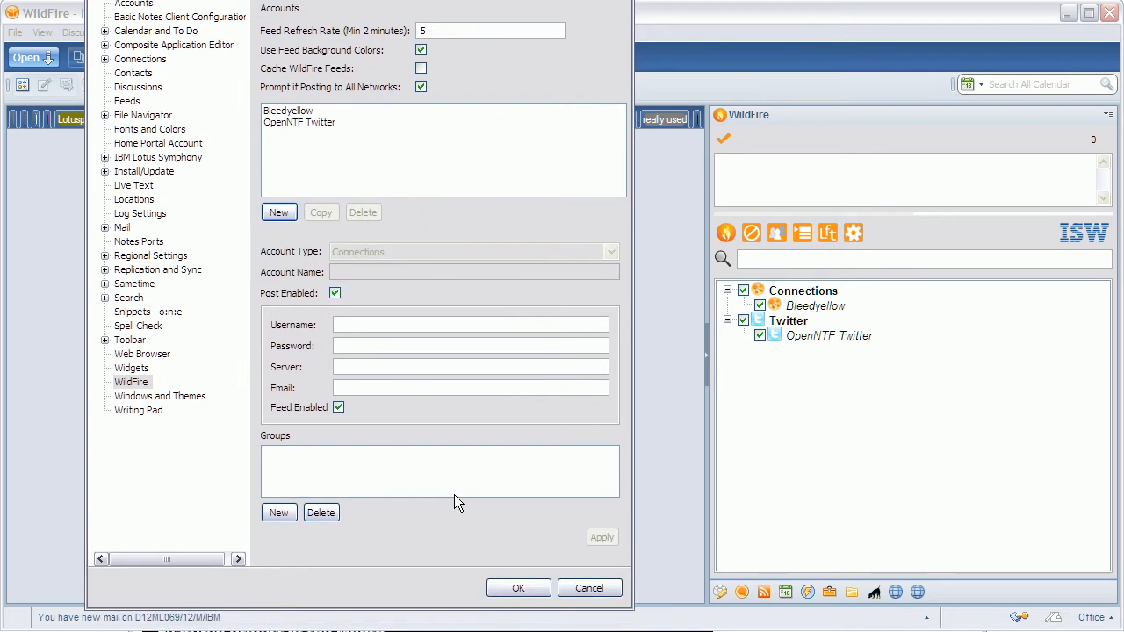
left_click(517, 587)
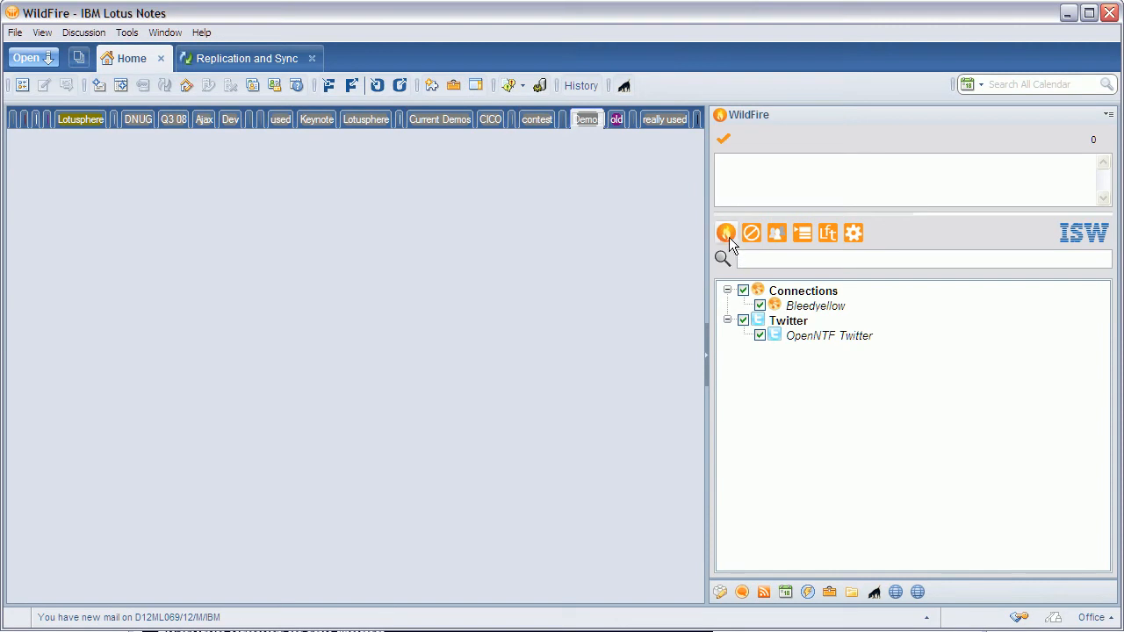
Draft the WildFire status 'Testing' and decline posting it to every social network.
left_click(726, 232)
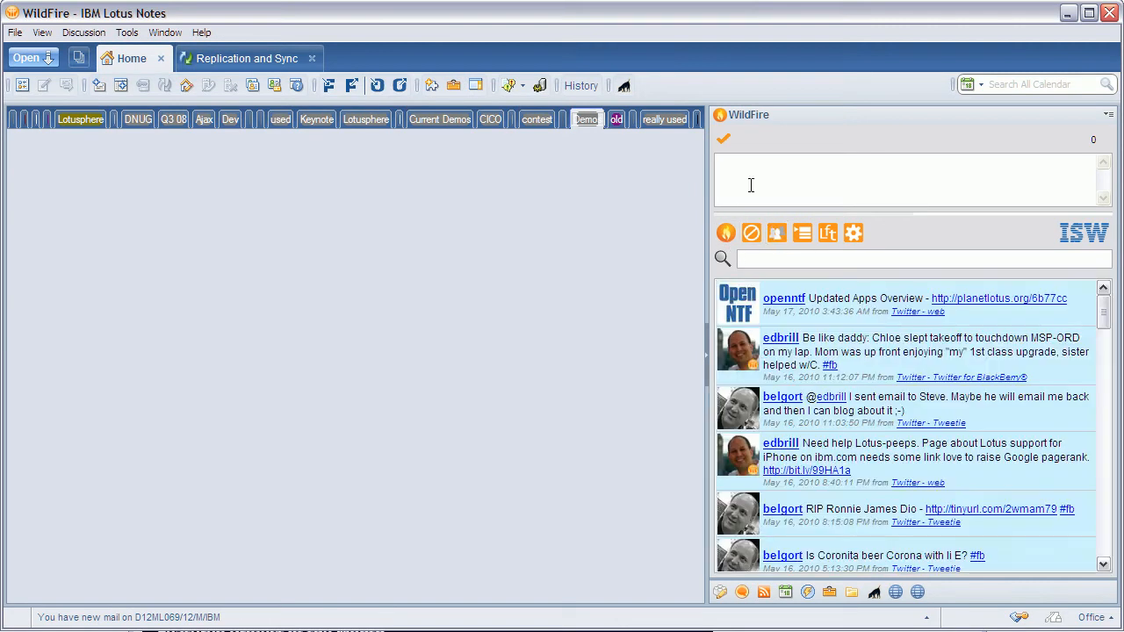
type("Tes")
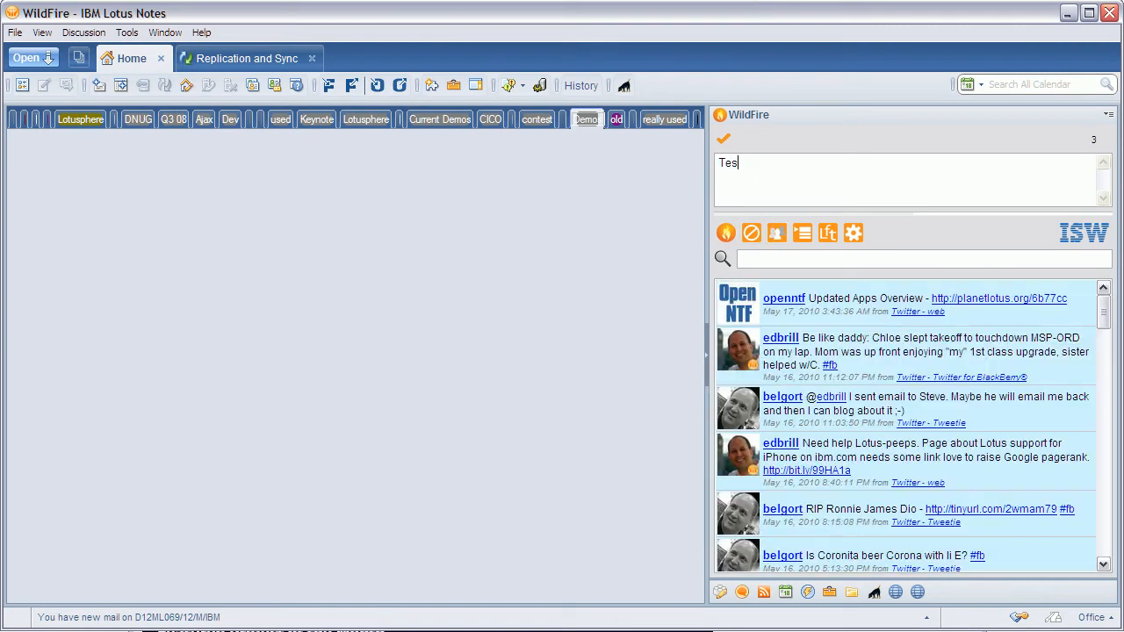
type("ting")
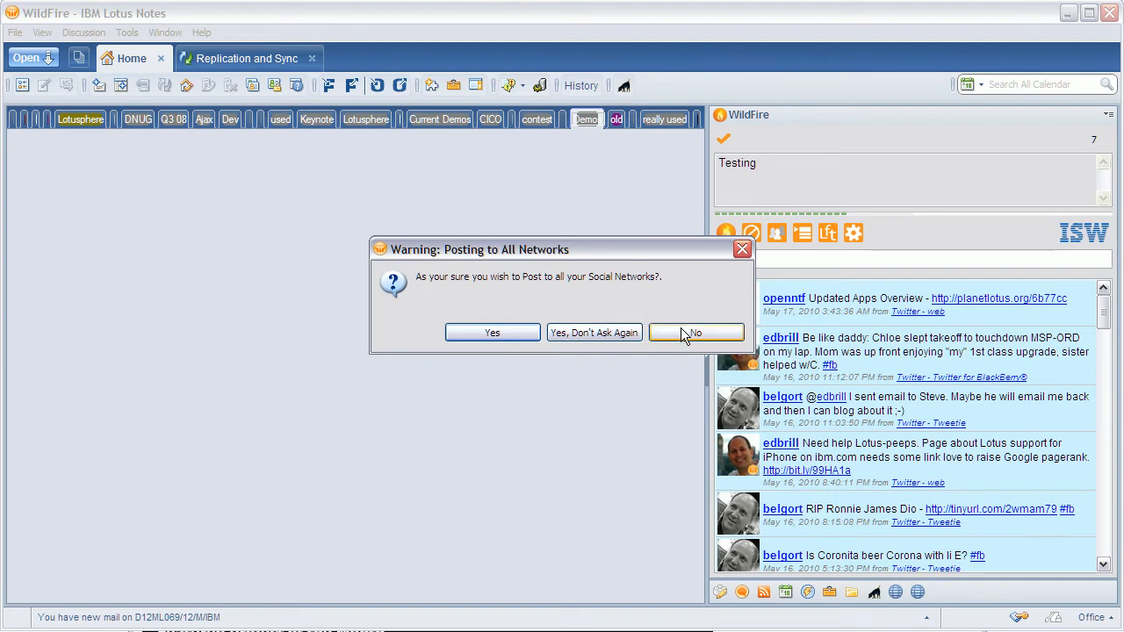
mouse_move(696, 339)
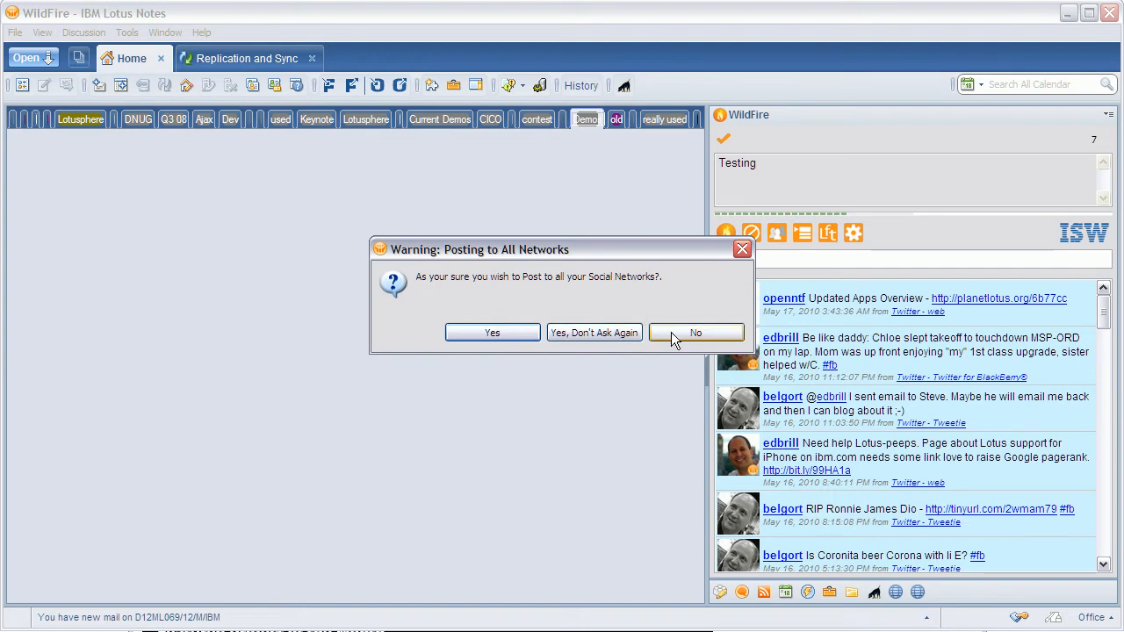
left_click(696, 332)
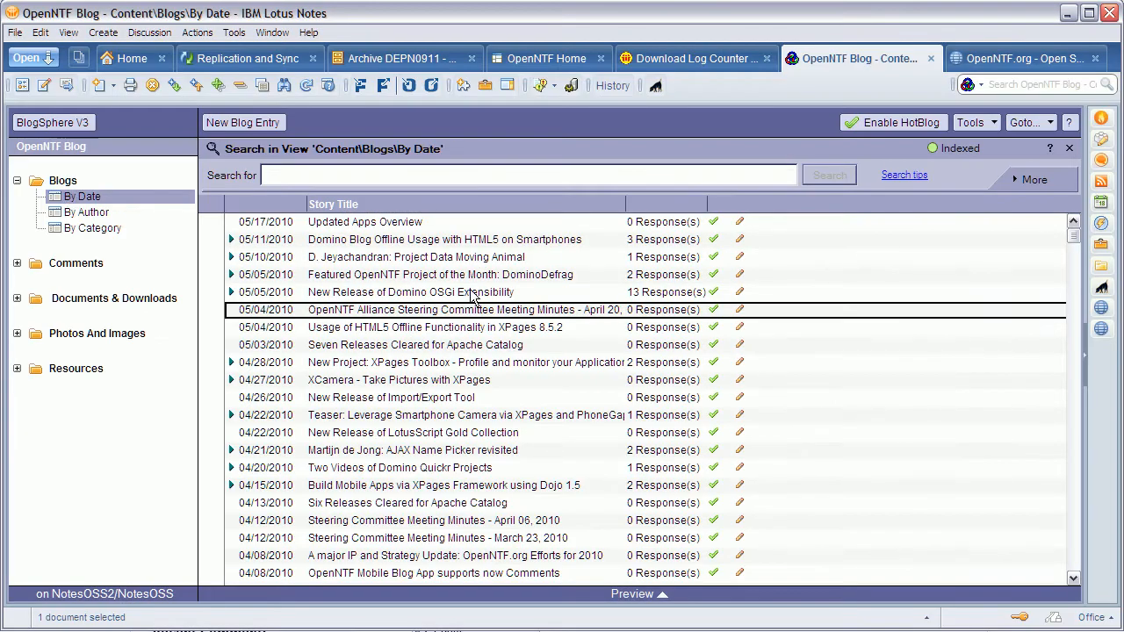
Bring up the Tools menu over the OpenNTF Blog By Date view.
left_click(233, 32)
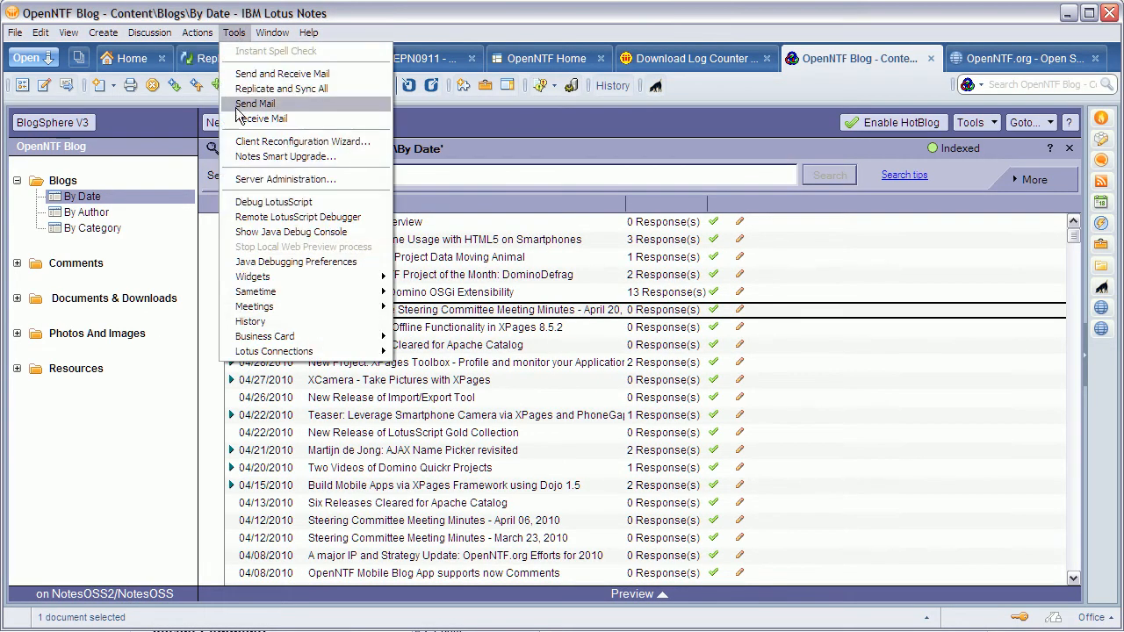
mouse_move(250, 320)
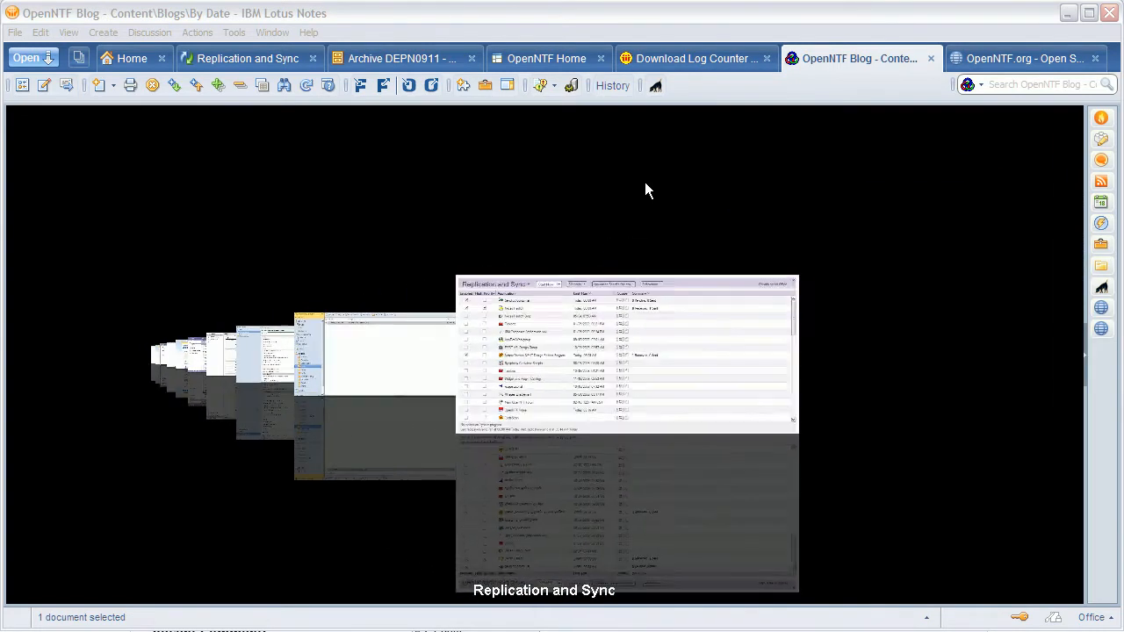
Pick the Replication and Sync preview in the 3D window switcher.
left_click(248, 58)
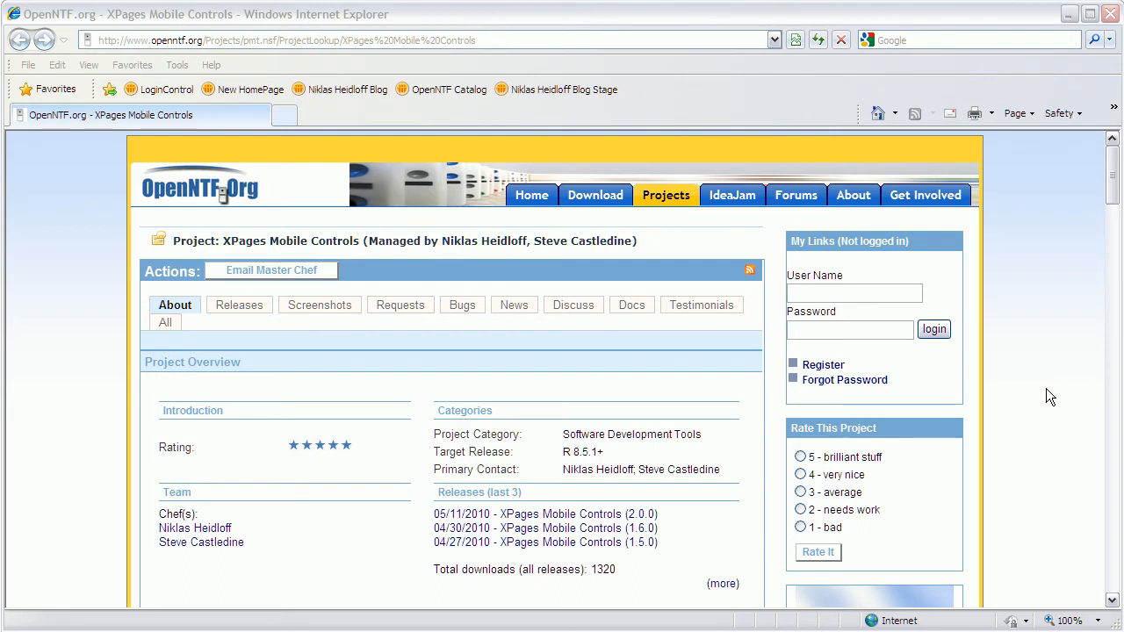
Scroll the XPages Mobile Controls page past the slides to its six-part list.
scroll("down", 3)
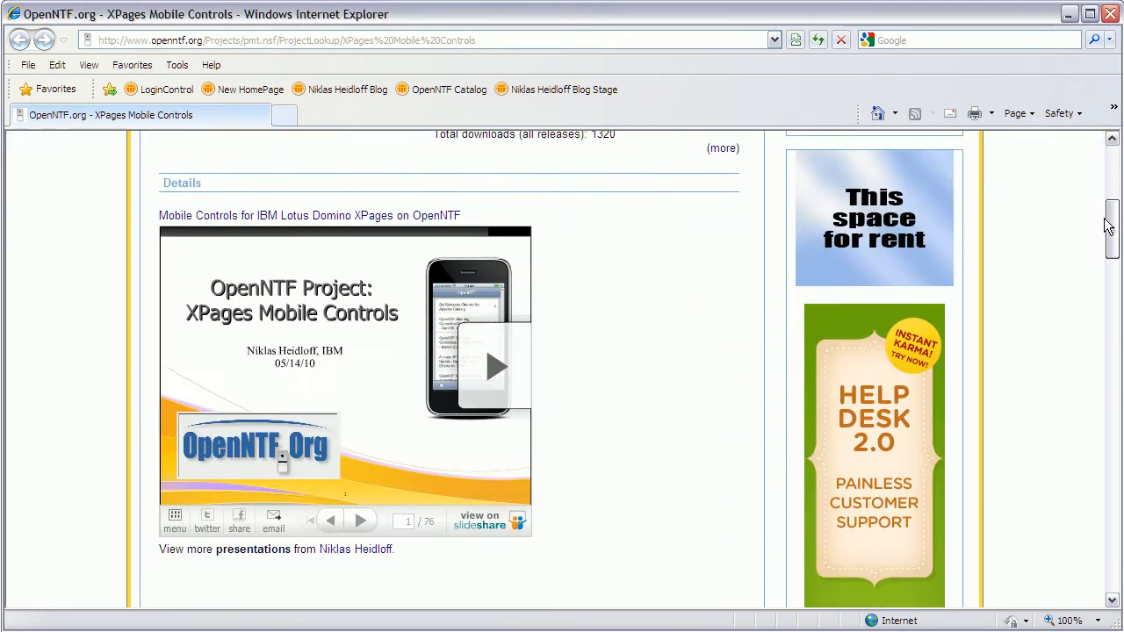
scroll("down", 3)
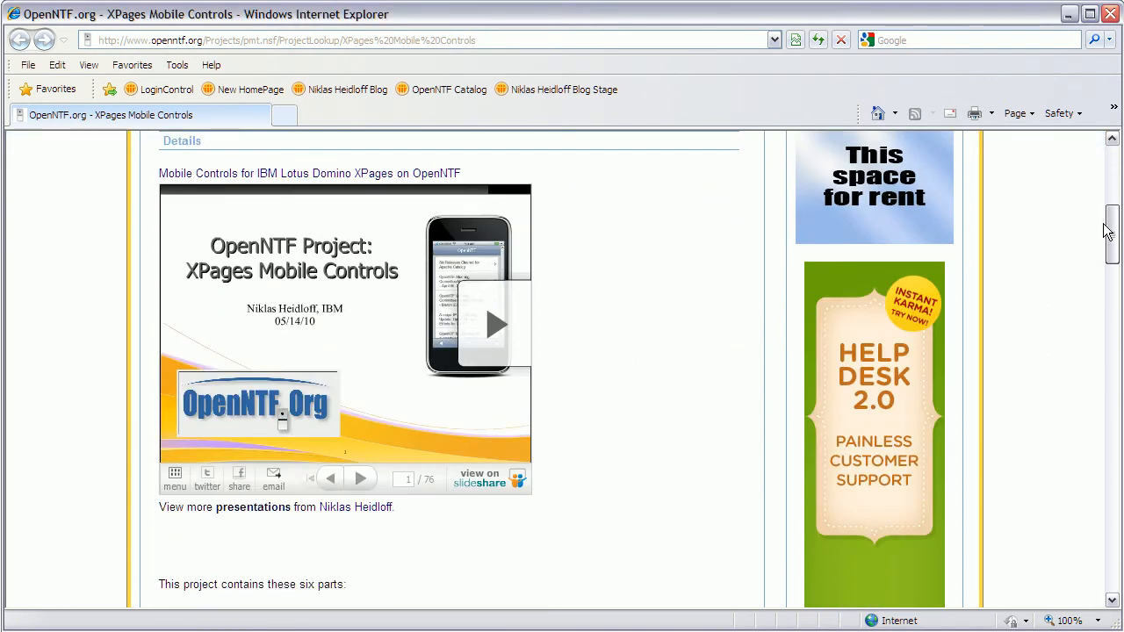
scroll("down", 3)
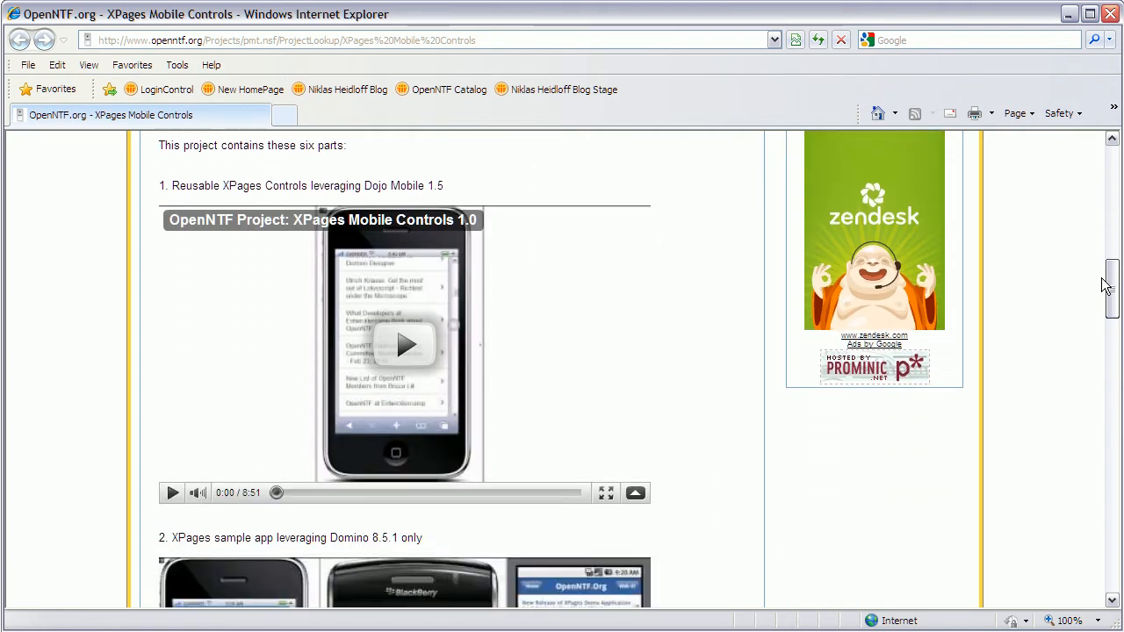
scroll("down", 3)
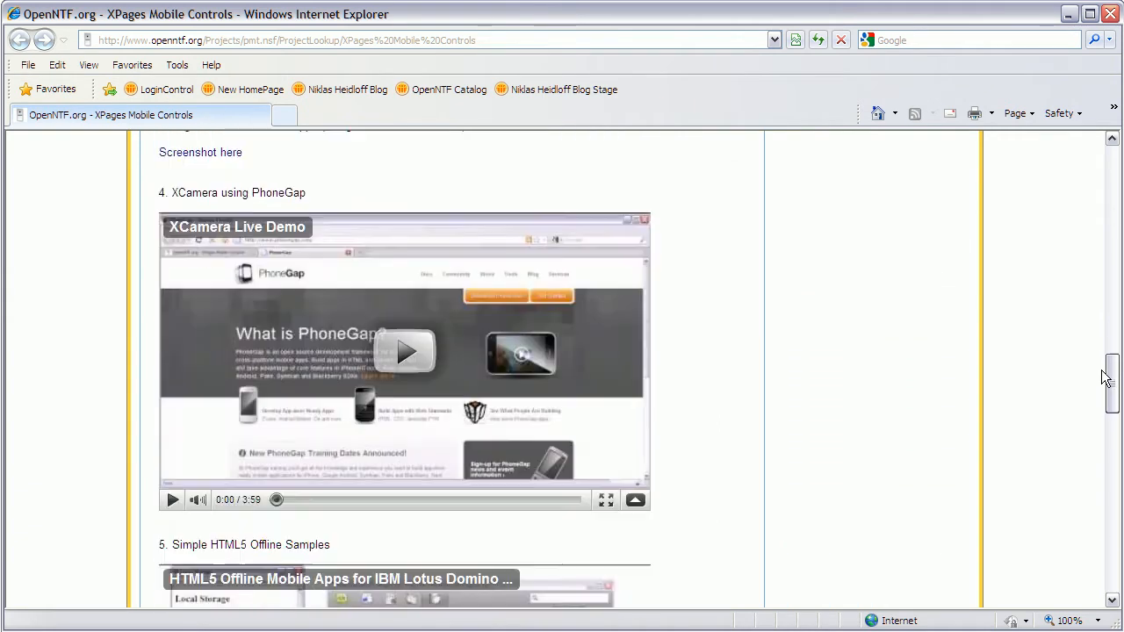
scroll("up", 3)
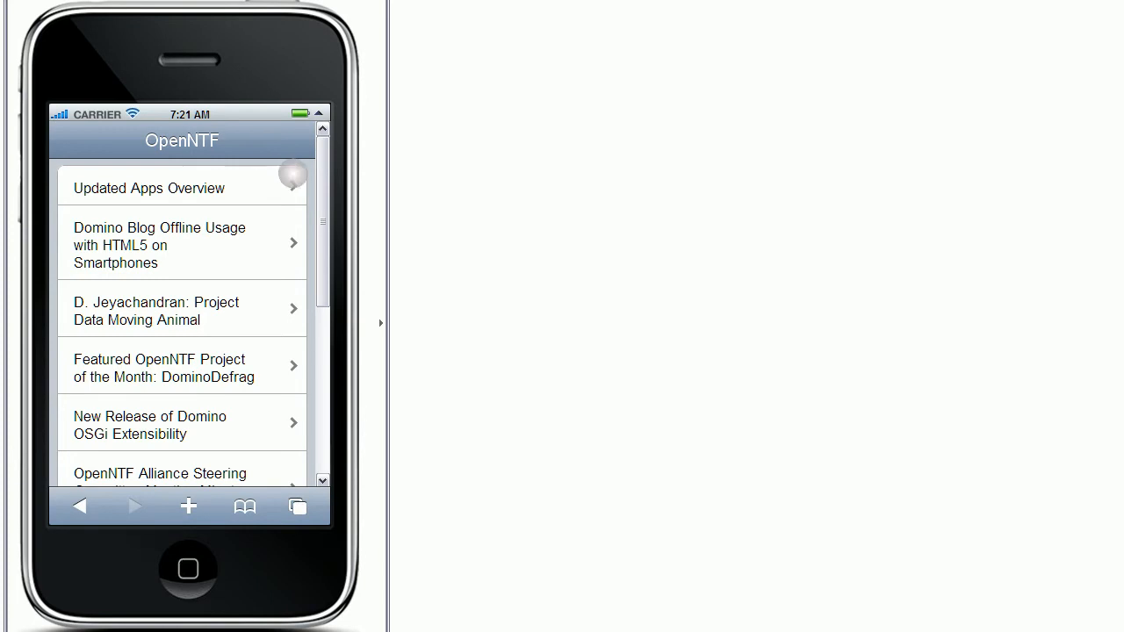
scroll("down", 3)
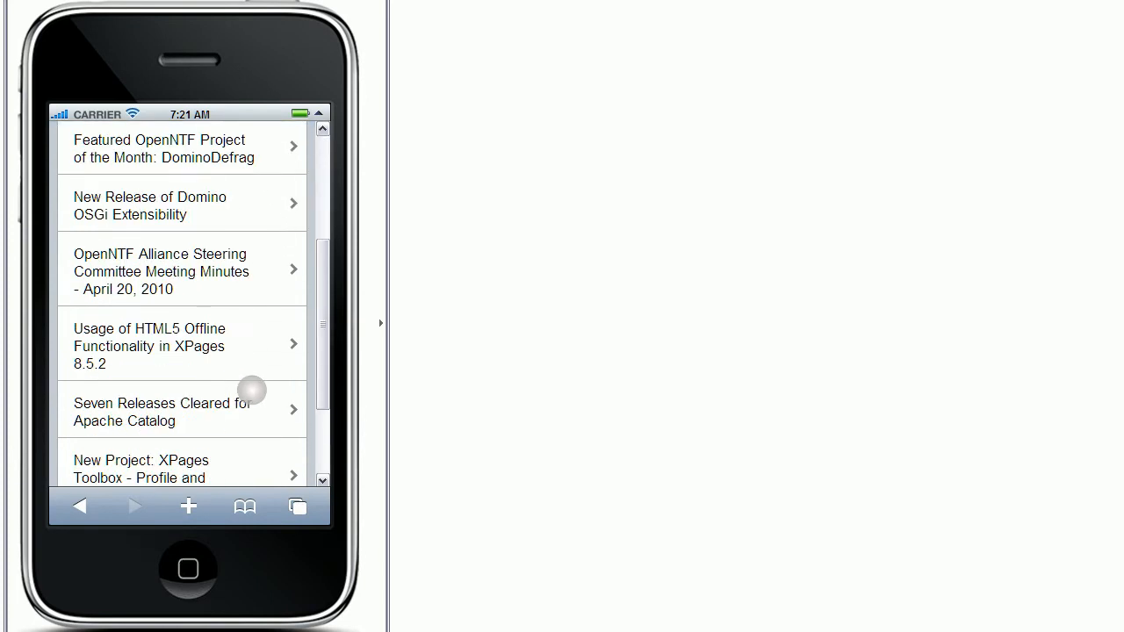
scroll("down", 3)
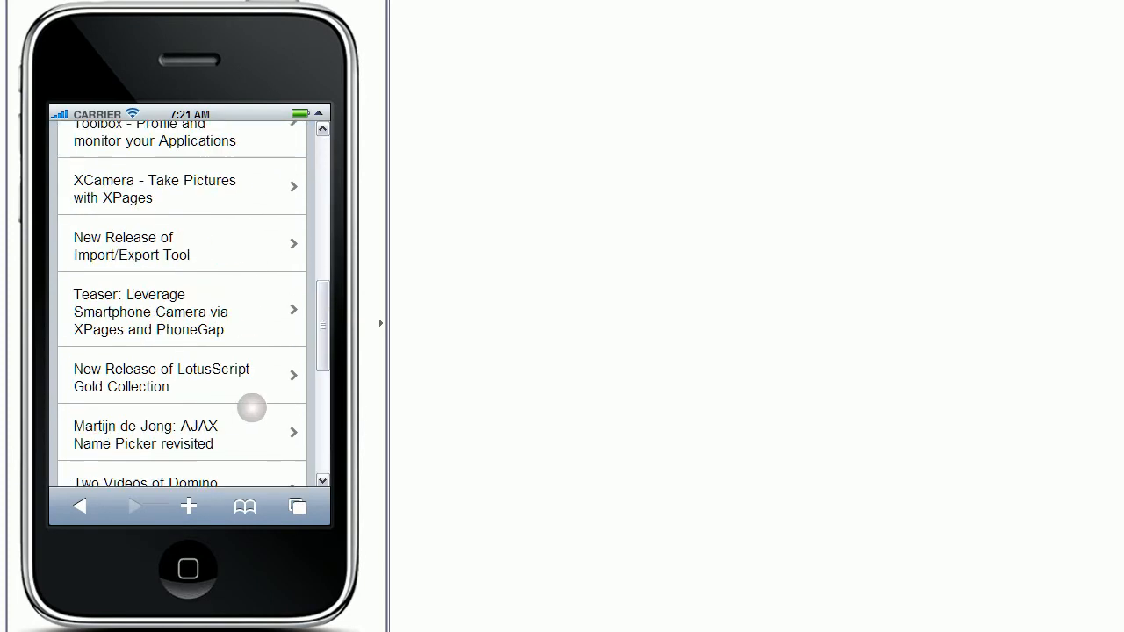
scroll("down", 3)
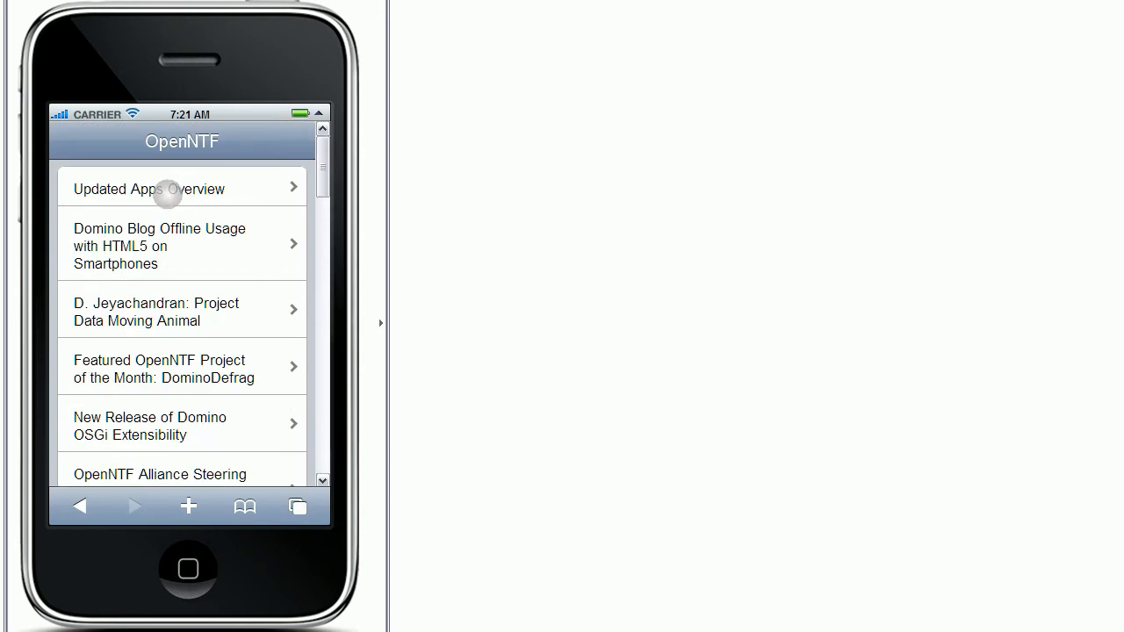
left_click(182, 189)
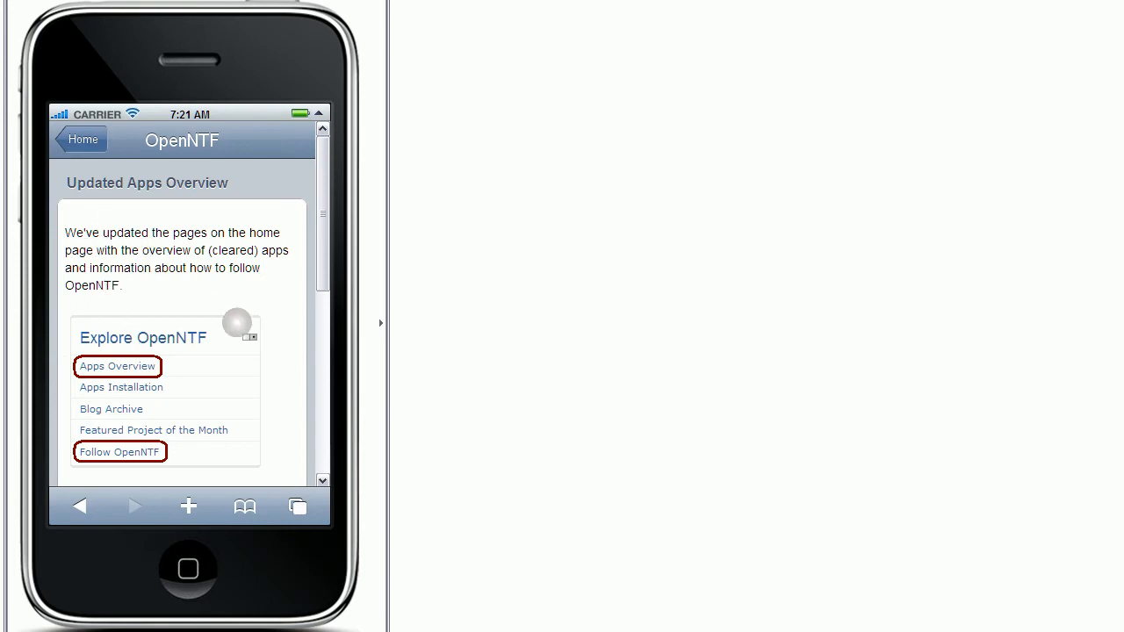
scroll("down", 3)
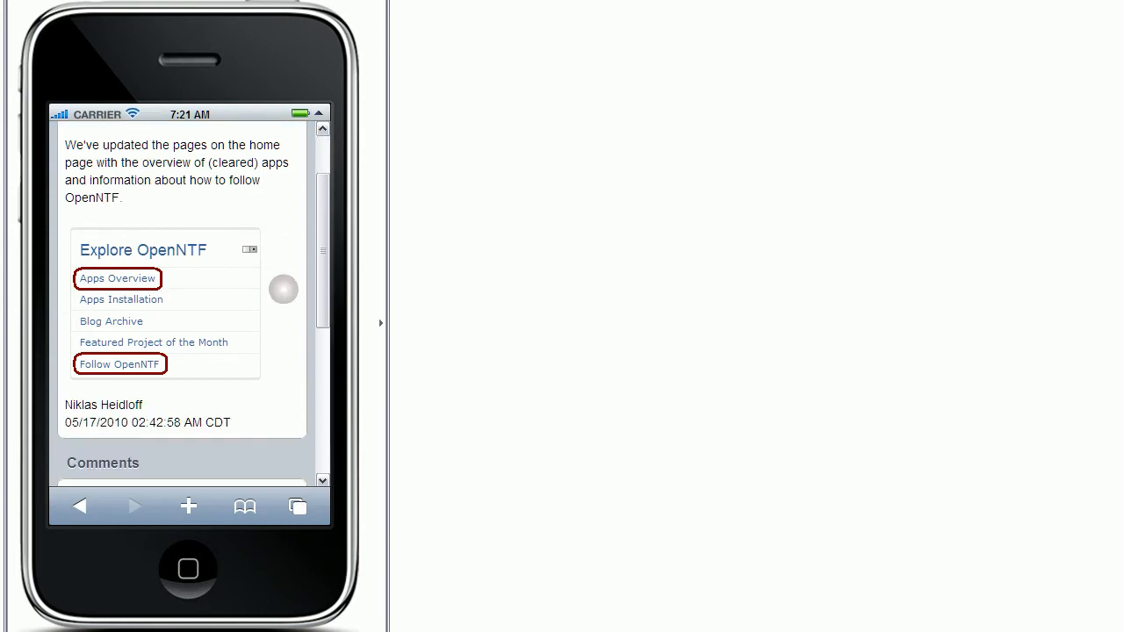
scroll("down", 3)
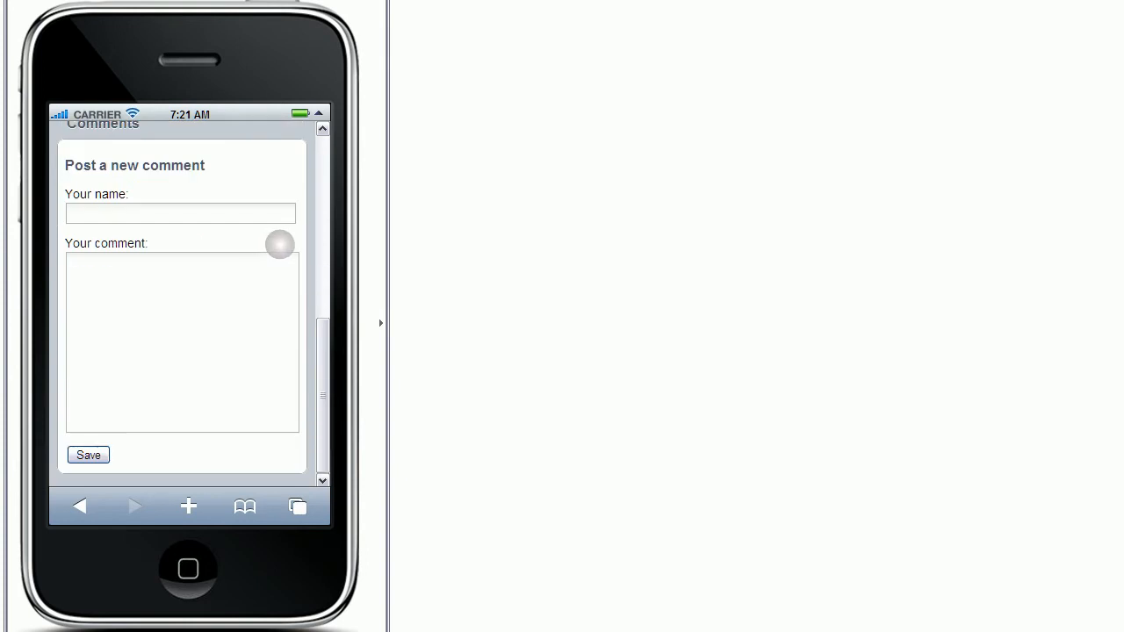
mouse_move(161, 294)
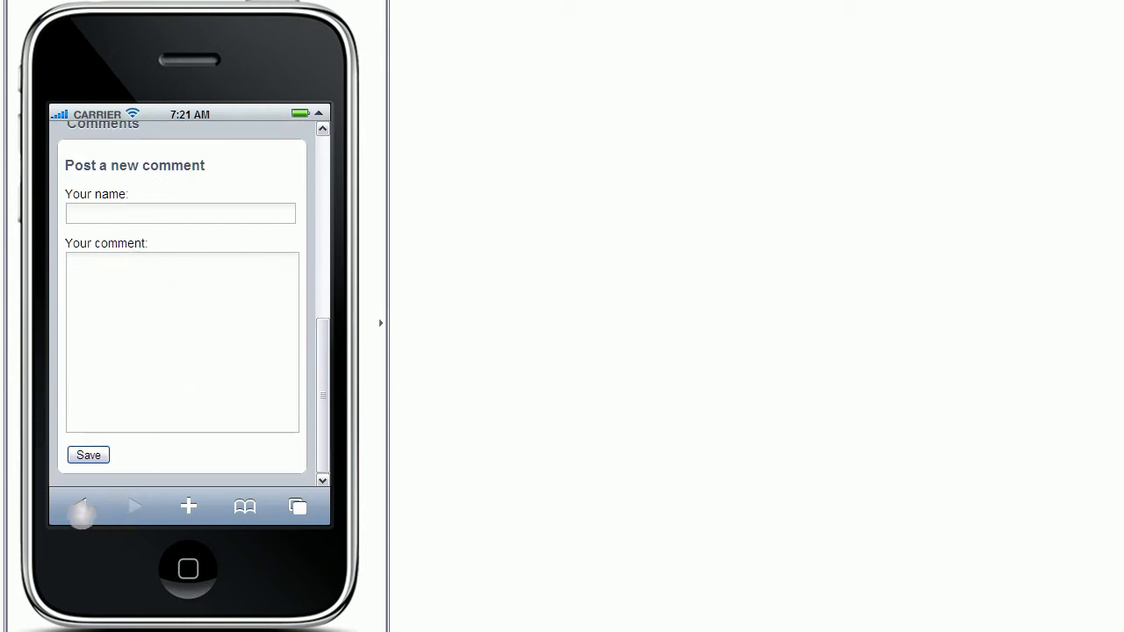
left_click(79, 506)
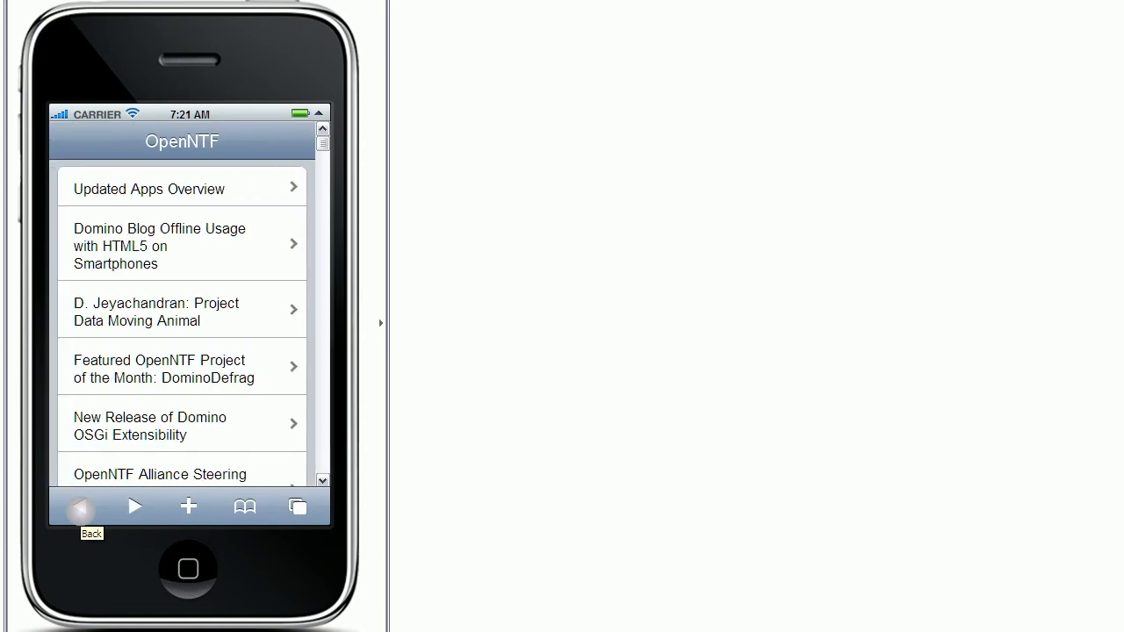
scroll("down", 3)
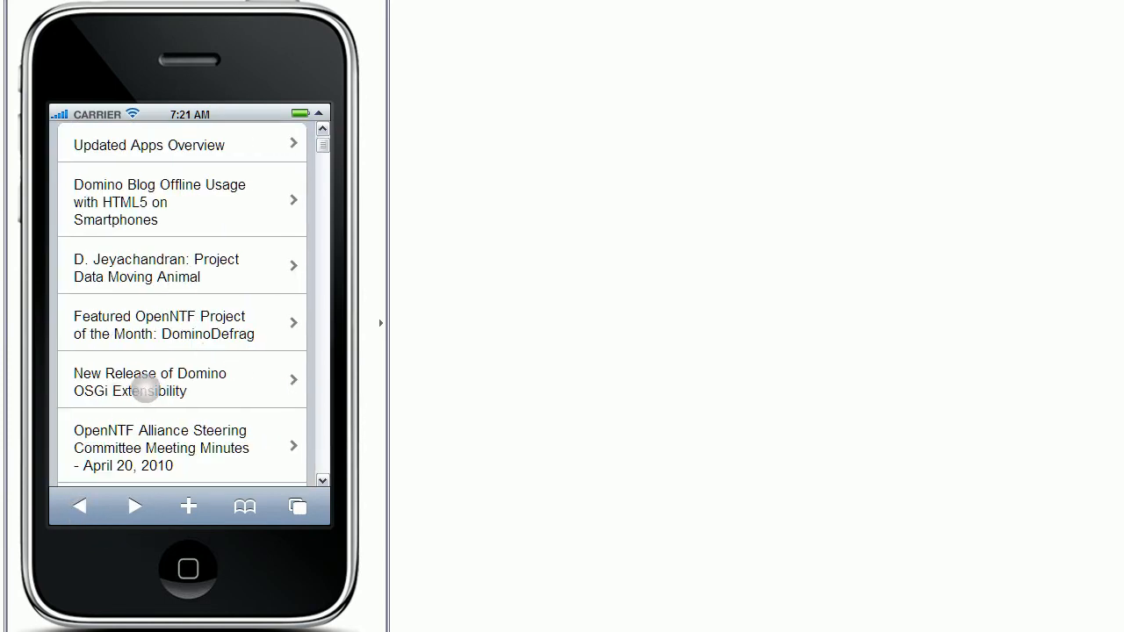
left_click(150, 381)
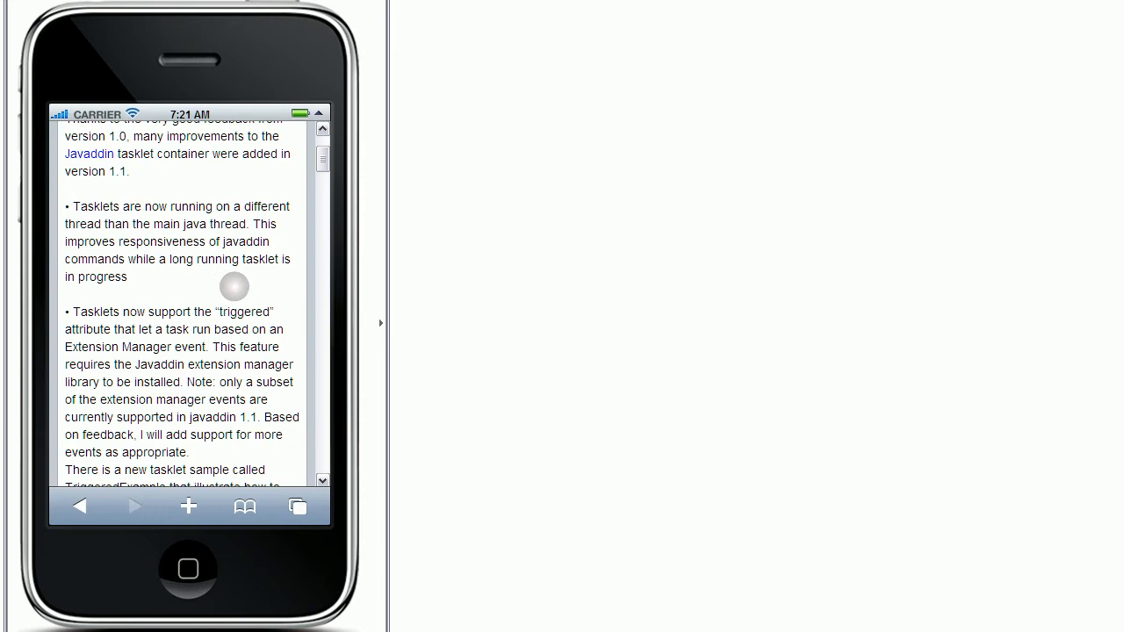
scroll("down", 3)
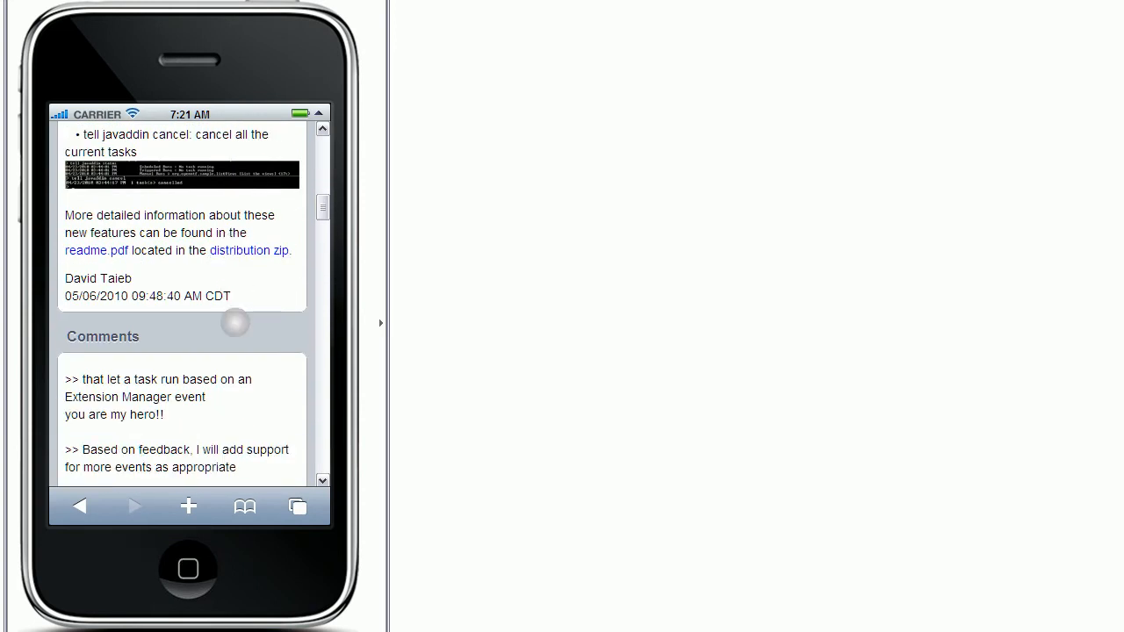
mouse_move(79, 506)
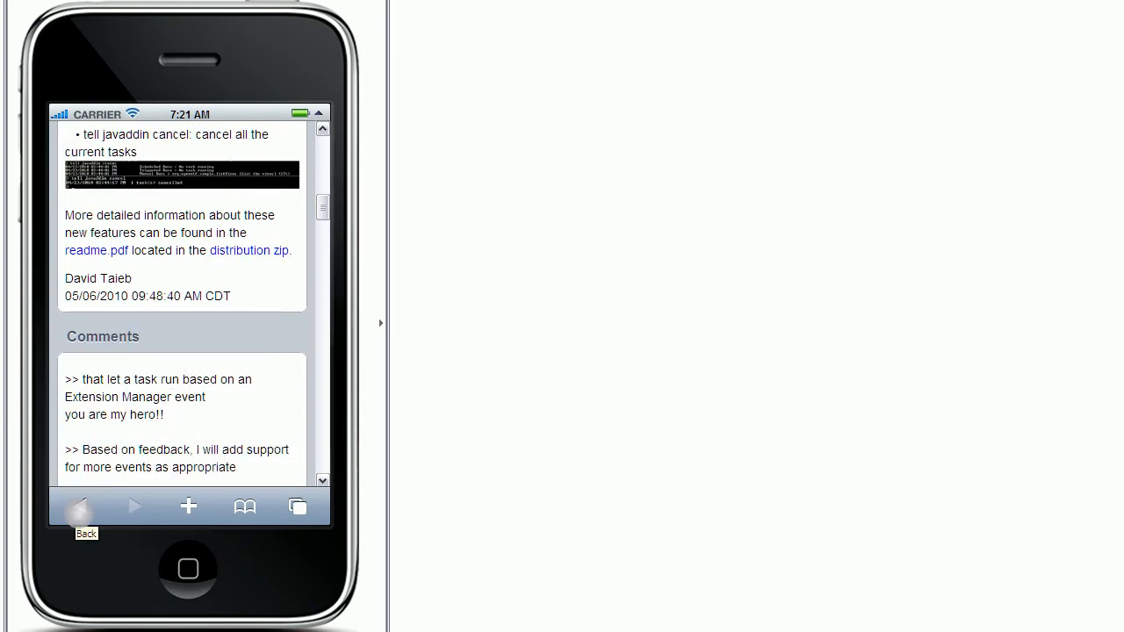
left_click(79, 506)
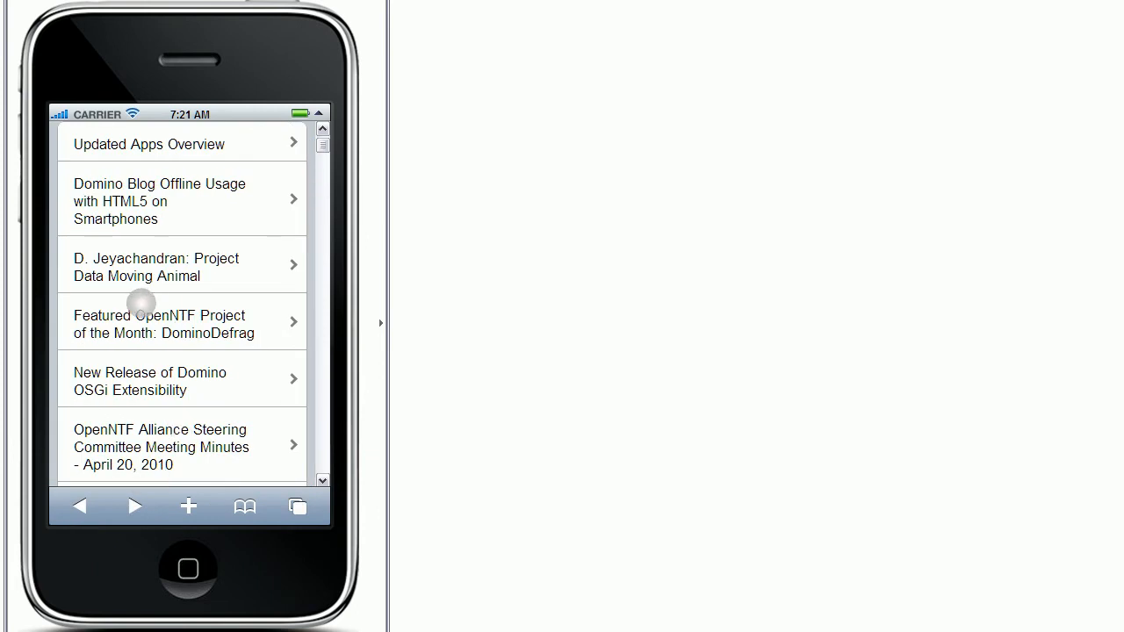
mouse_move(286, 307)
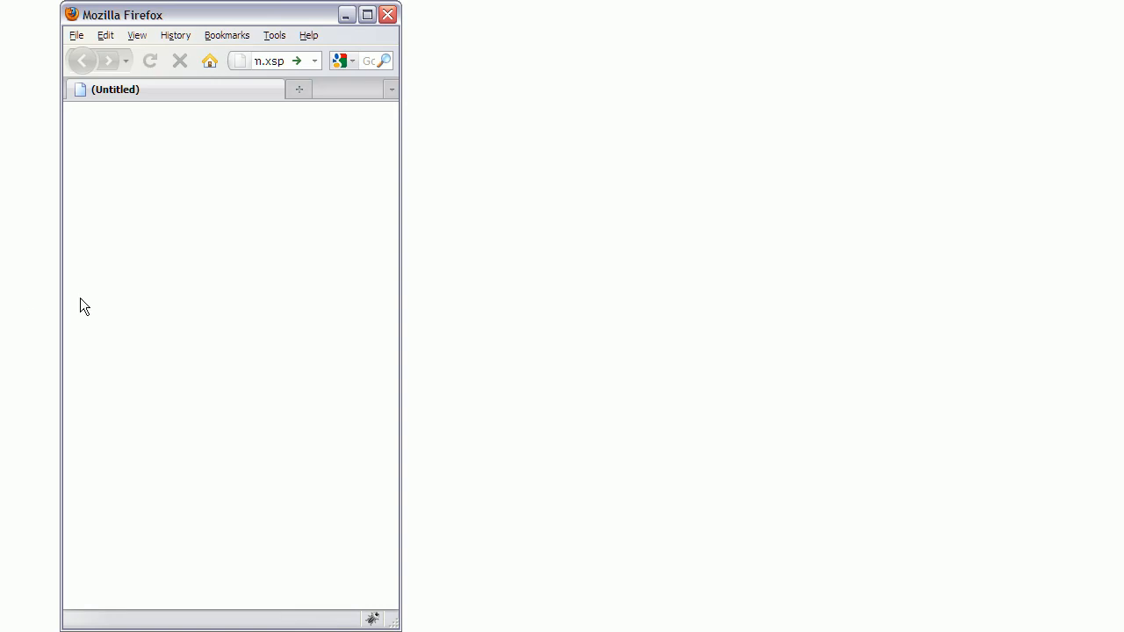
Load the OpenNTF mobile site, allow offline storage, and open the Updated Apps Overview post.
left_click(270, 60)
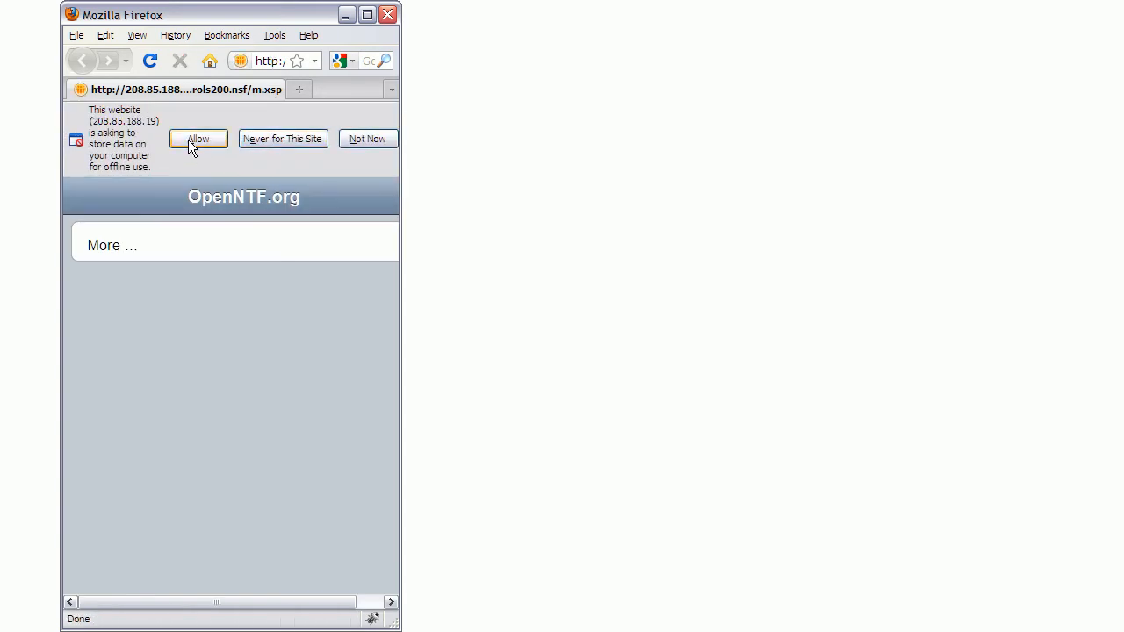
left_click(197, 138)
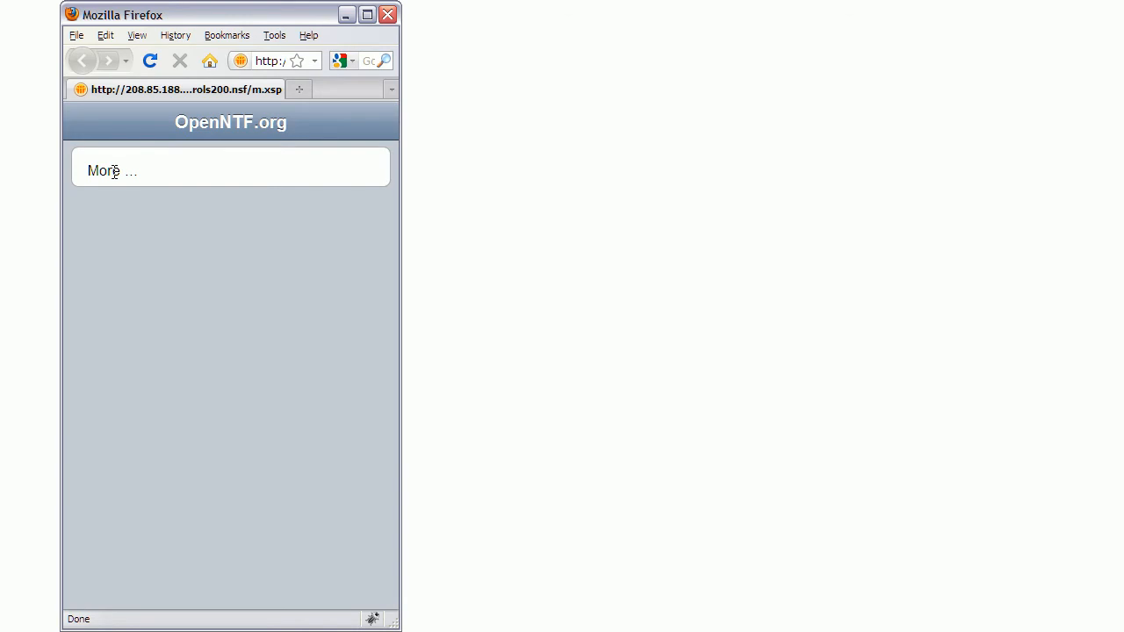
left_click(113, 171)
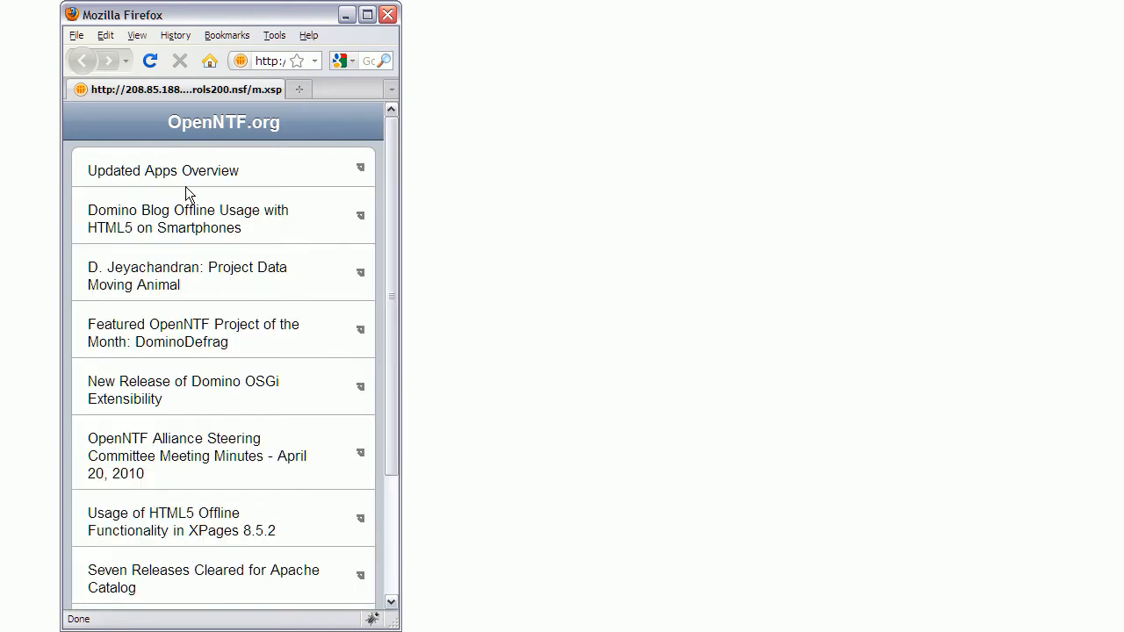
mouse_move(275, 249)
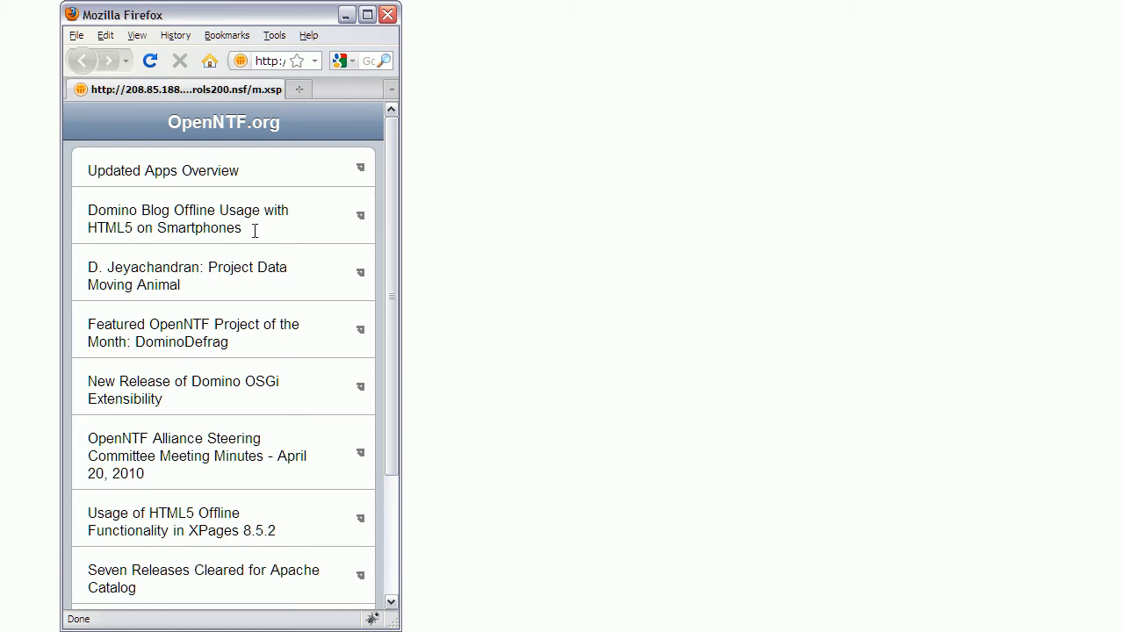
left_click(163, 170)
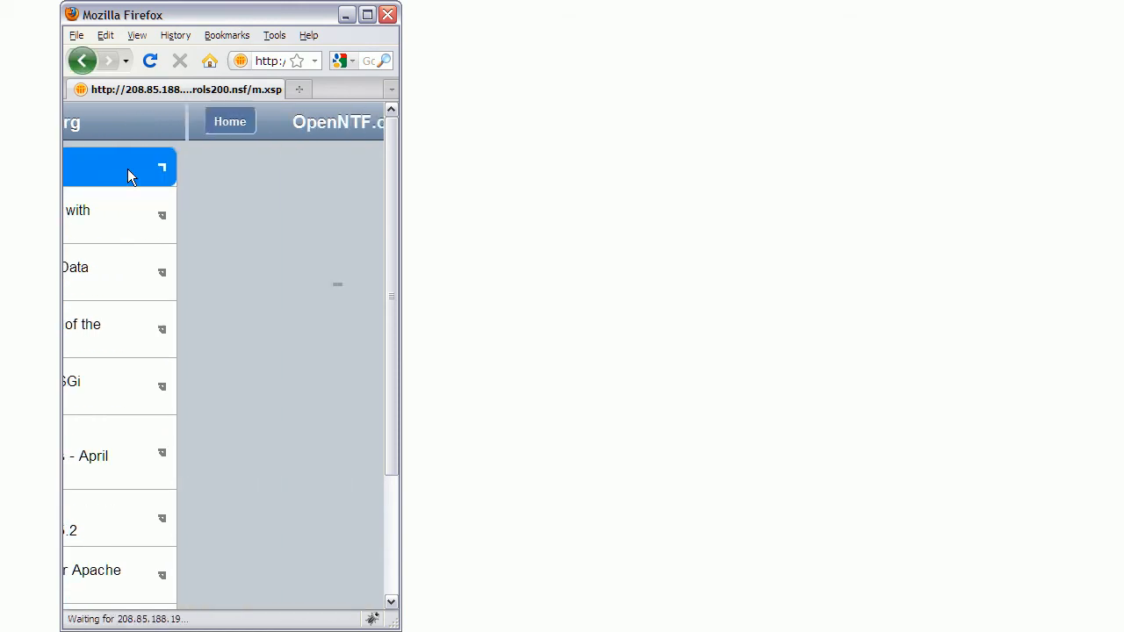
Return to the OpenNTF mobile home page and reopen the Updated Apps Overview post.
left_click(119, 166)
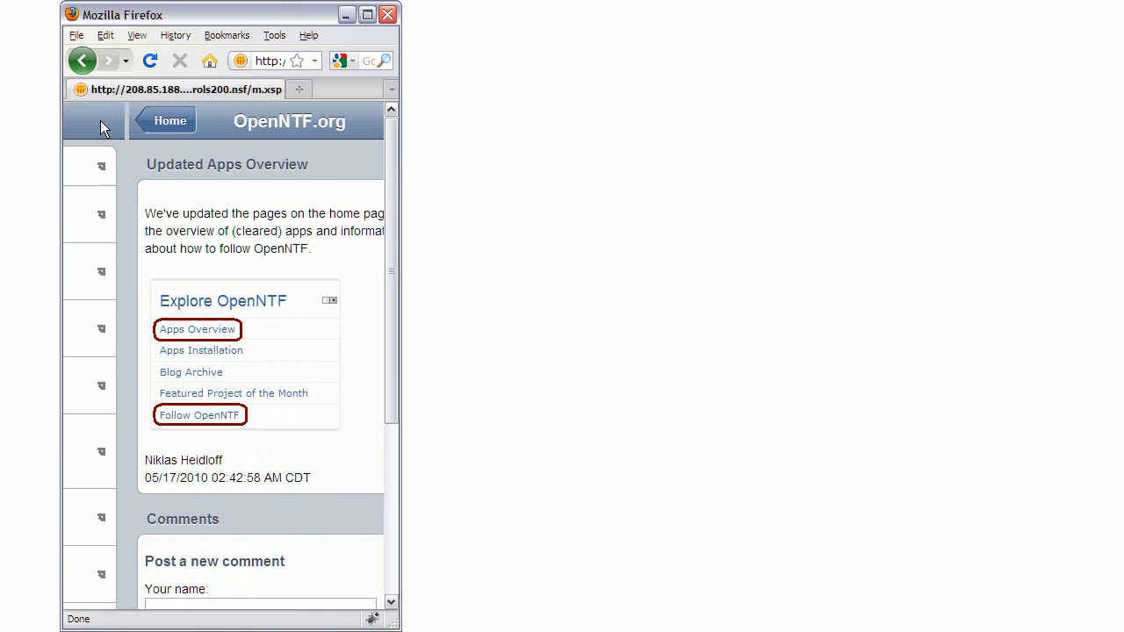
left_click(76, 35)
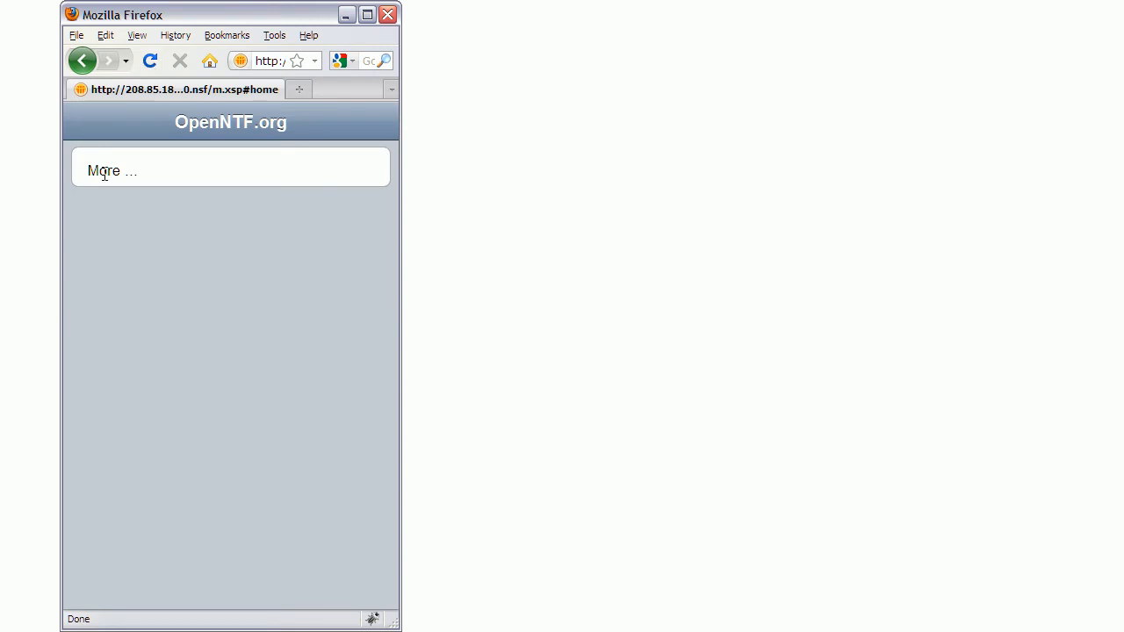
left_click(112, 170)
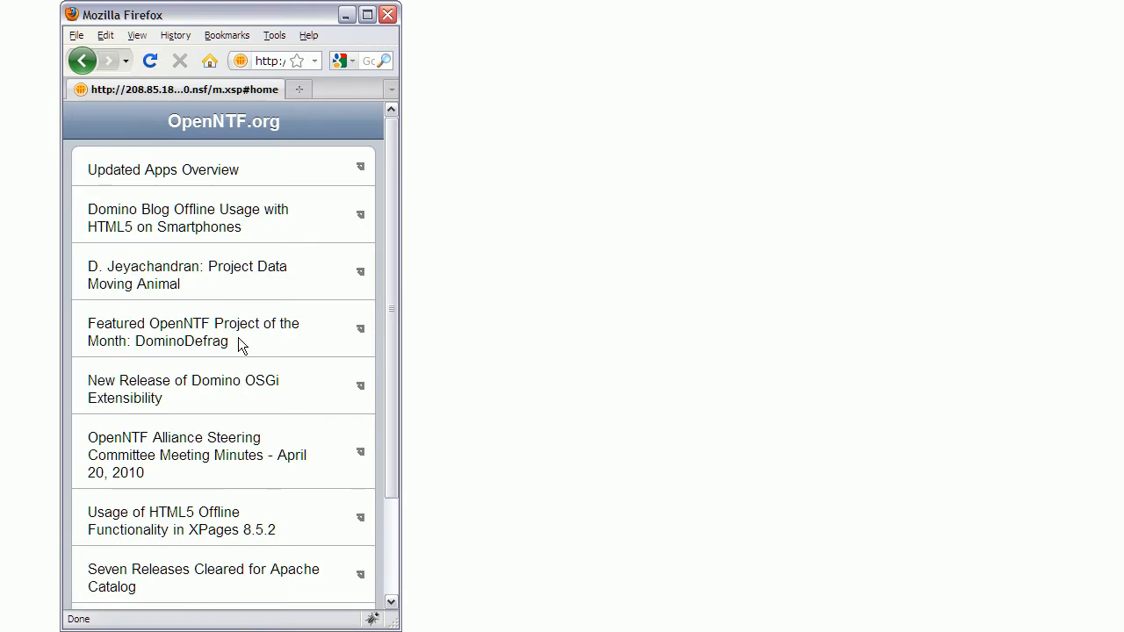
left_click(163, 169)
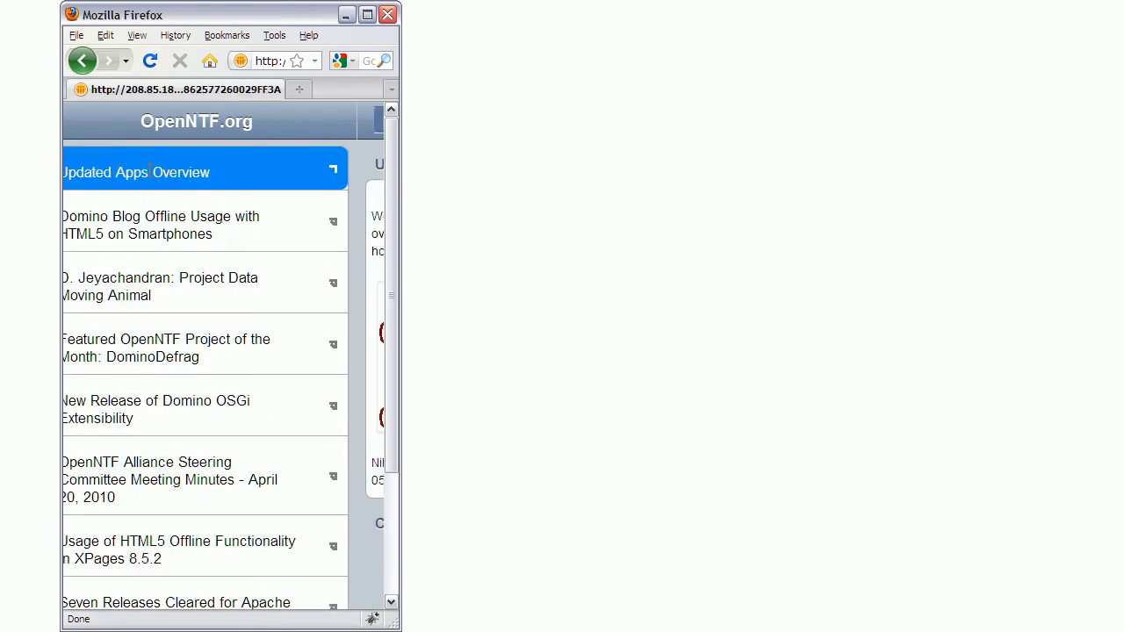
left_click(136, 172)
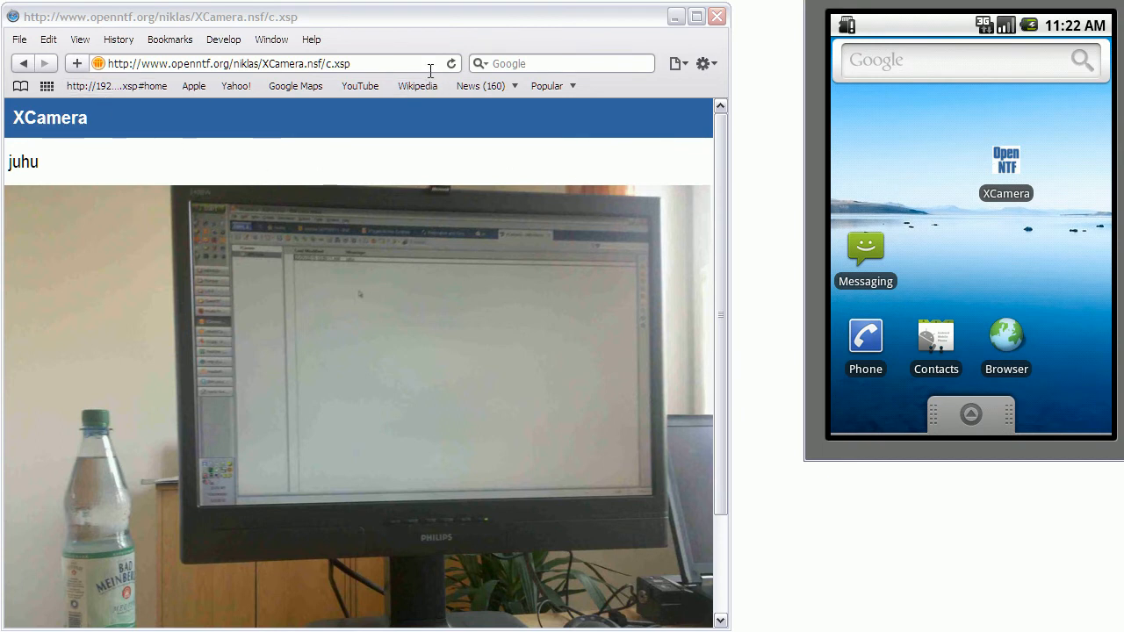
Launch XCamera on the emulator and remove the juhu picture post.
left_click(451, 63)
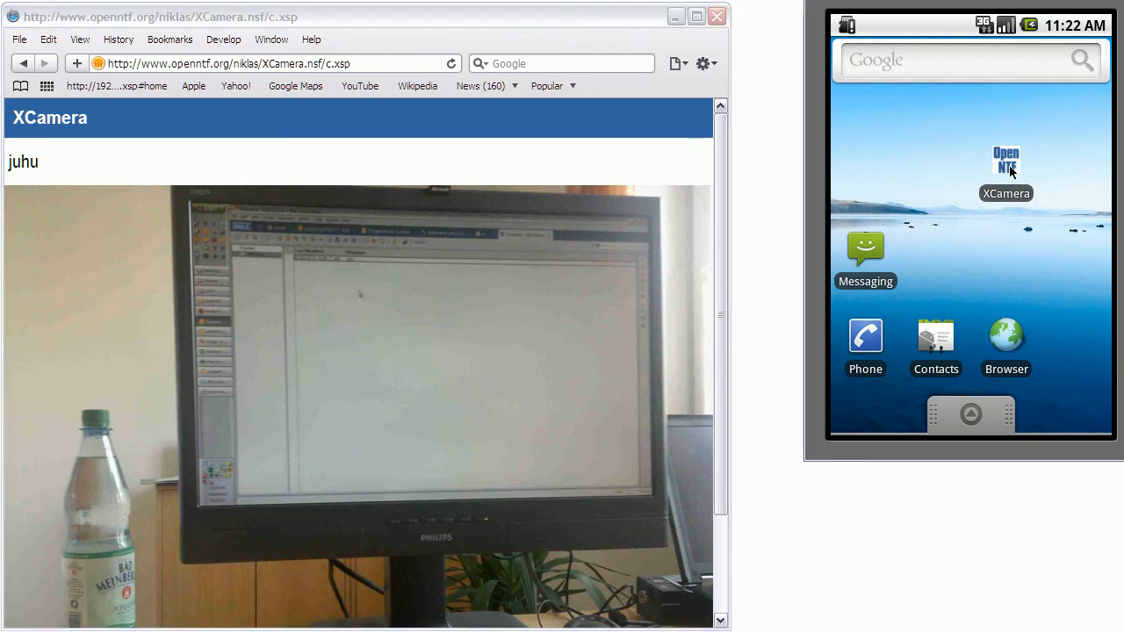
left_click(1006, 162)
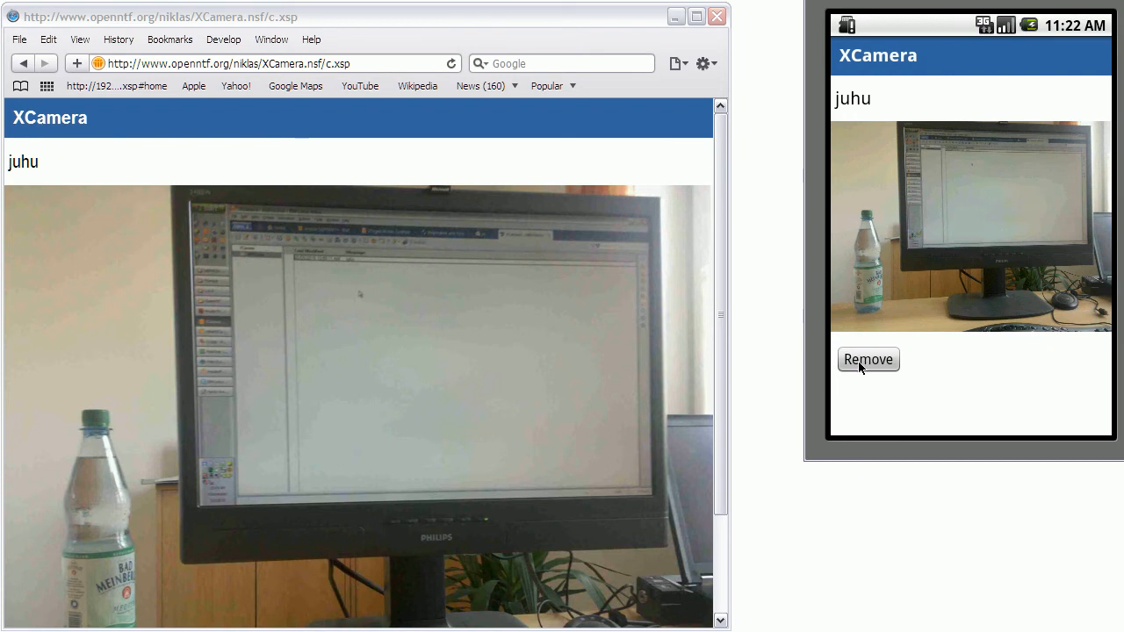
left_click(867, 359)
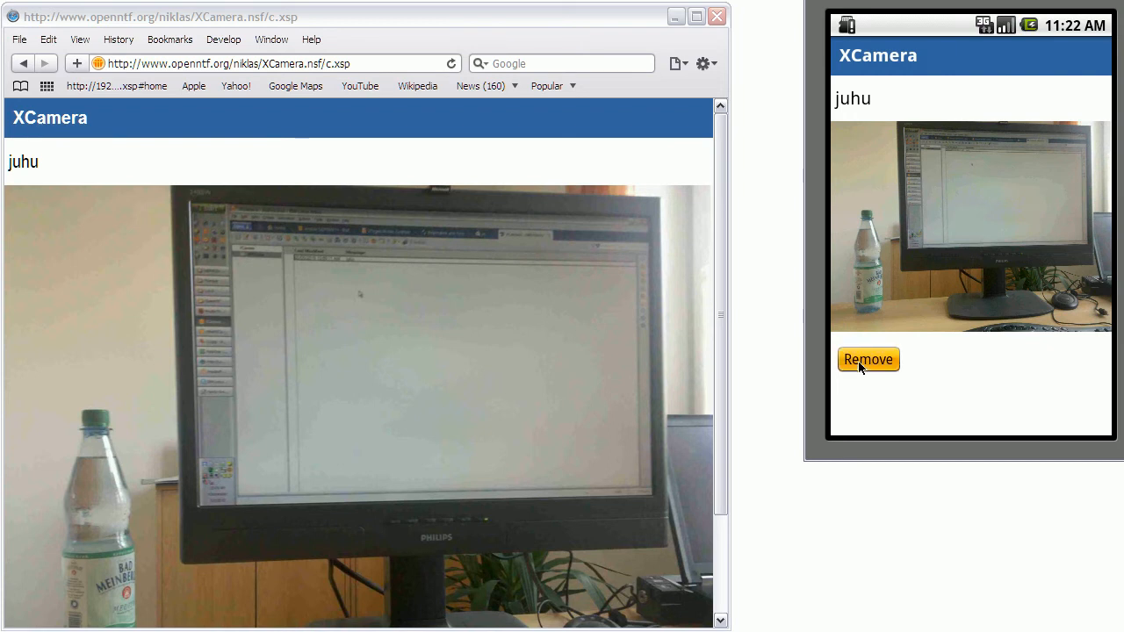
left_click(867, 359)
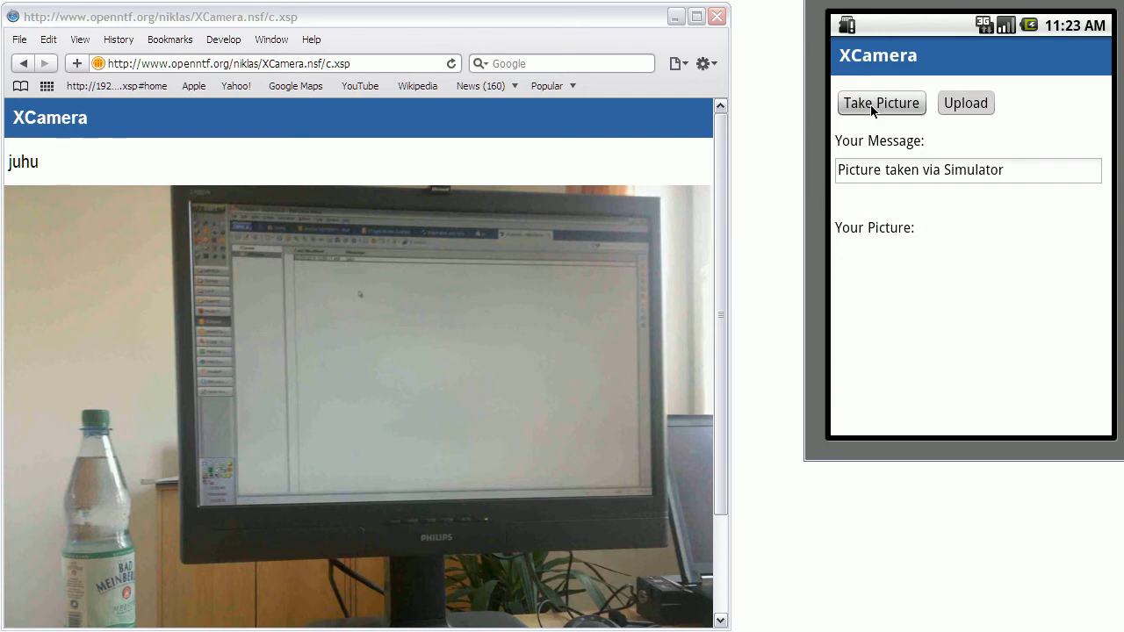
Capture a simulator photo, upload it with 'Picture taken via Simulator', and refresh the Firefox page.
left_click(881, 103)
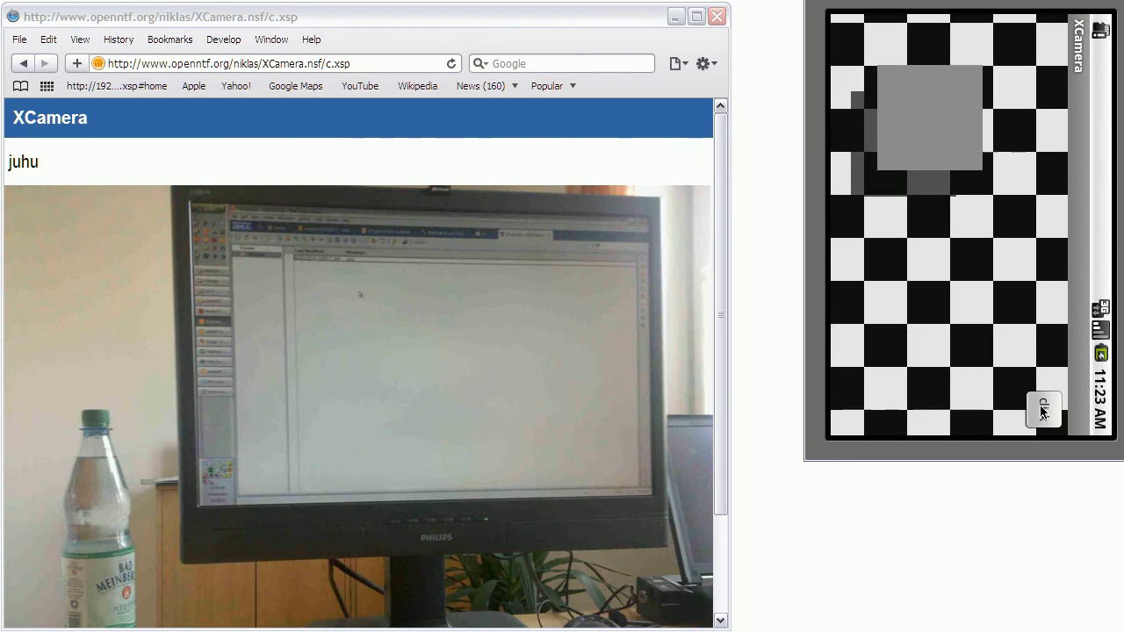
left_click(1043, 410)
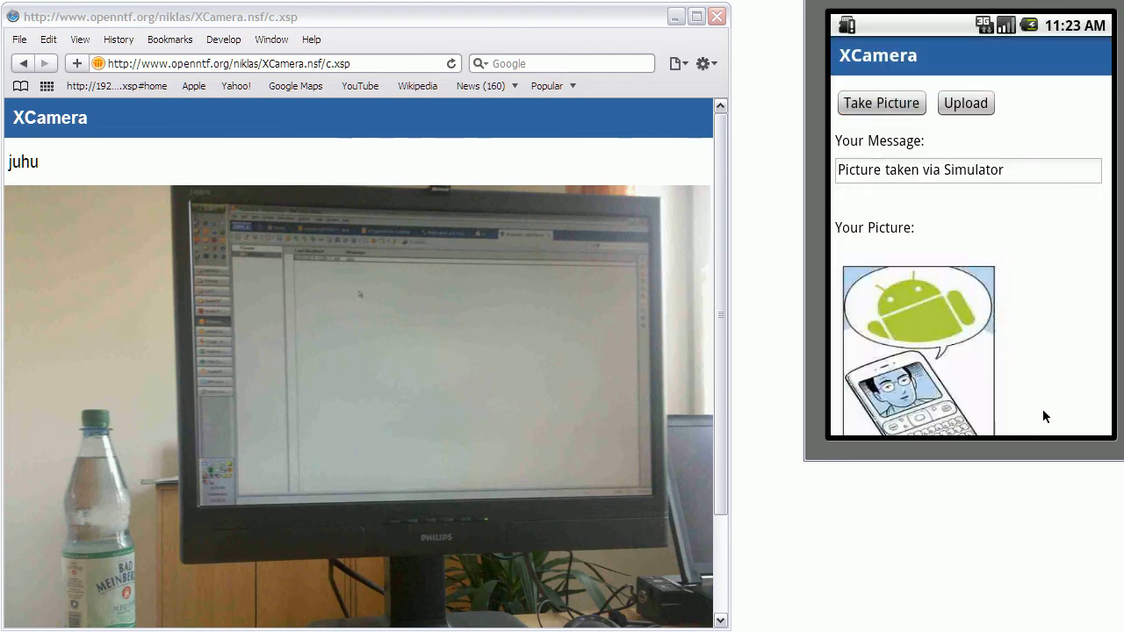
mouse_move(979, 301)
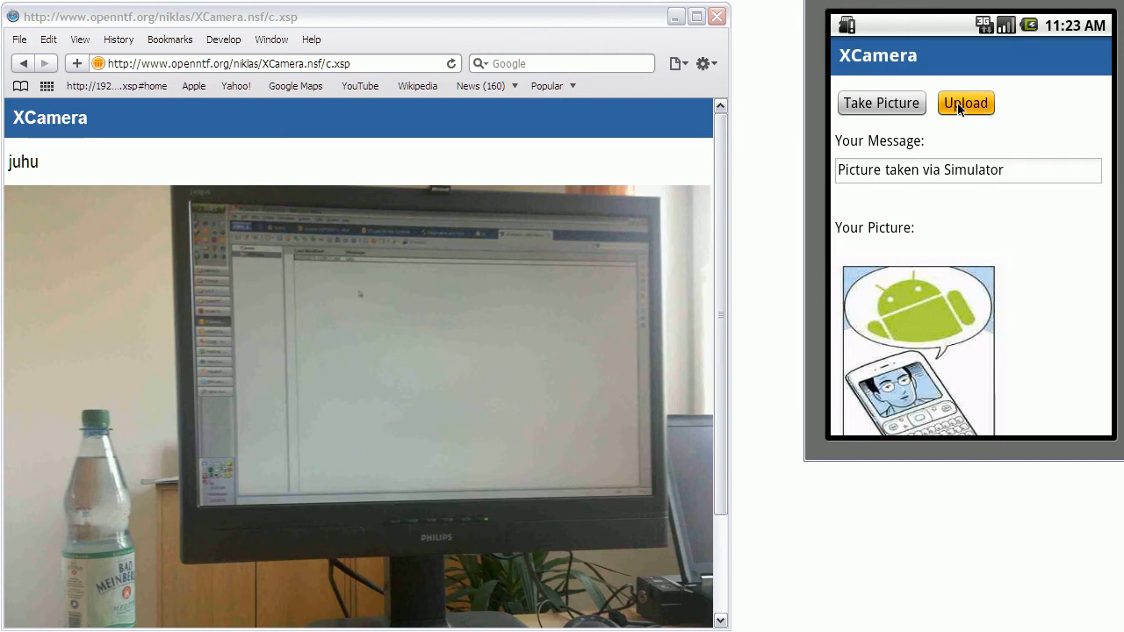
left_click(965, 102)
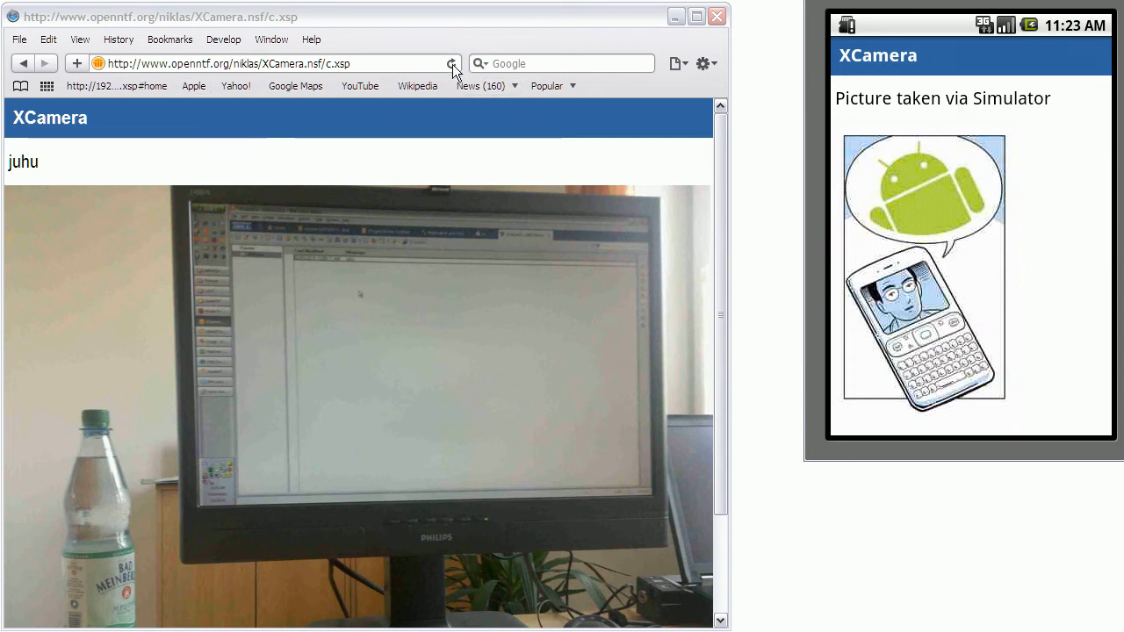
left_click(450, 63)
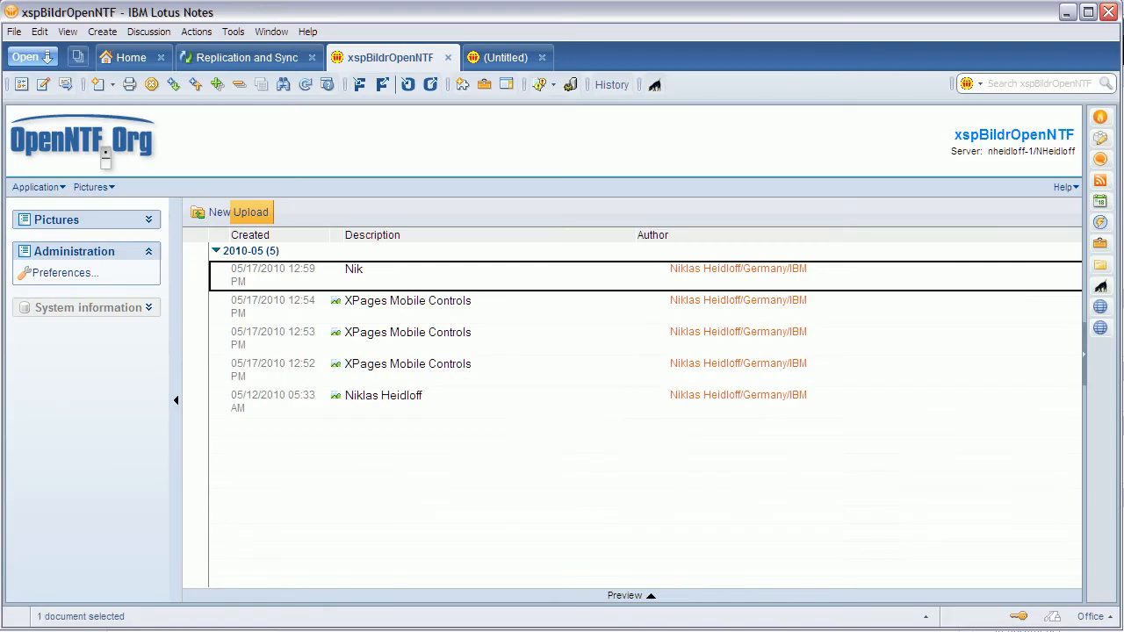
Start a New Upload from the xspBildrOpenNTF database's action bar.
left_click(250, 212)
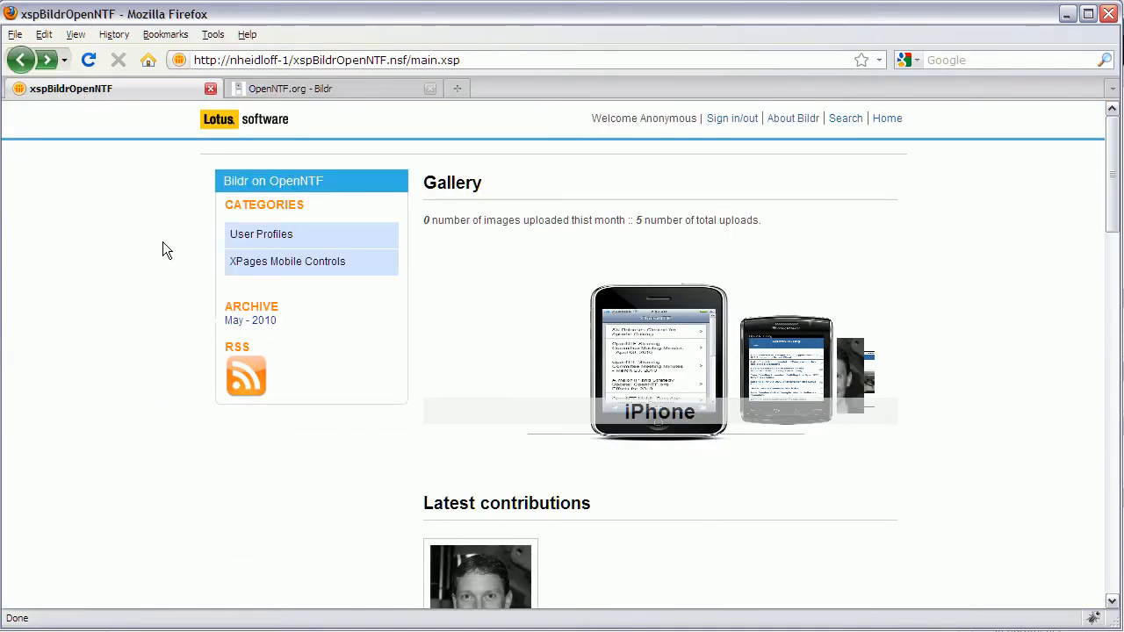
mouse_move(720, 470)
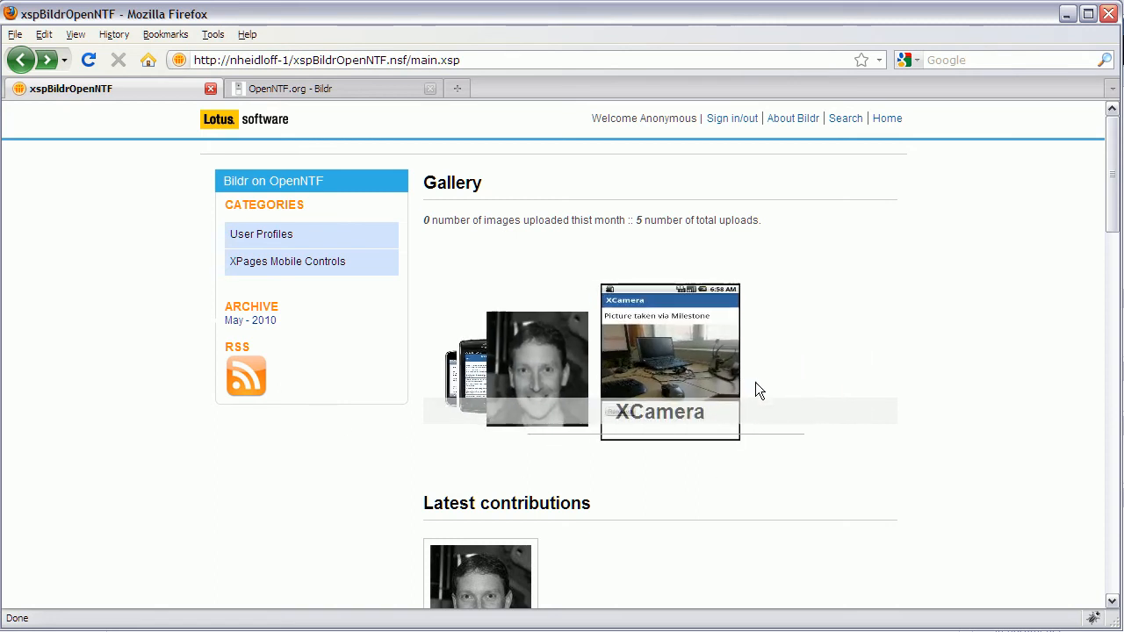
Open the XCamera 'Picture taken via Milestone' image from the Bildr Gallery carousel.
left_click(669, 360)
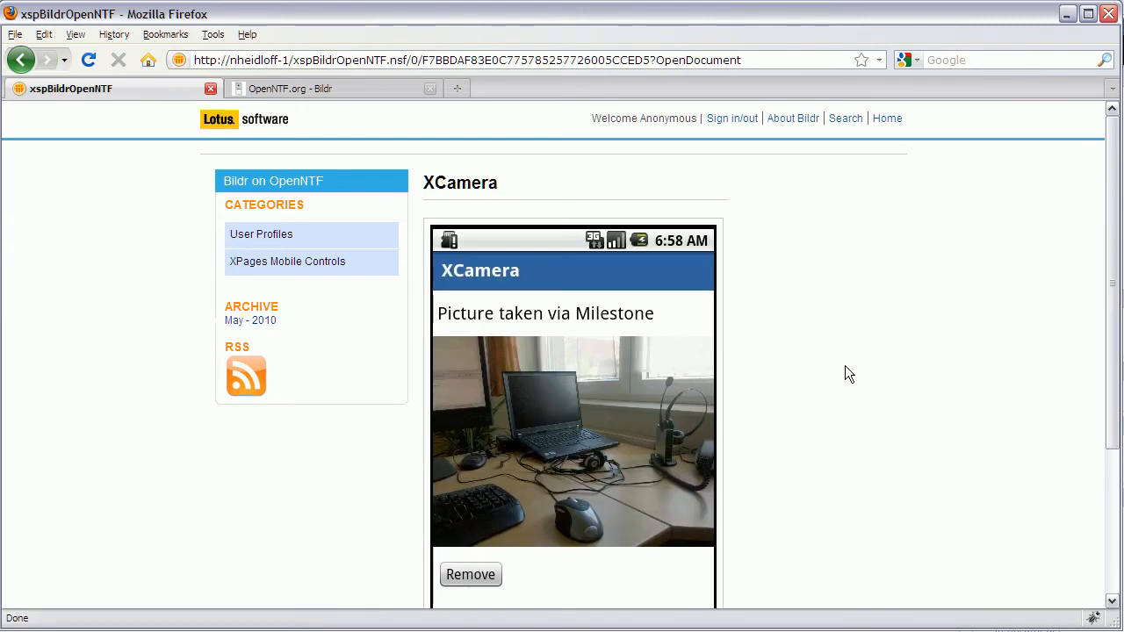
mouse_move(268, 234)
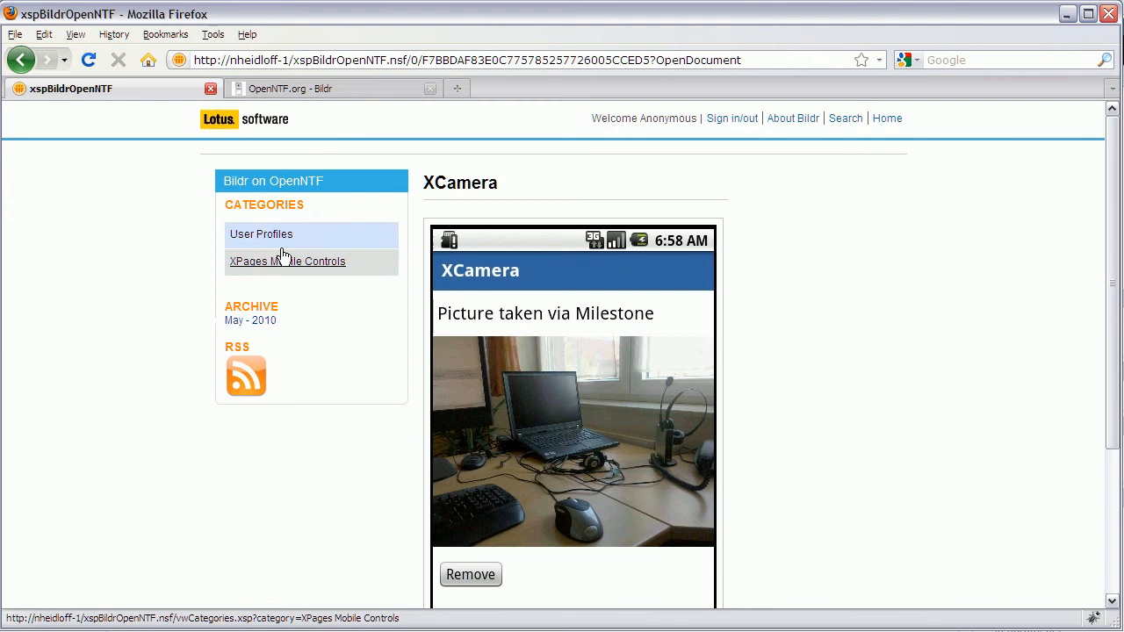
mouse_move(284, 318)
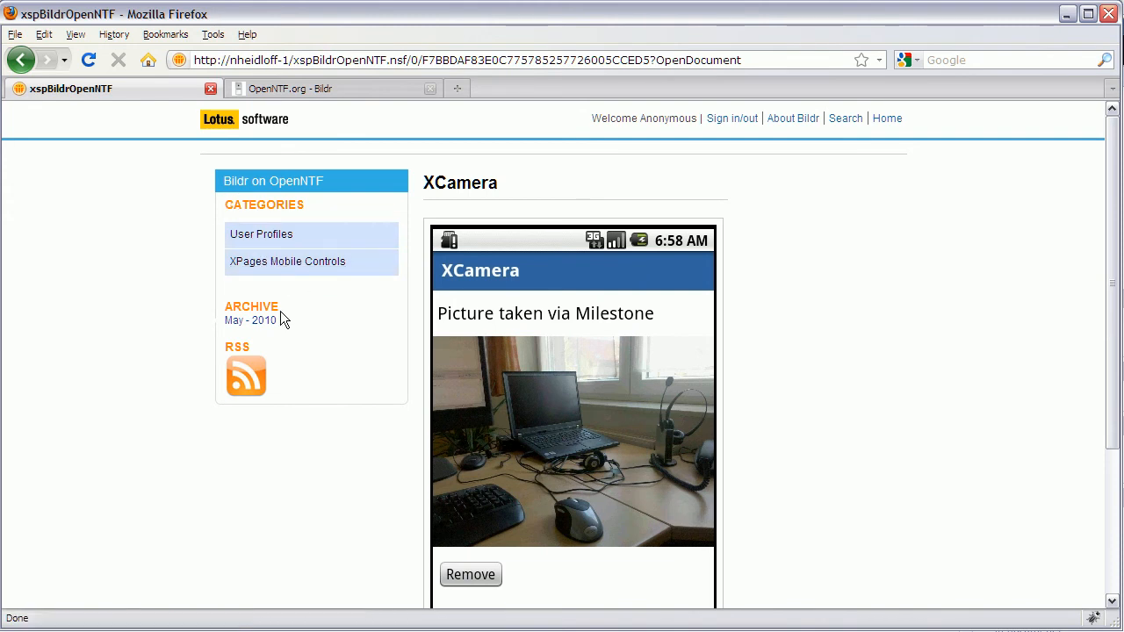
mouse_move(316, 365)
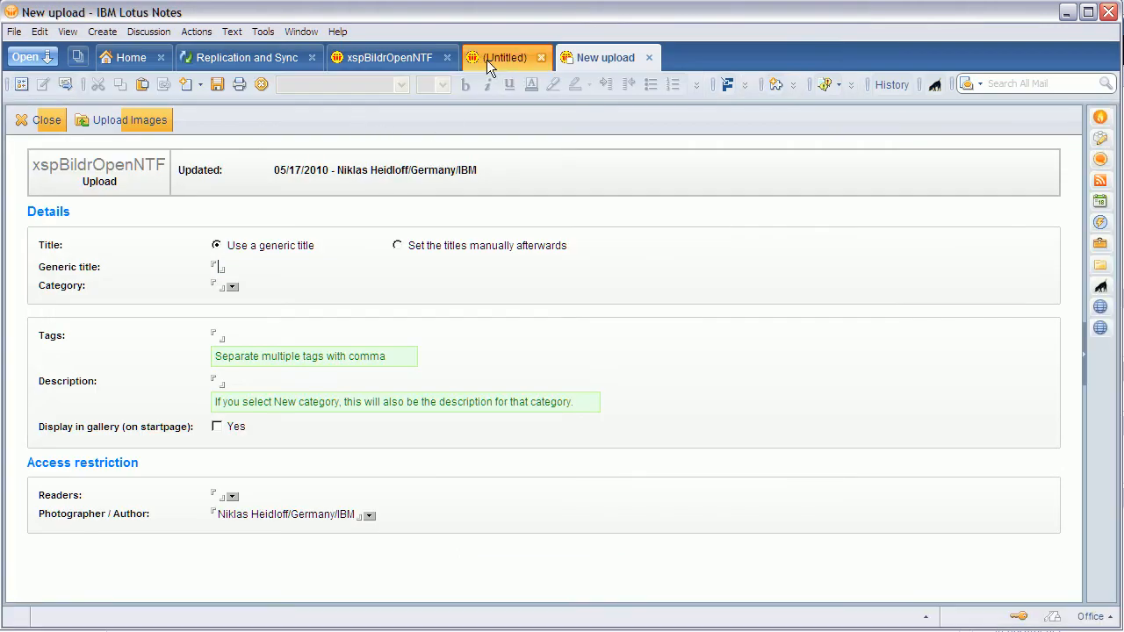
Show the (Untitled) Database Profile document and scroll down to its image resize settings.
left_click(501, 58)
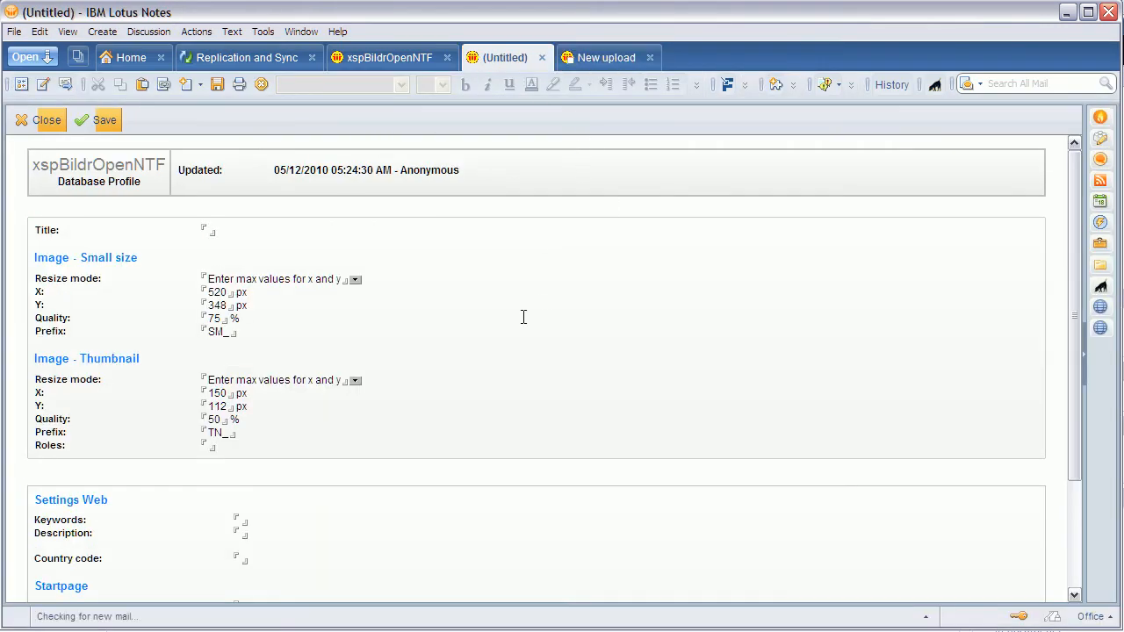
scroll("down", 3)
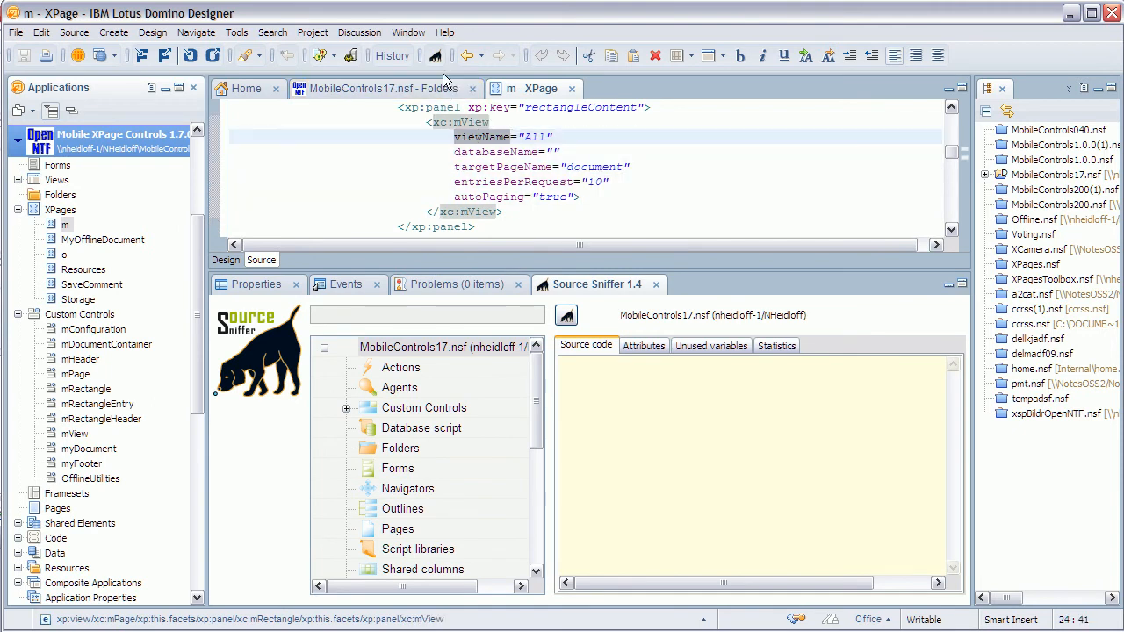
mouse_move(435, 56)
type("viewName")
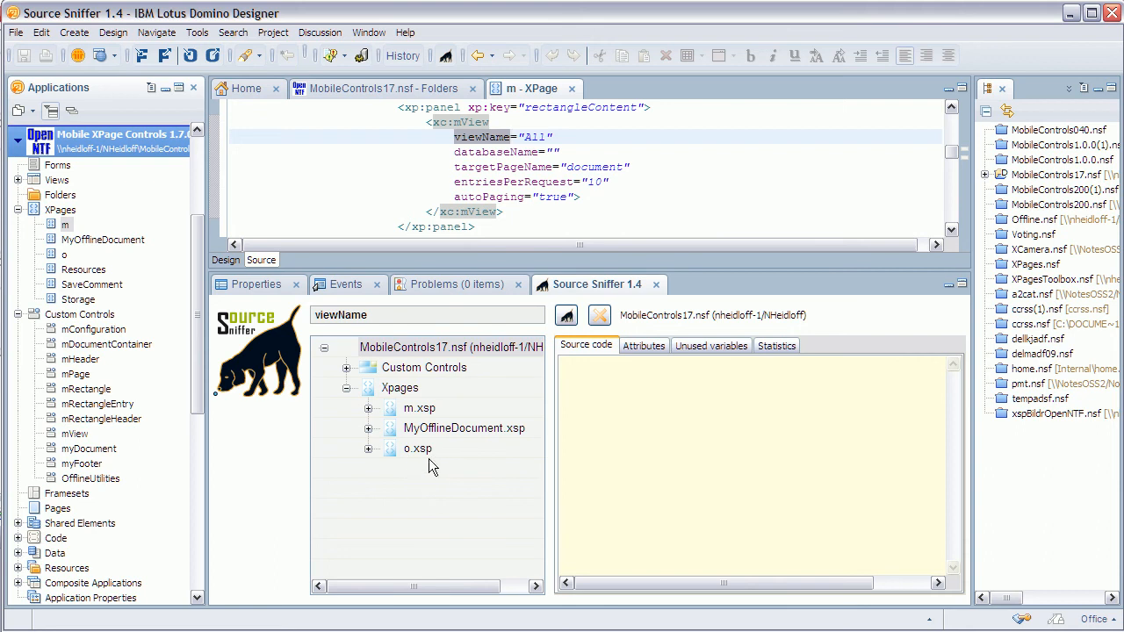
Run a Source Sniffer search for viewName across MobileControls17's custom controls and XPages.
left_click(368, 430)
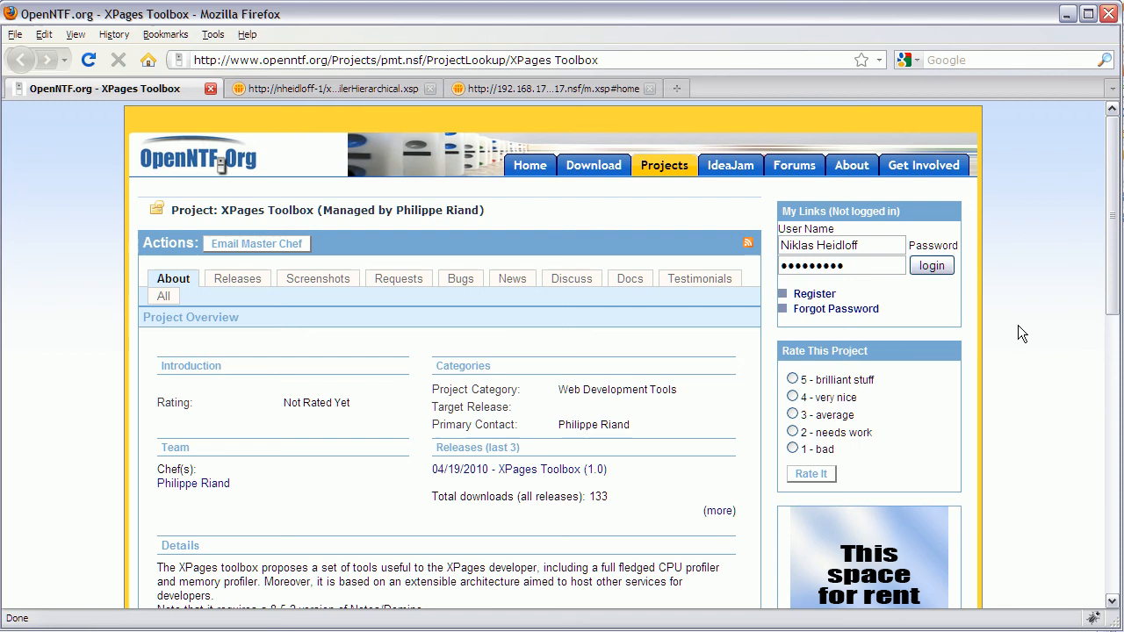
Start the CPU Time Profiler, load m.xsp, then expand its JavaScript expression timings.
left_click(334, 88)
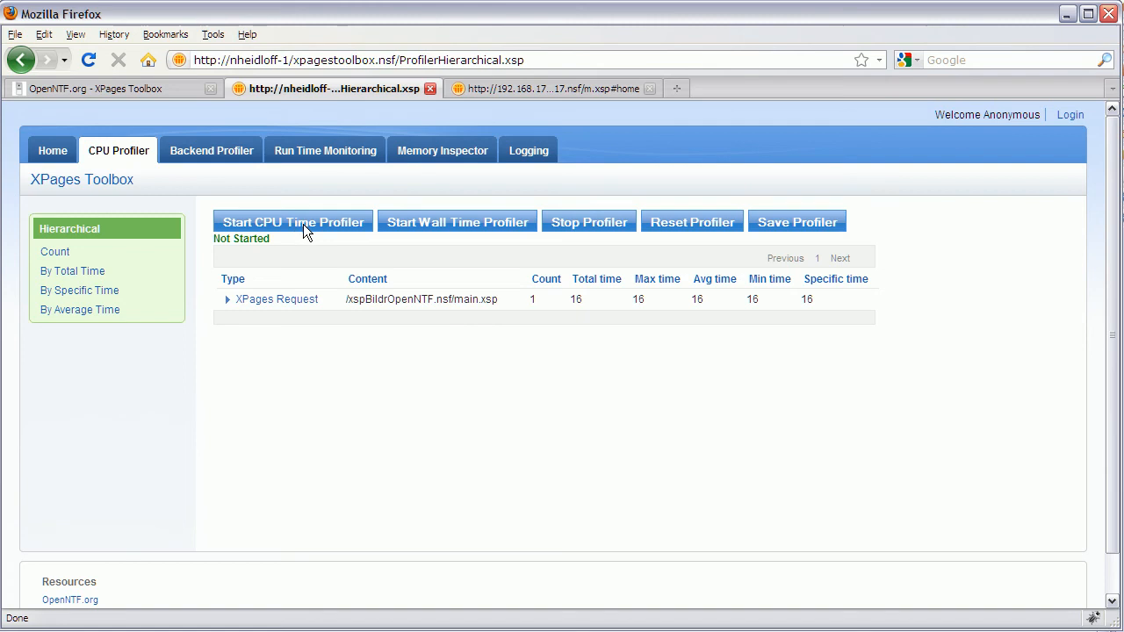
left_click(292, 222)
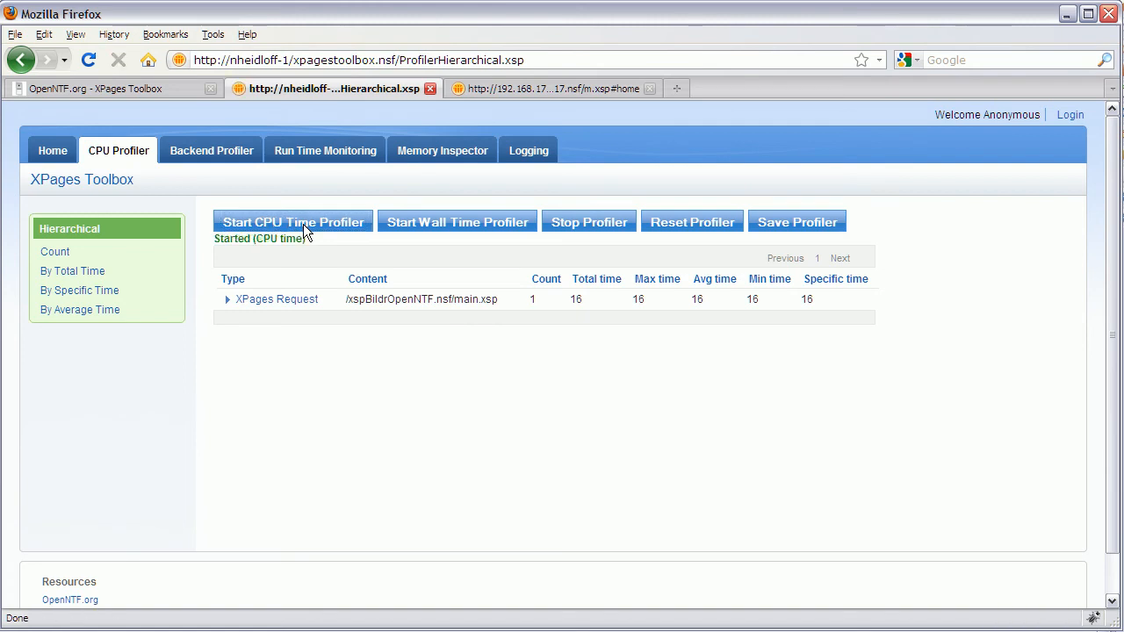
left_click(552, 88)
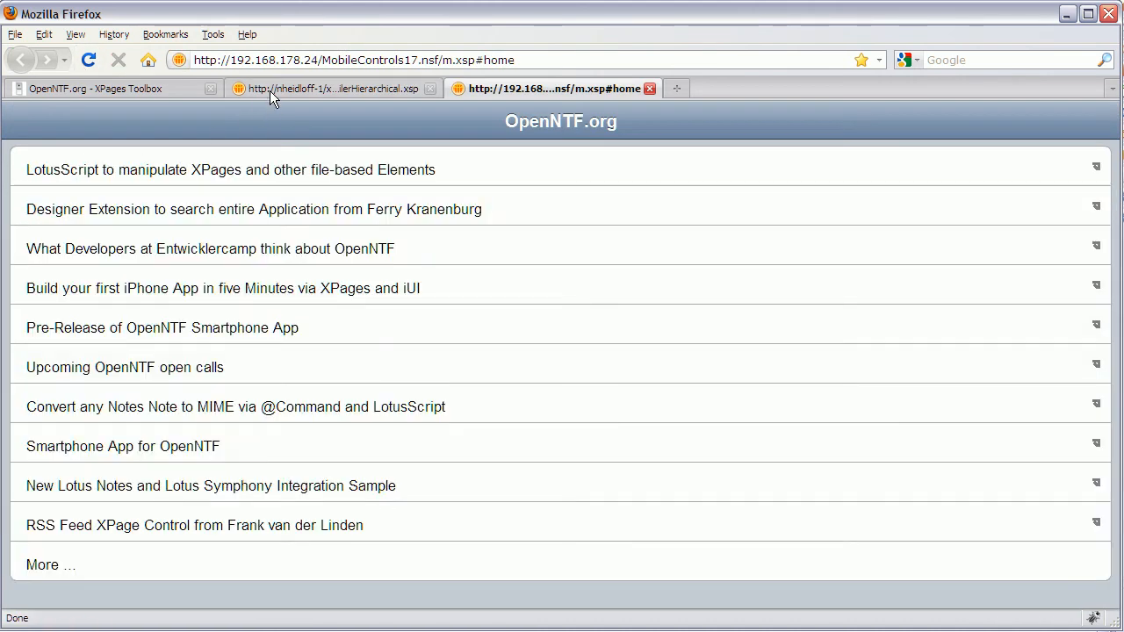
left_click(333, 88)
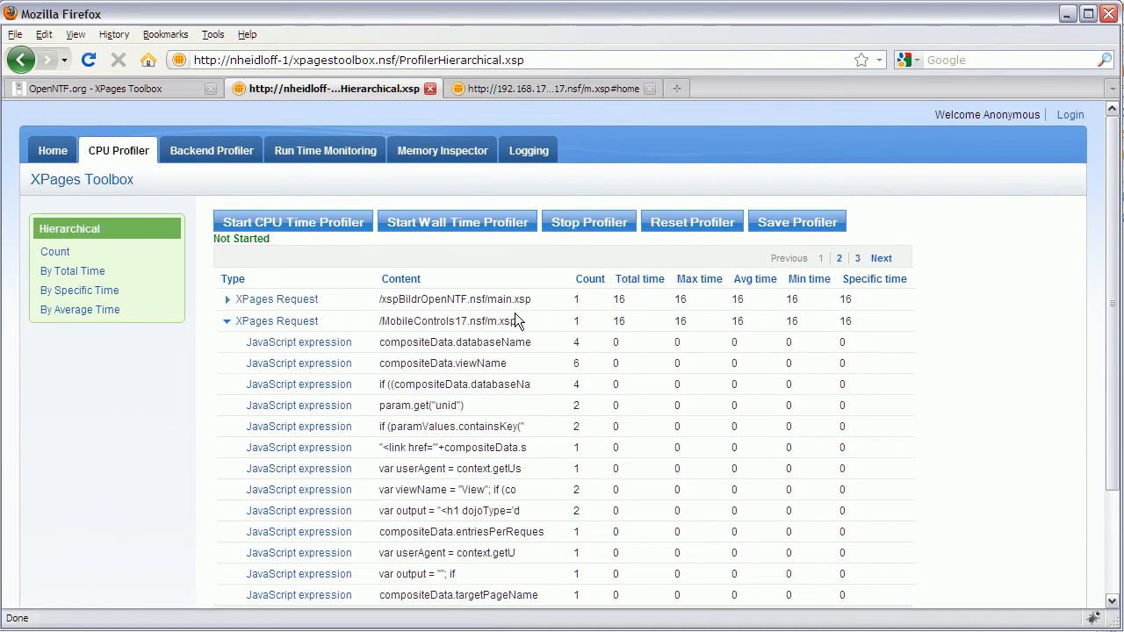
mouse_move(484, 324)
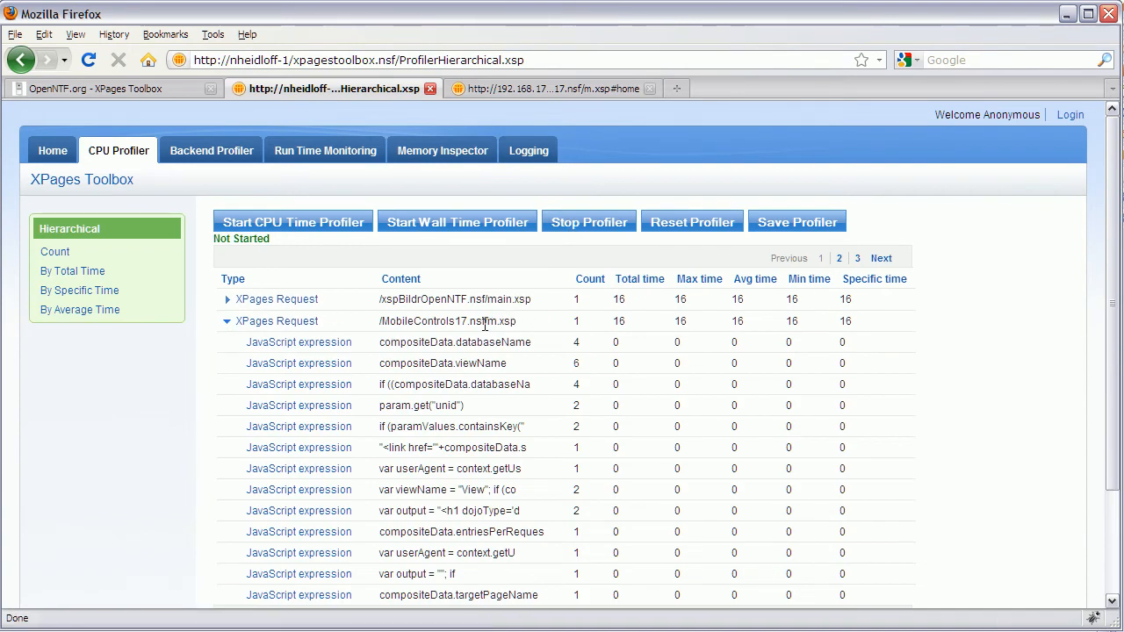
double_click(499, 321)
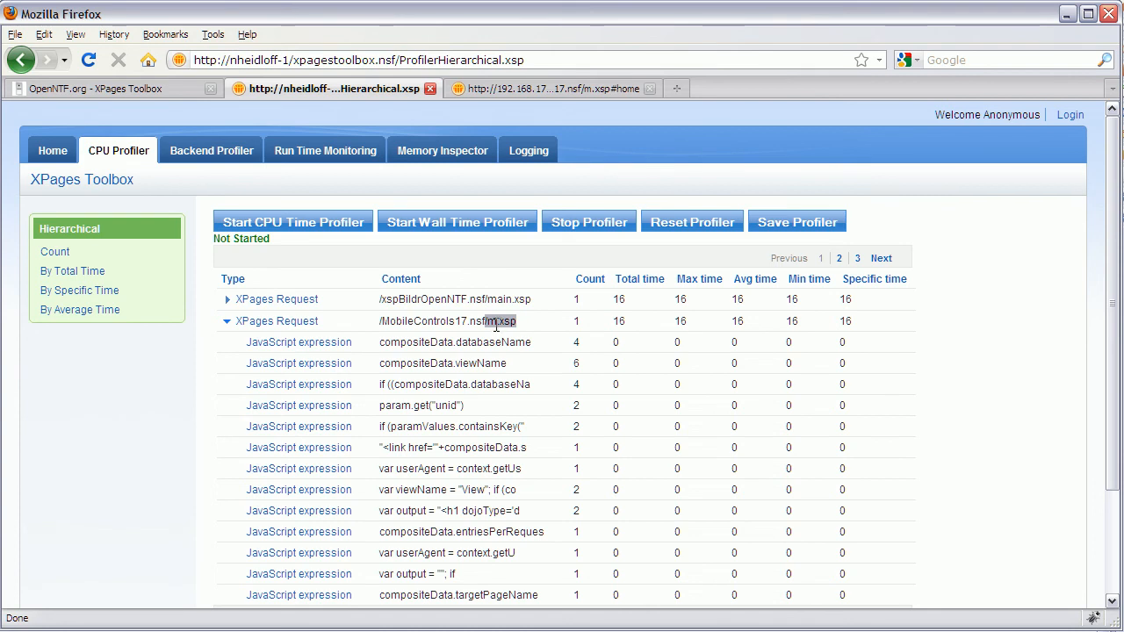
mouse_move(298, 341)
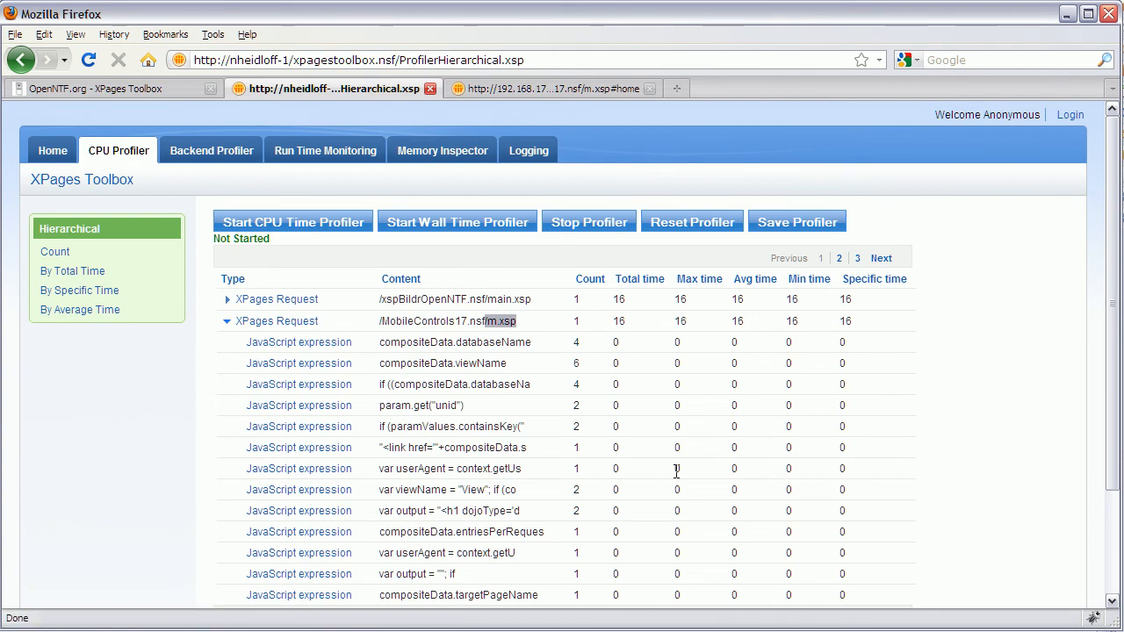
mouse_move(597, 406)
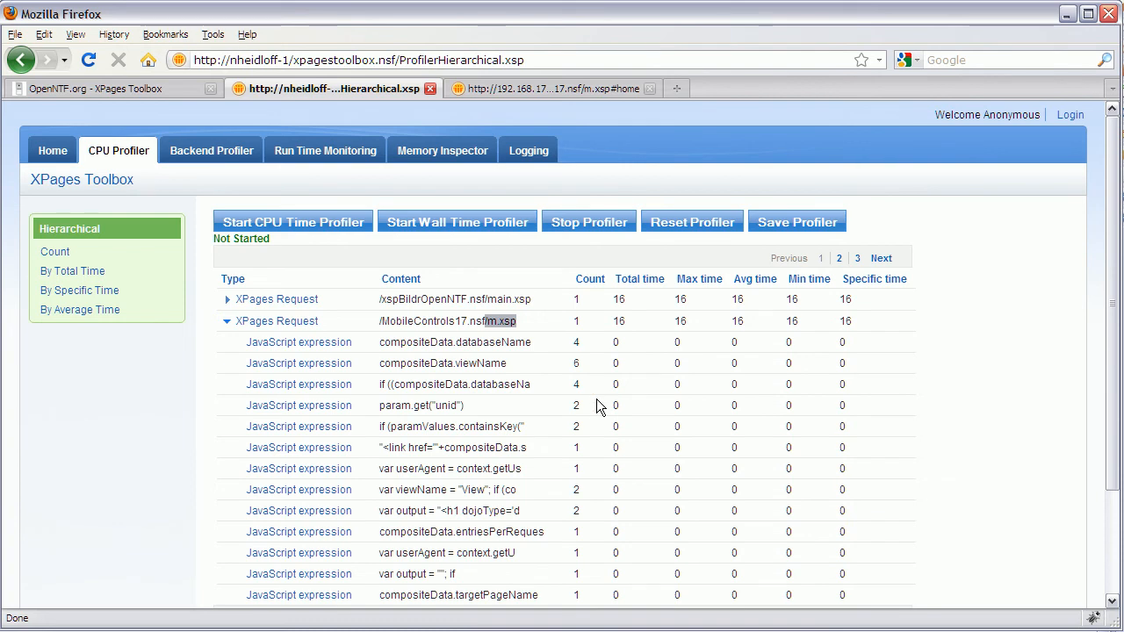
mouse_move(442, 151)
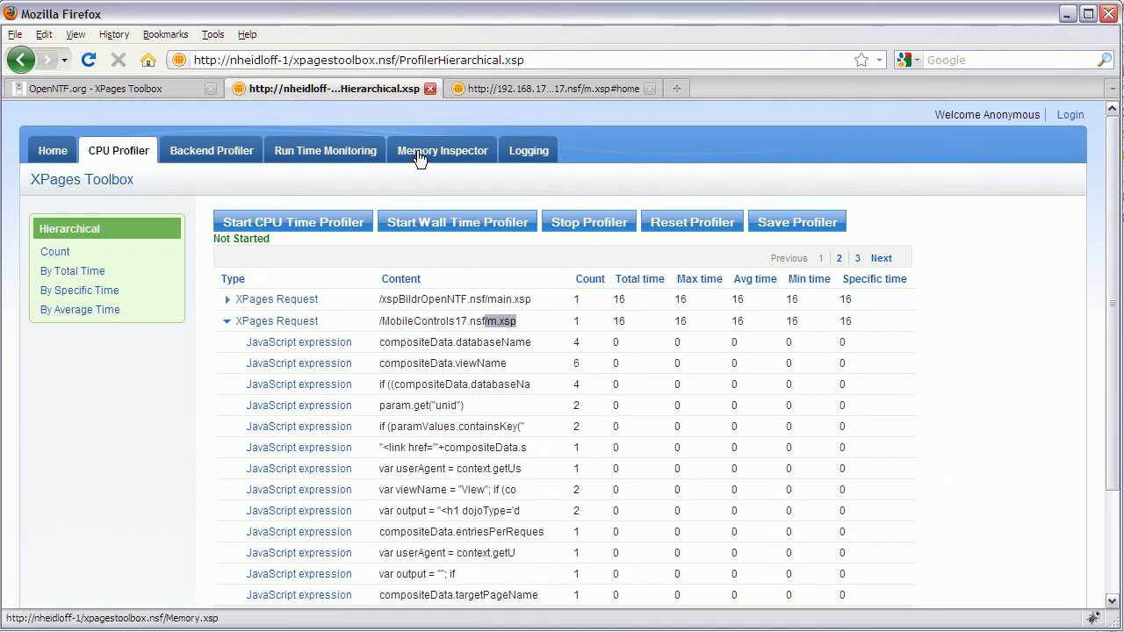
mouse_move(441, 150)
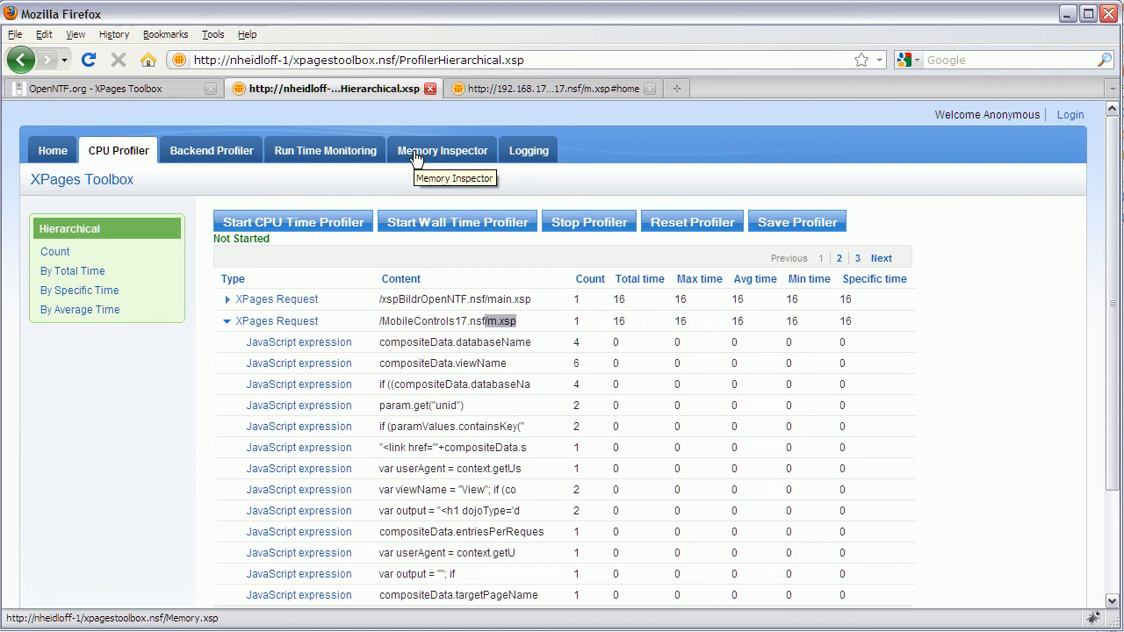
left_click(442, 150)
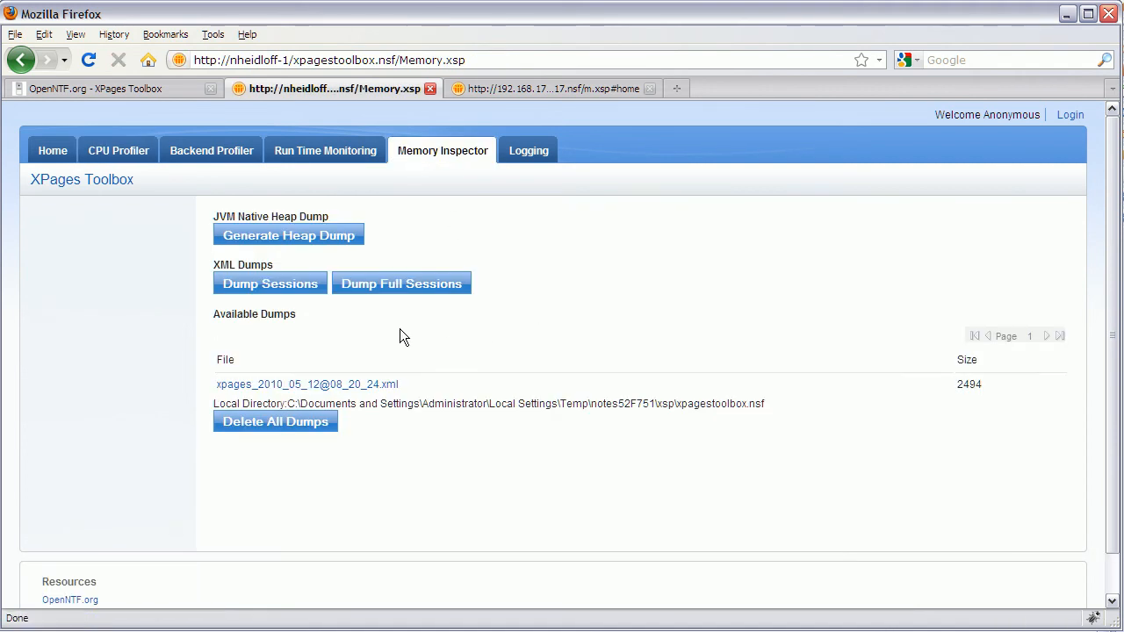
mouse_move(306, 384)
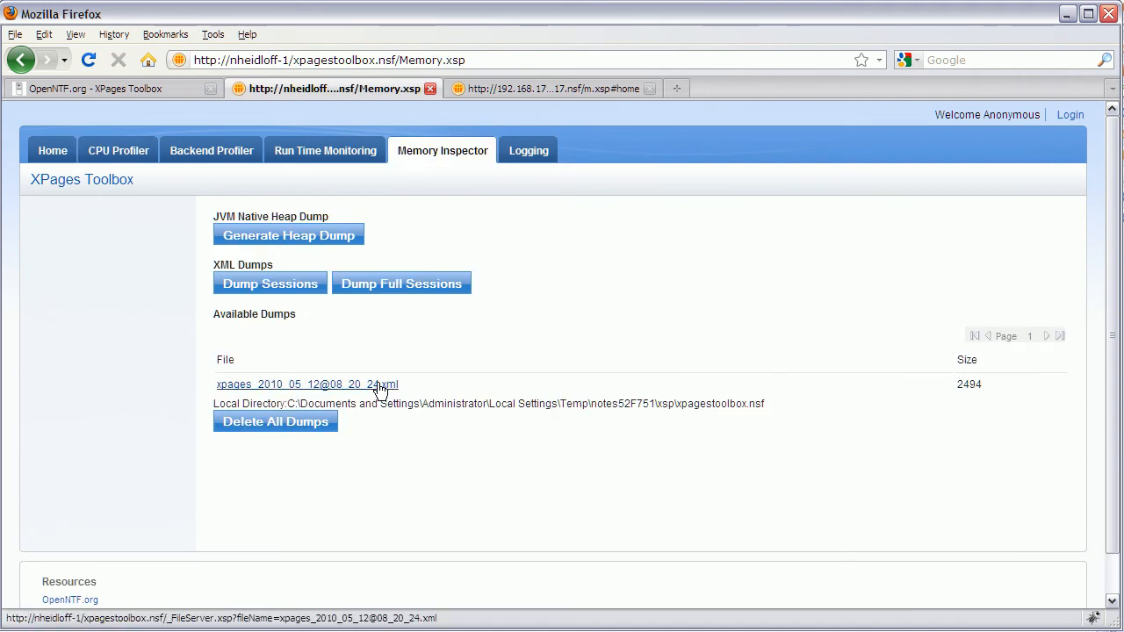
left_click(306, 383)
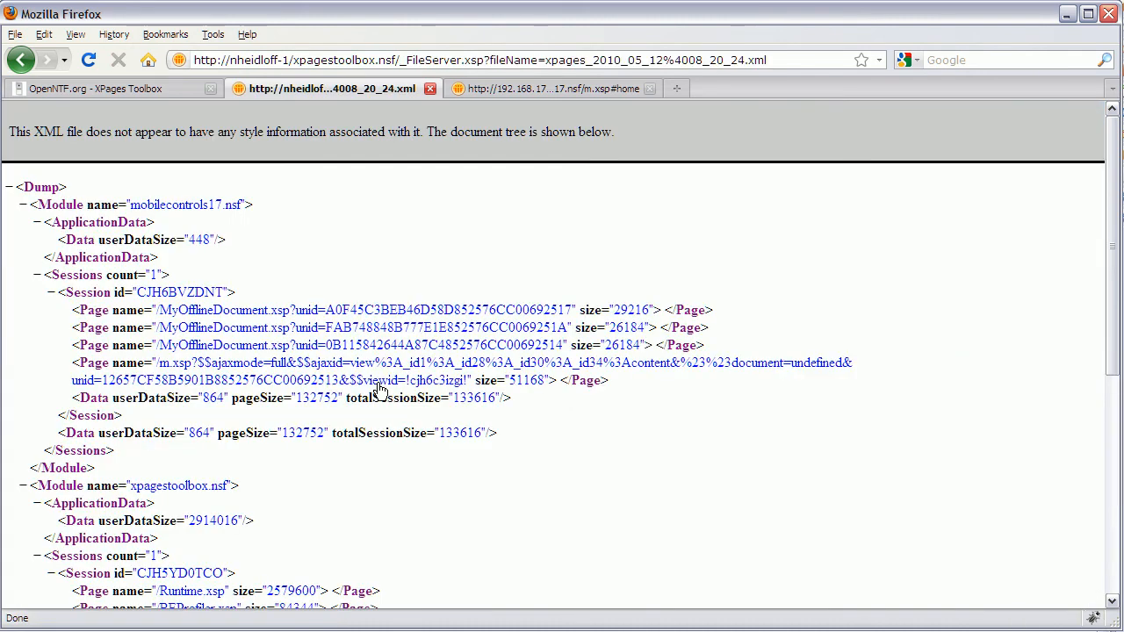
mouse_move(235, 225)
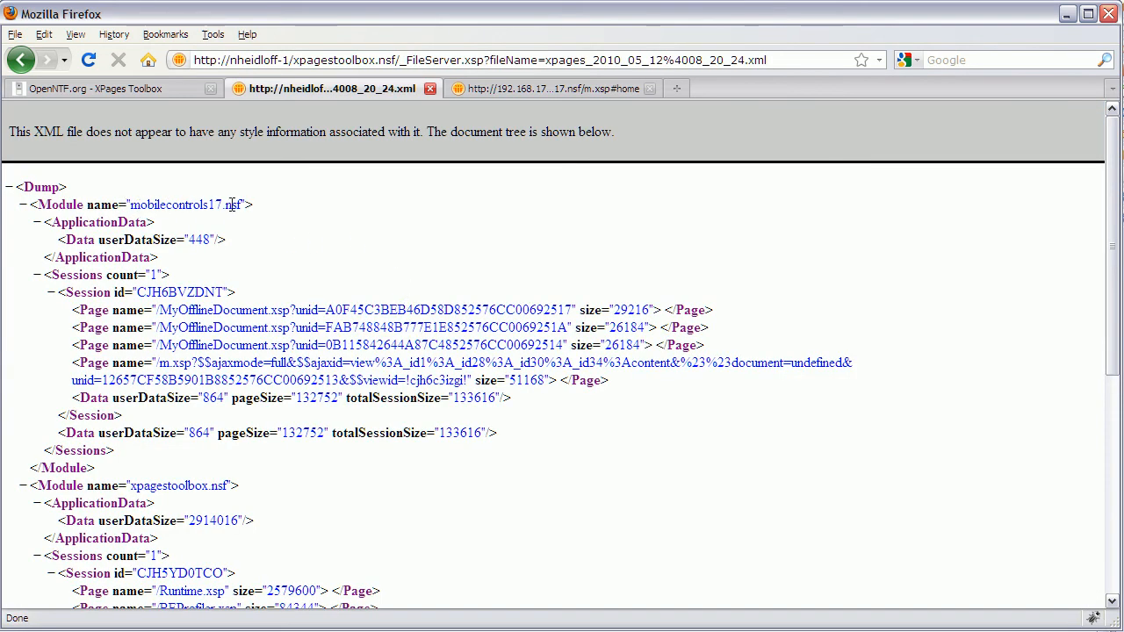
mouse_move(122, 274)
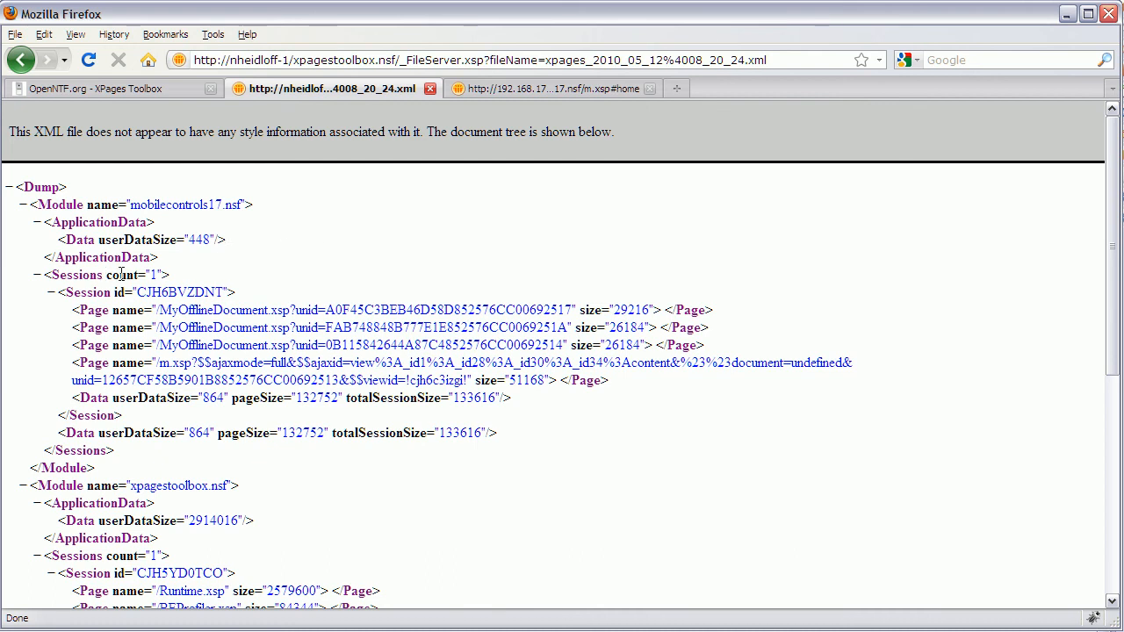
double_click(306, 398)
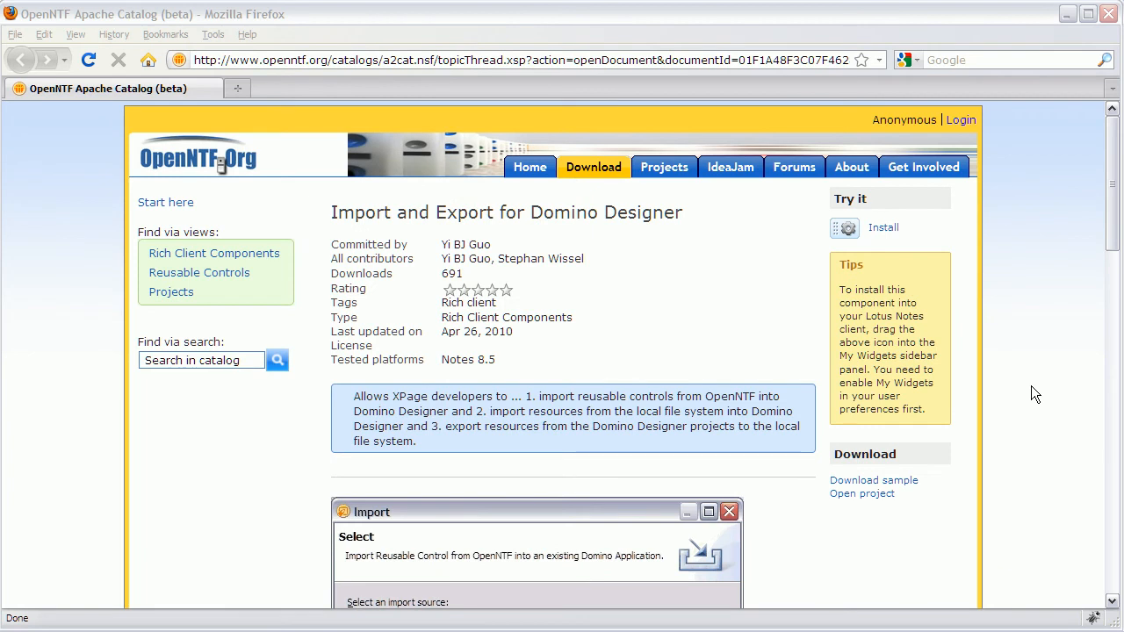
mouse_move(41, 172)
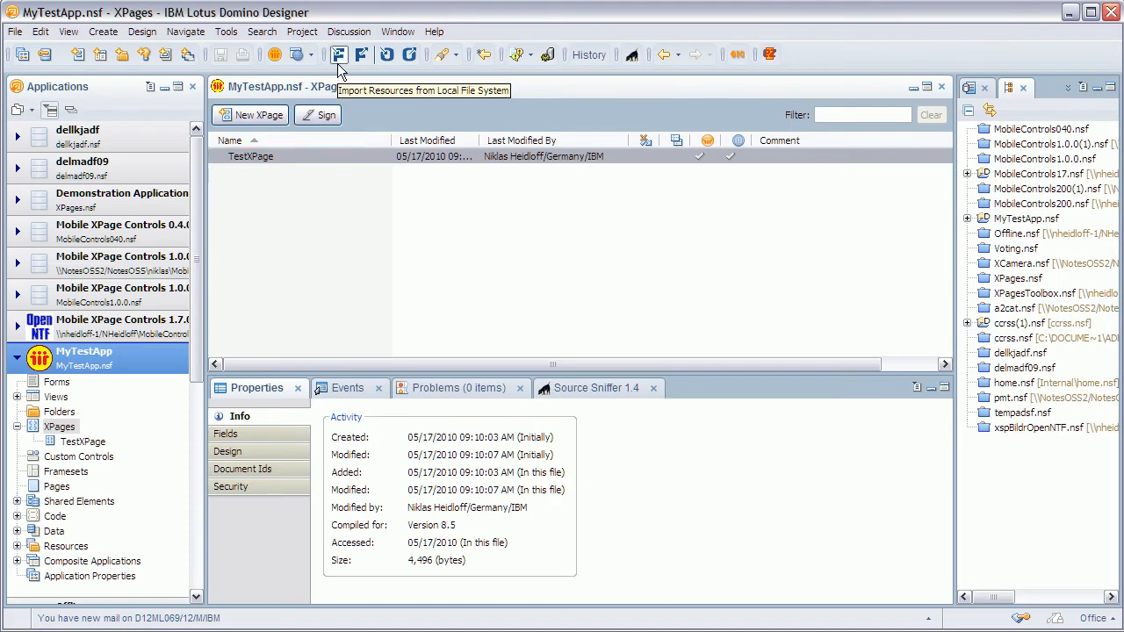
mouse_move(387, 54)
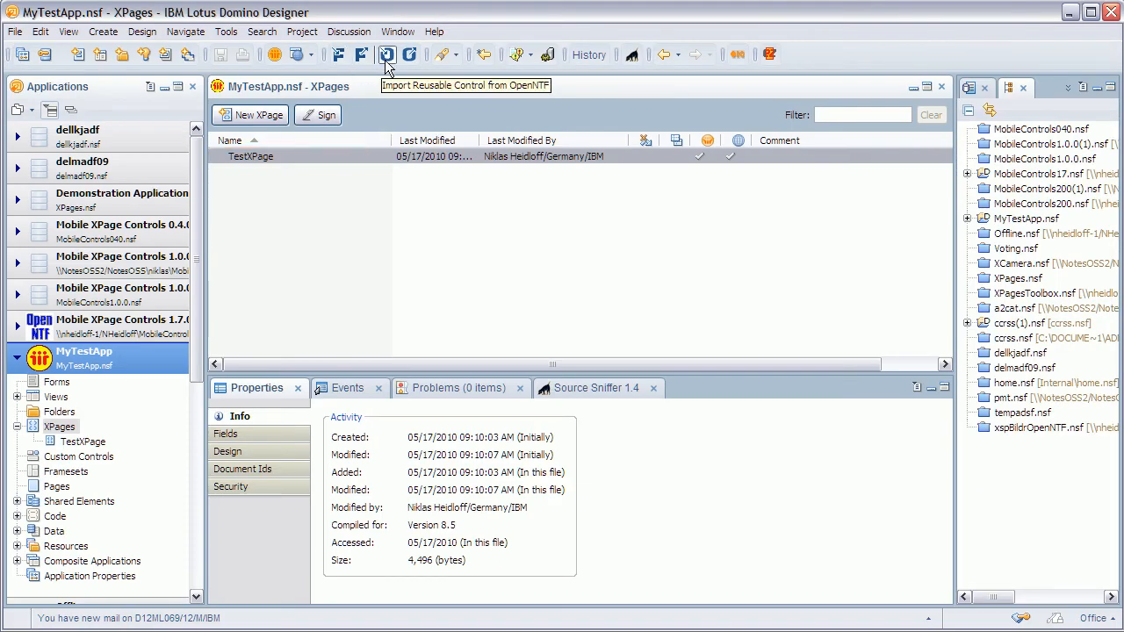
Browse the Import Reusable Control from OpenNTF list, then cancel without importing.
left_click(387, 54)
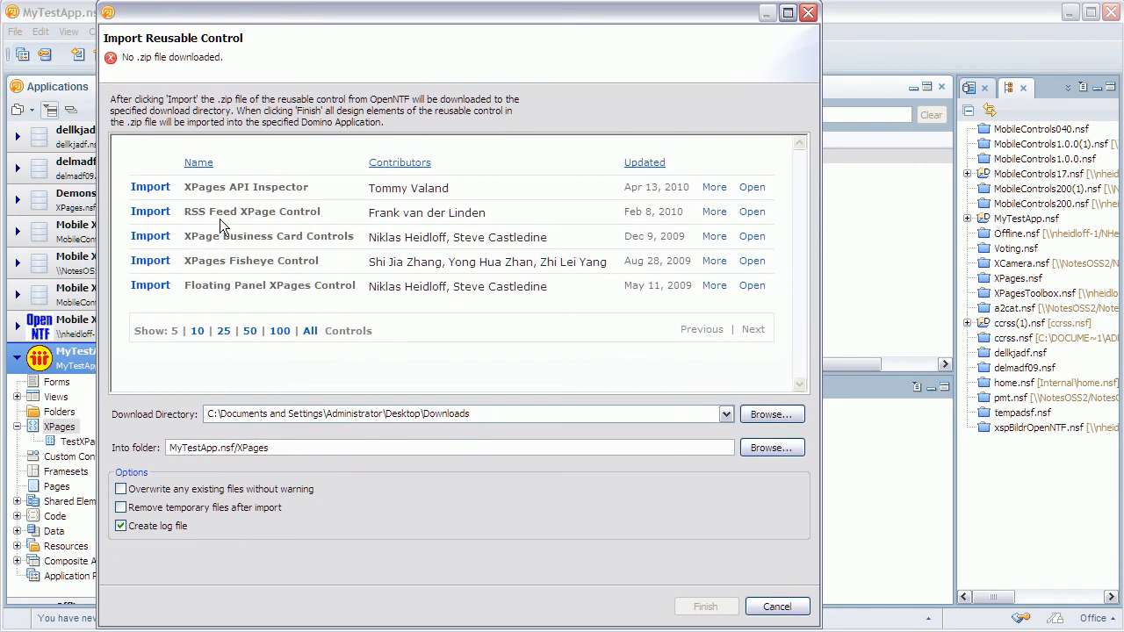
mouse_move(323, 230)
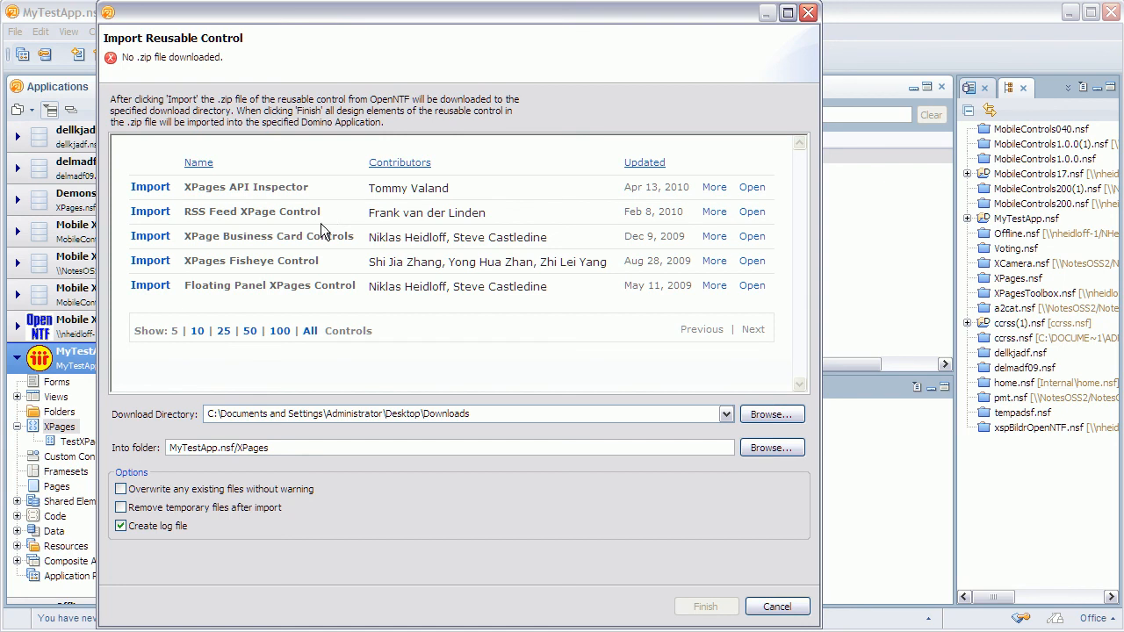
mouse_move(292, 230)
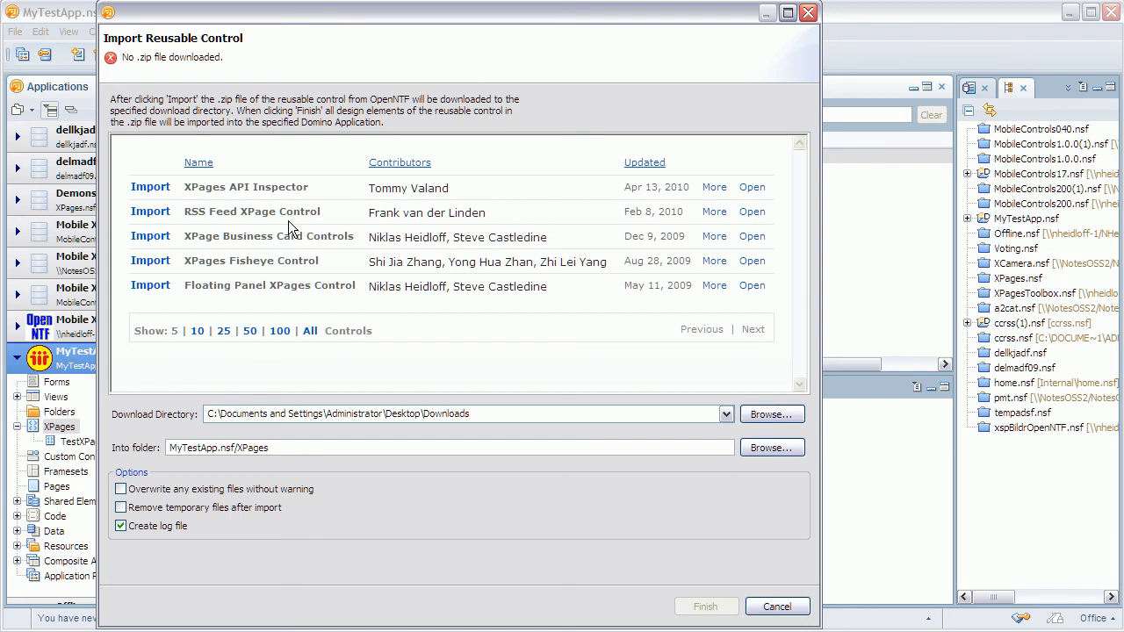
mouse_move(198, 226)
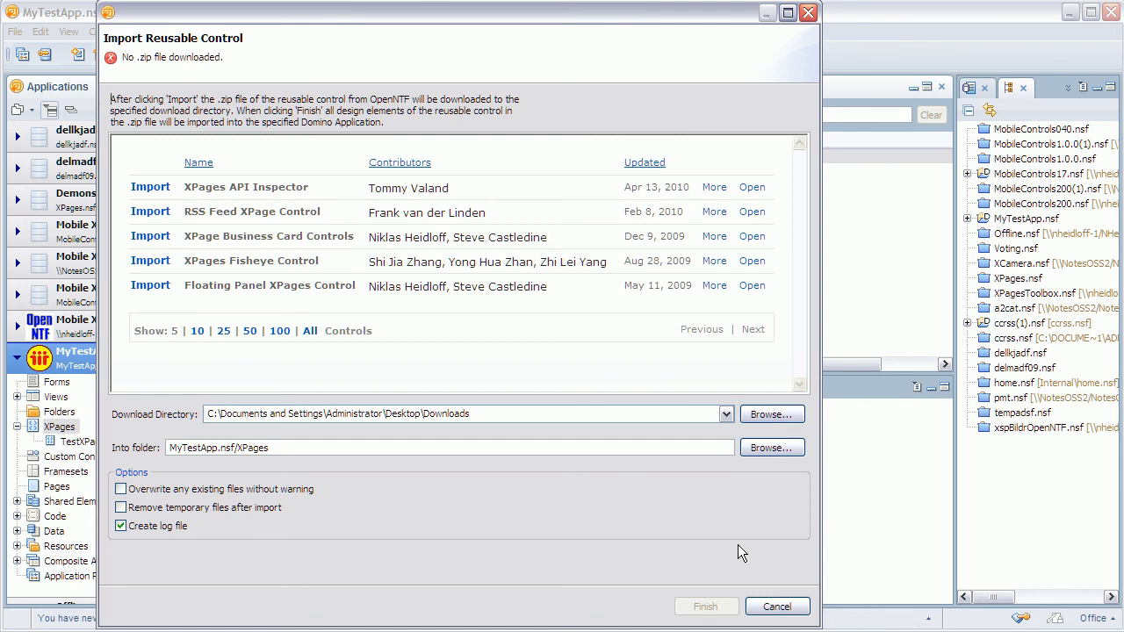
left_click(776, 606)
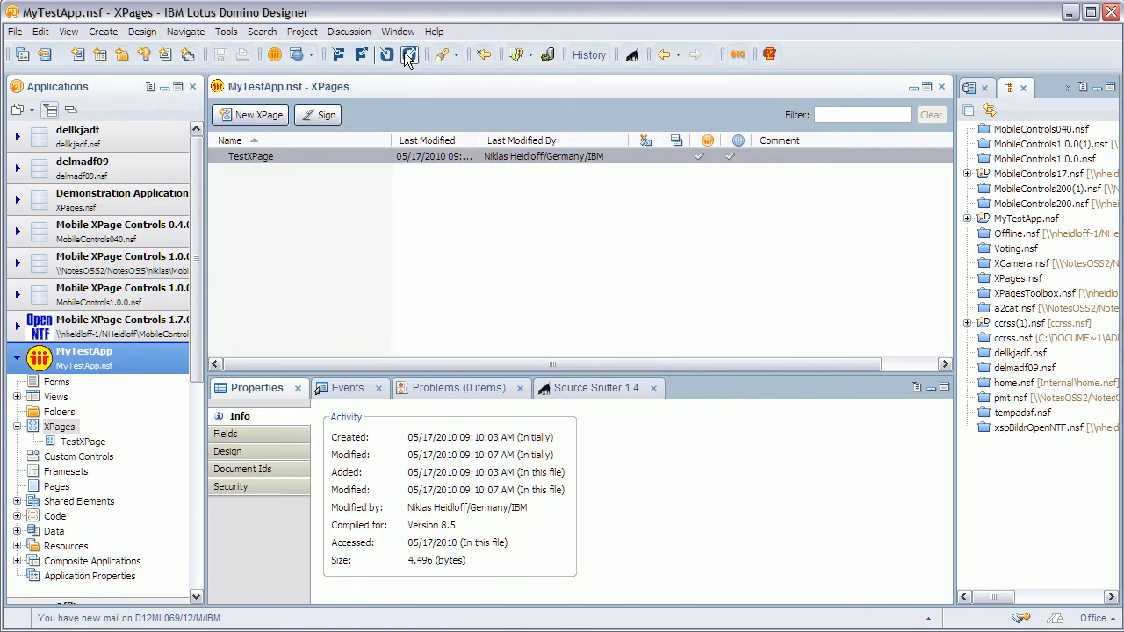
left_click(408, 54)
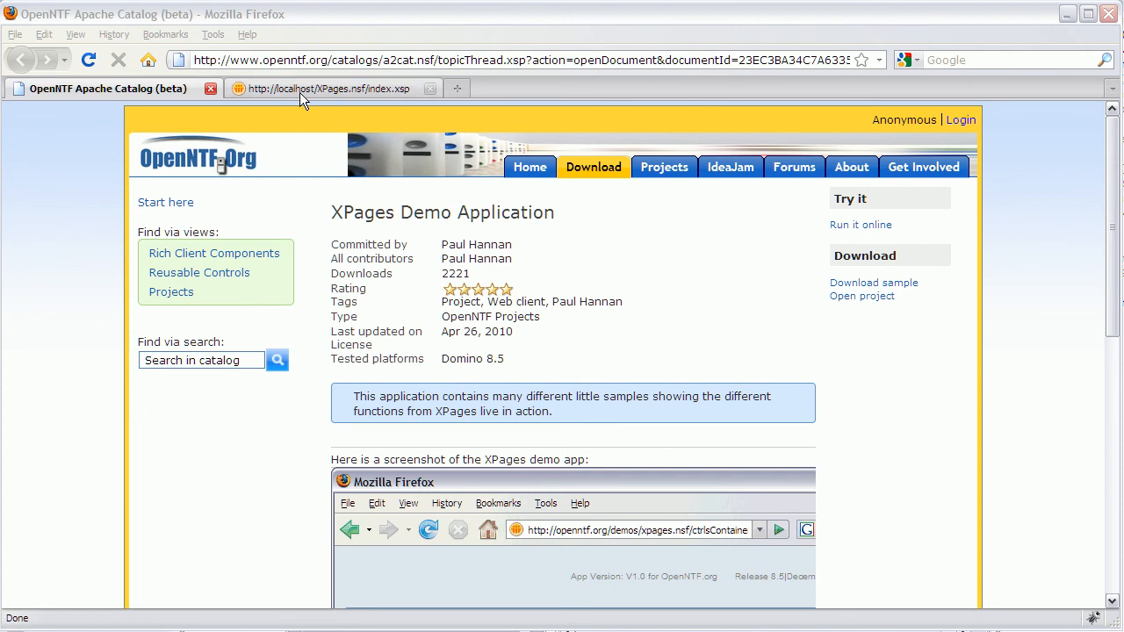
Open Ajax > Partial Refresh Quick Test and refresh the red computed field and the table.
left_click(334, 88)
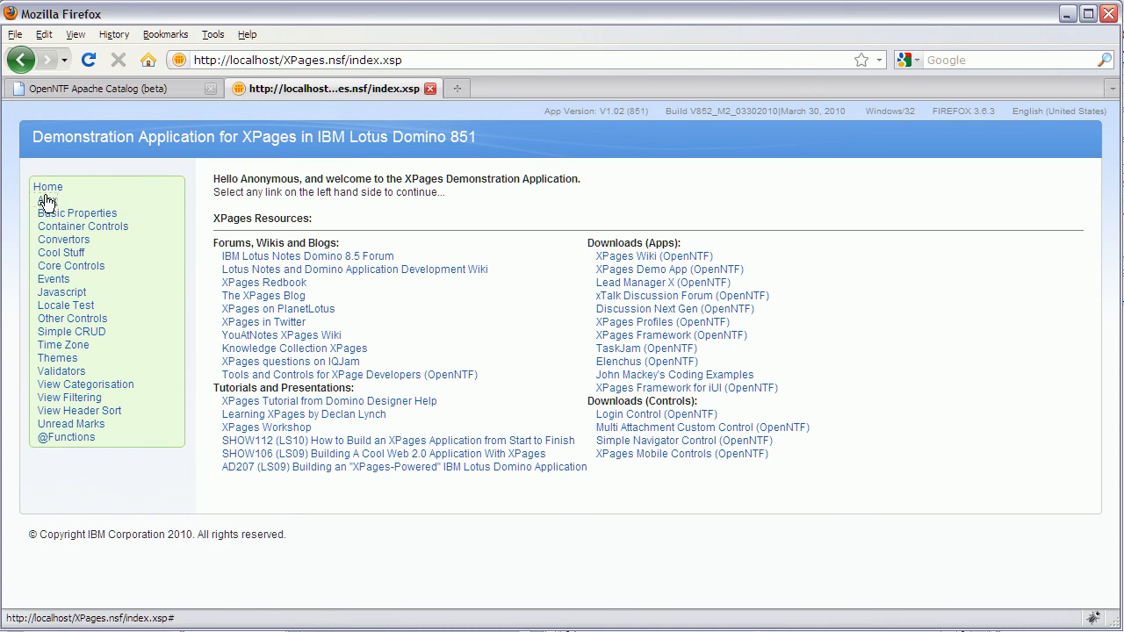
left_click(47, 200)
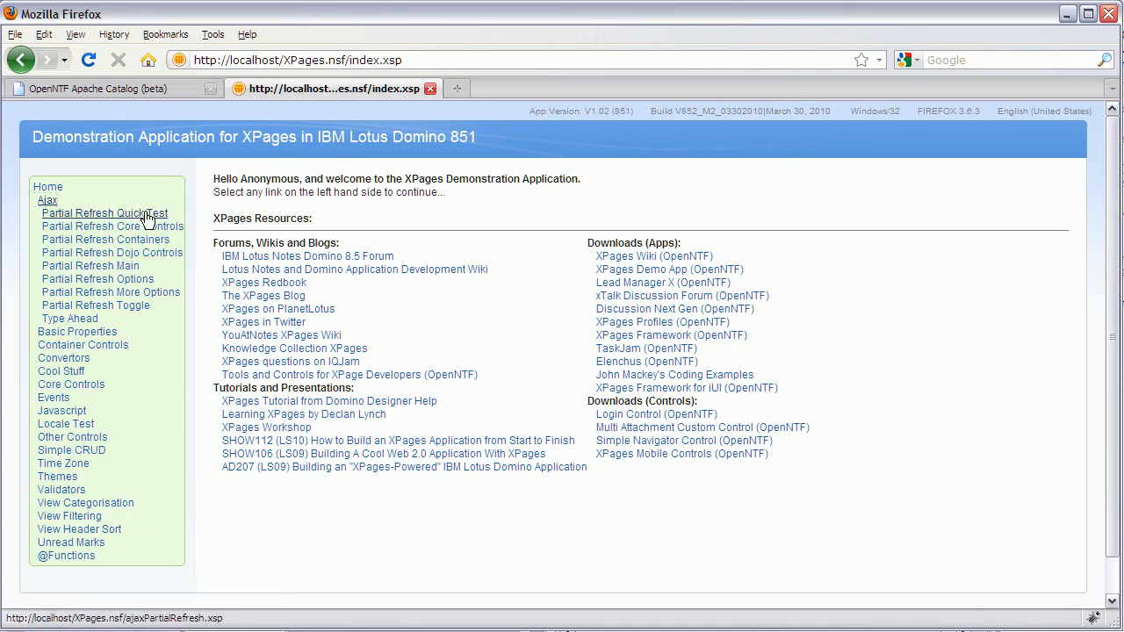
left_click(104, 213)
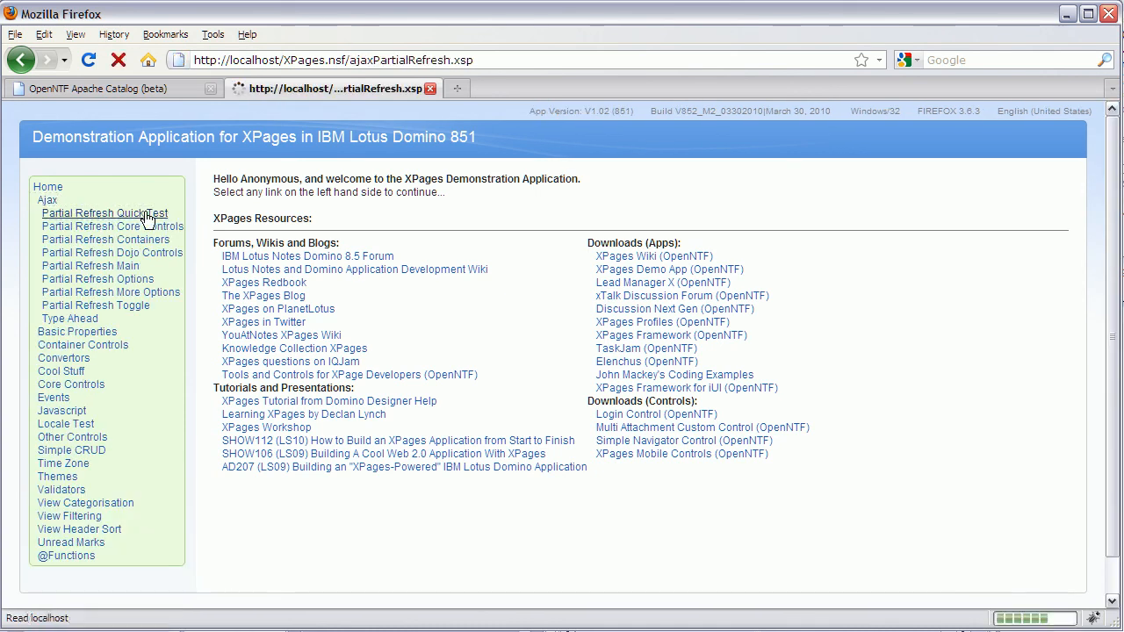
left_click(104, 212)
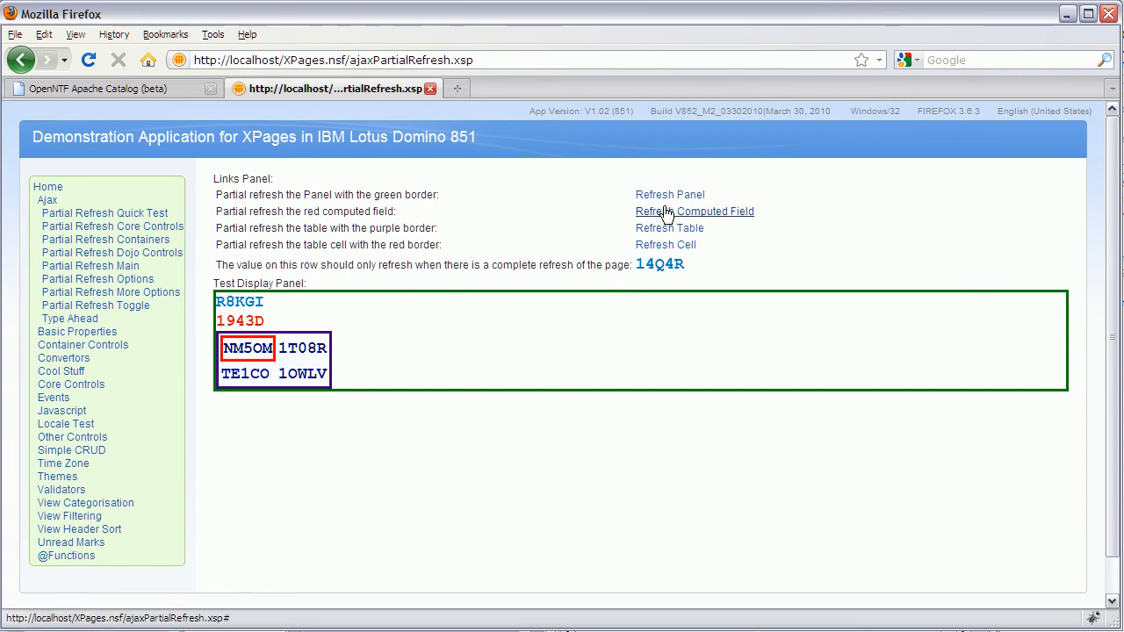
left_click(693, 211)
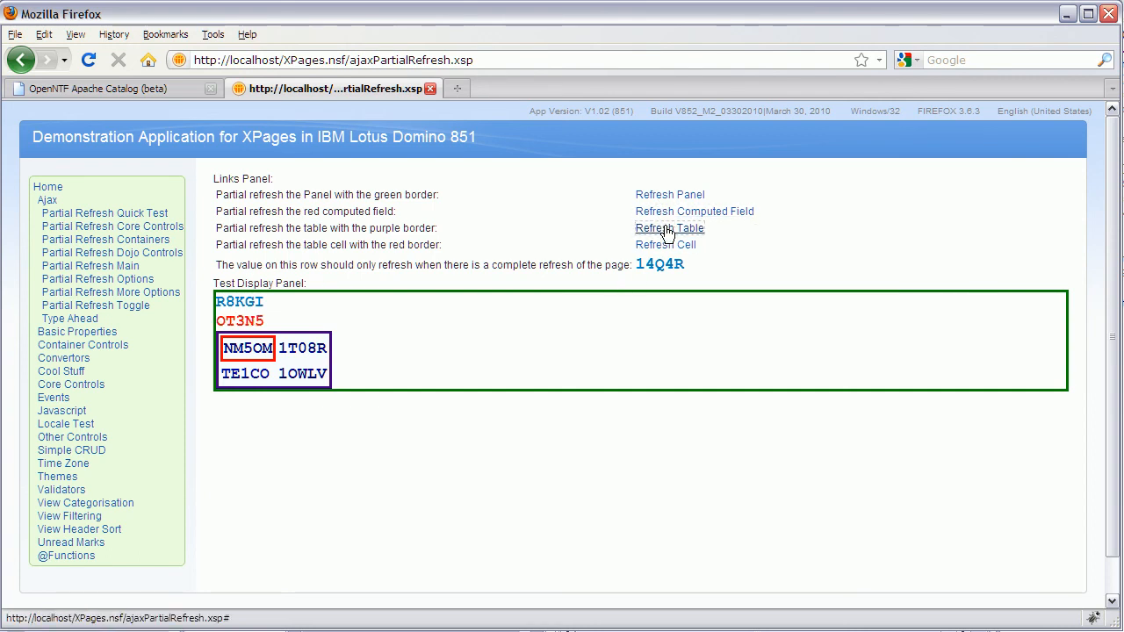
left_click(669, 228)
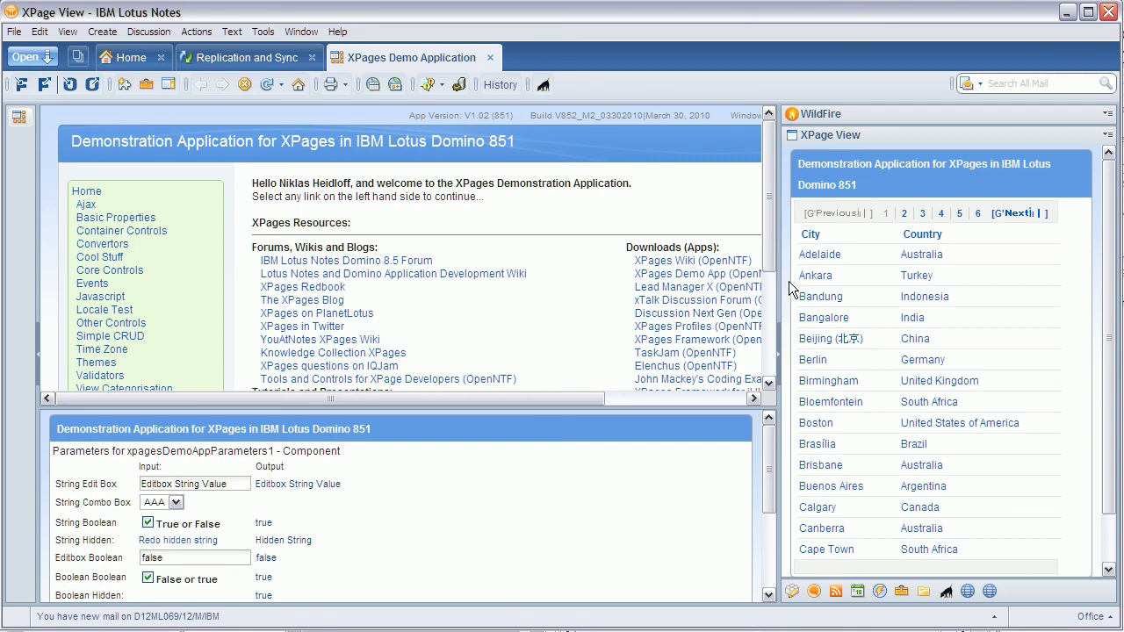
mouse_move(689, 402)
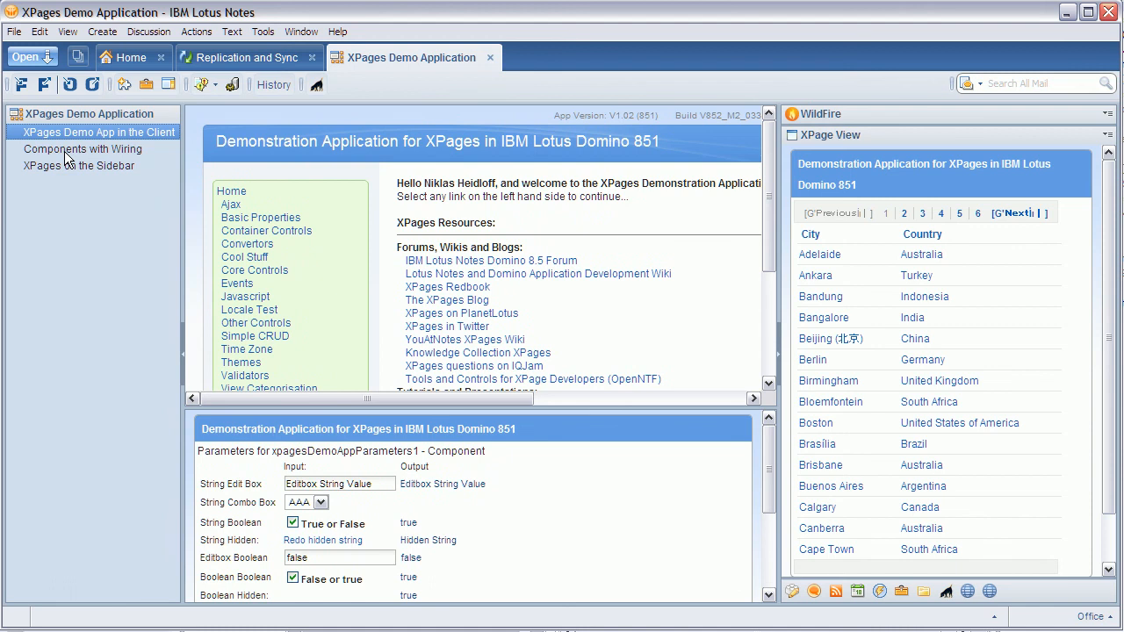
Open Components with Wiring from the XPages Demo Application navigator.
left_click(81, 148)
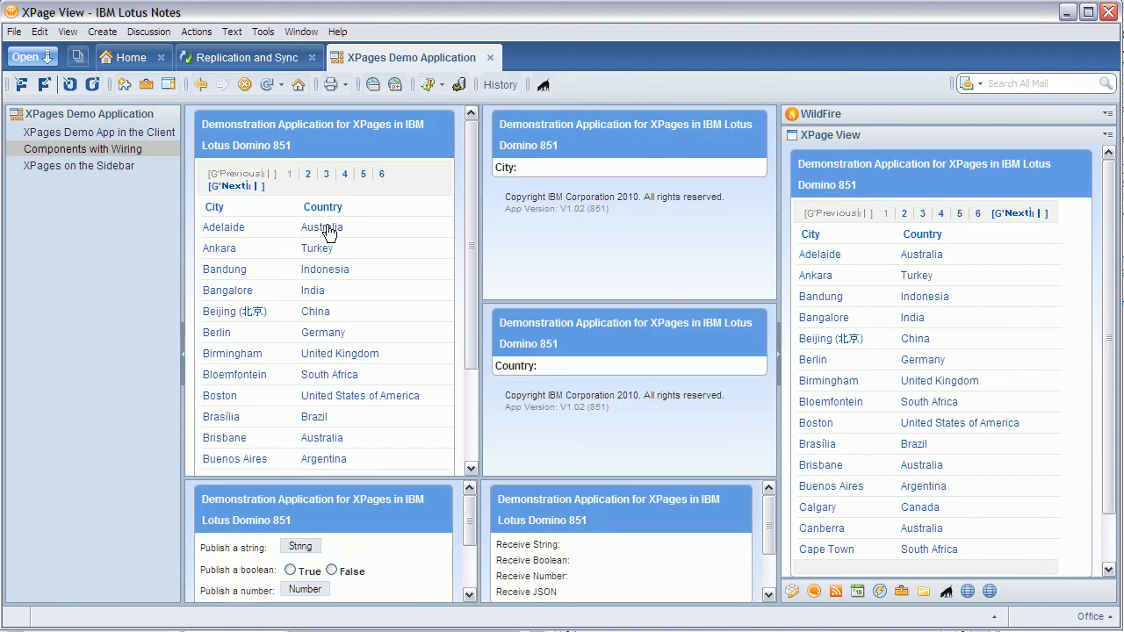